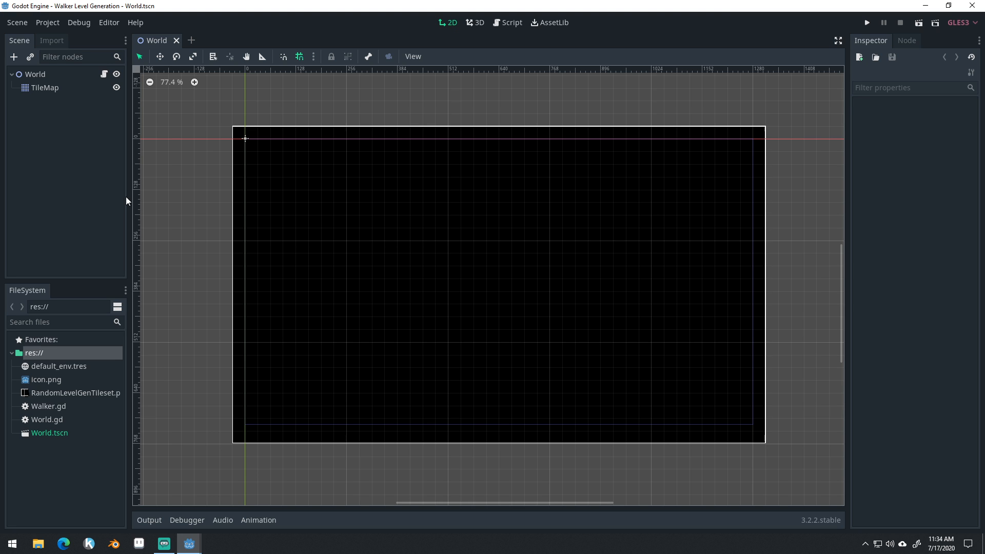
mouse_move(117, 204)
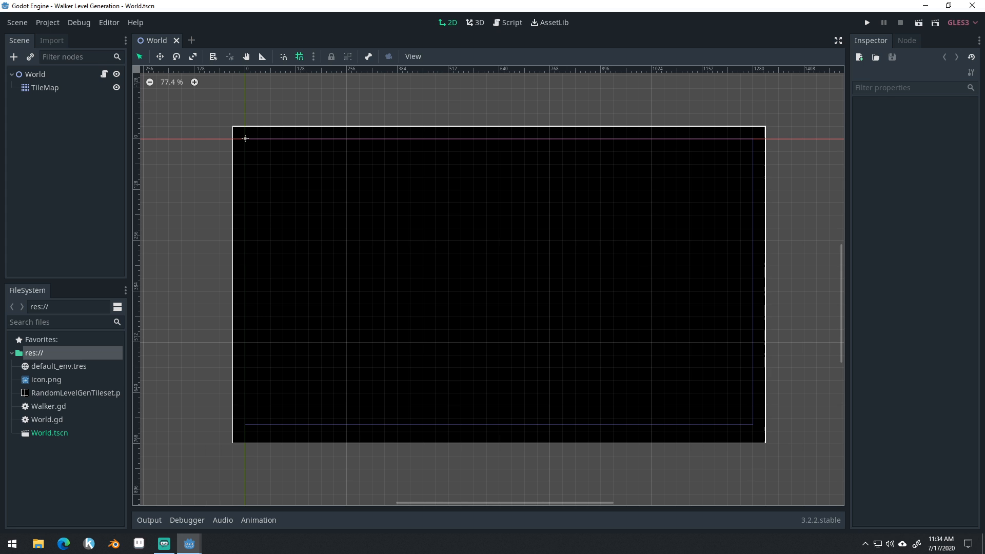
- Preview the level, then enable Rendering > Quality's Nvidia Rect Flicker Workaround in Project Settings
left_click(866, 22)
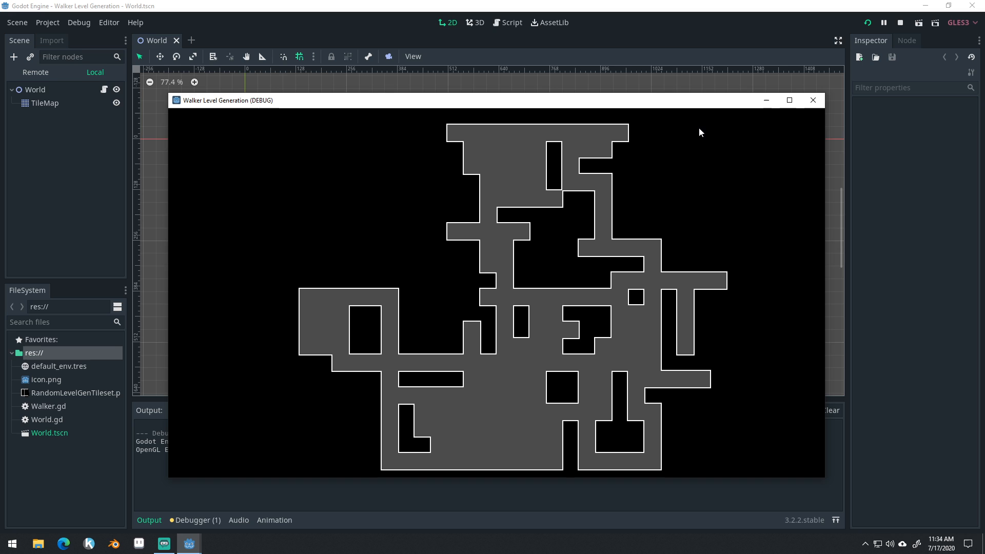
mouse_move(599, 257)
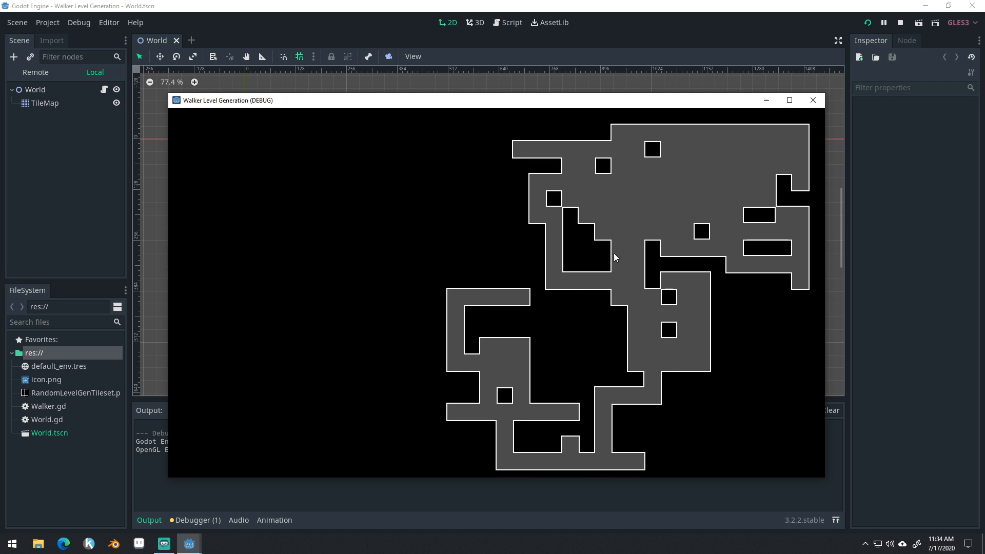
left_click(899, 23)
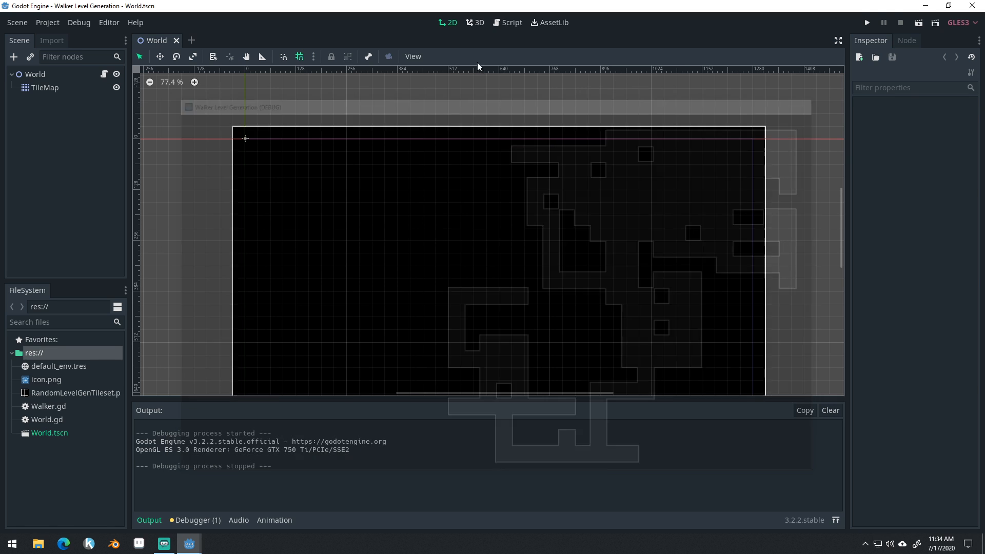
left_click(47, 22)
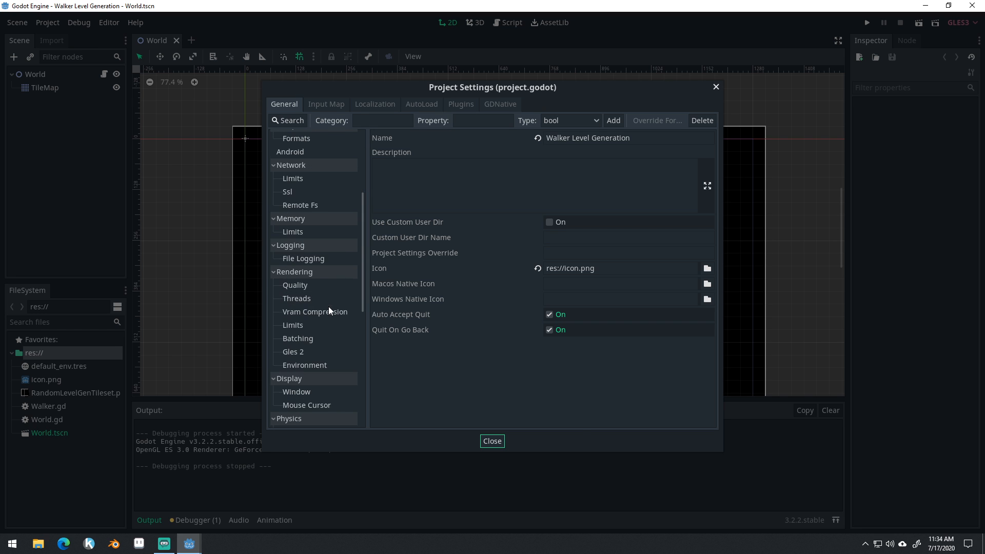
left_click(294, 284)
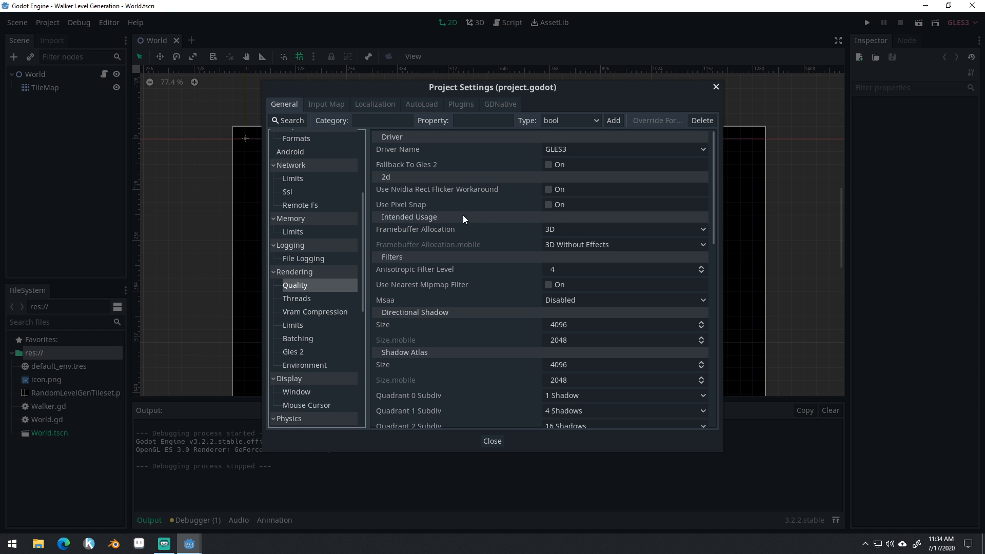
left_click(548, 190)
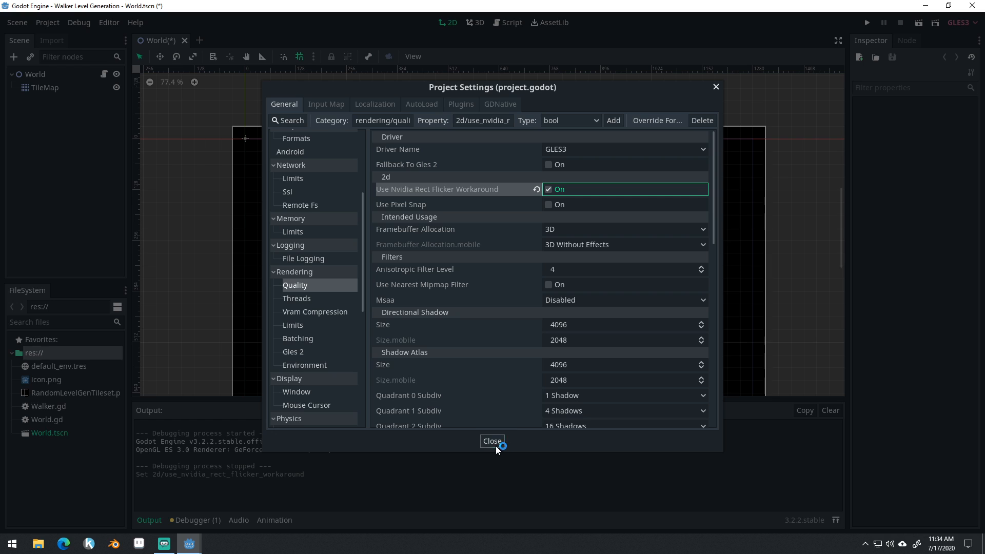
left_click(492, 441)
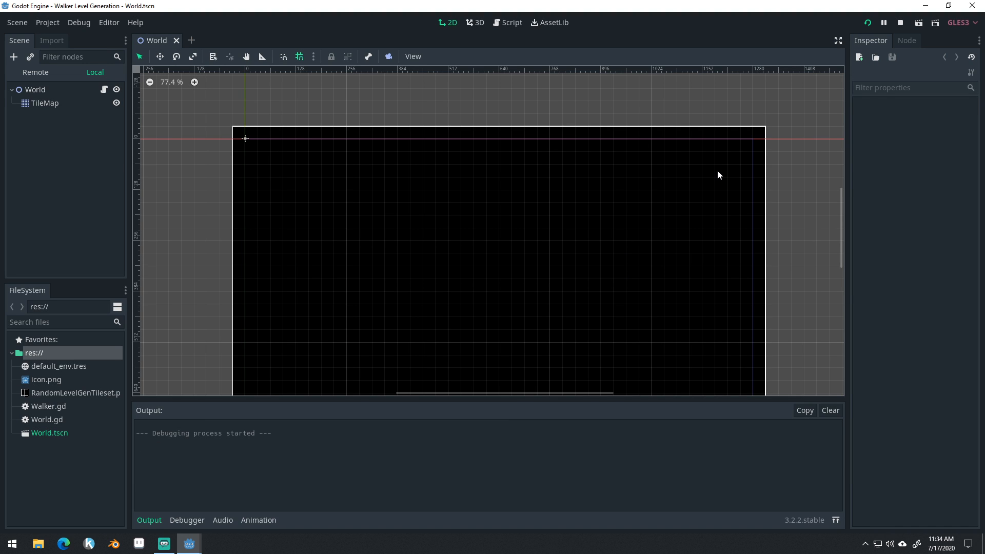
left_click(867, 22)
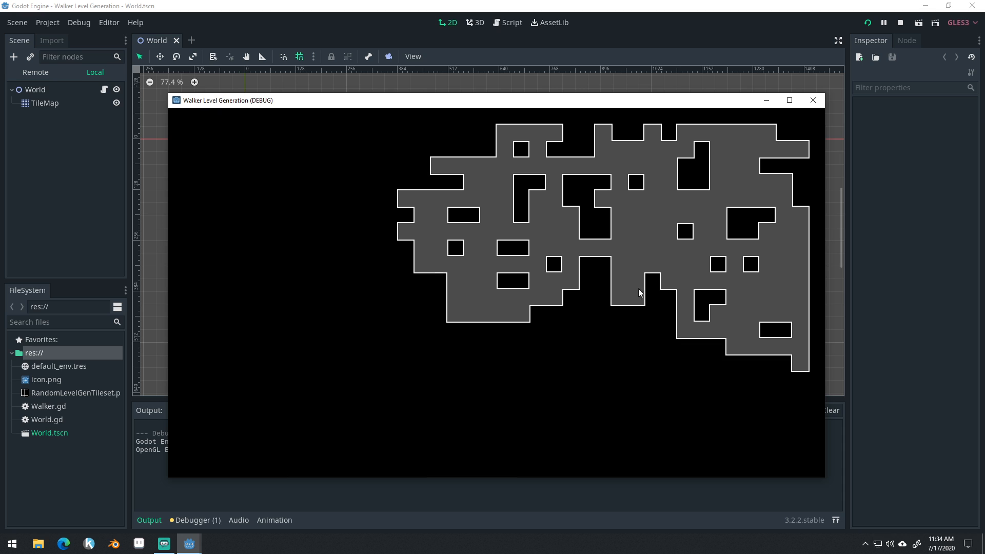
mouse_move(603, 383)
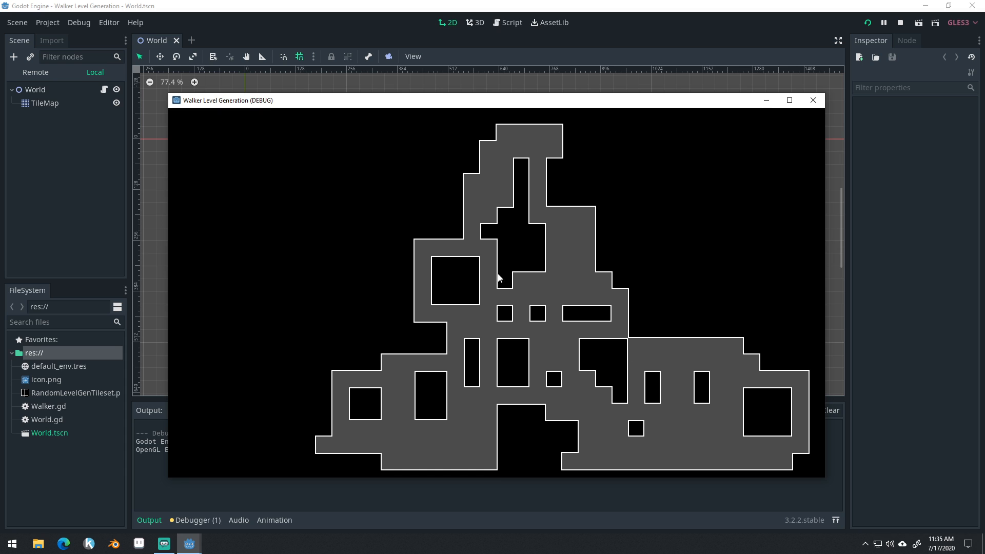
mouse_move(652, 433)
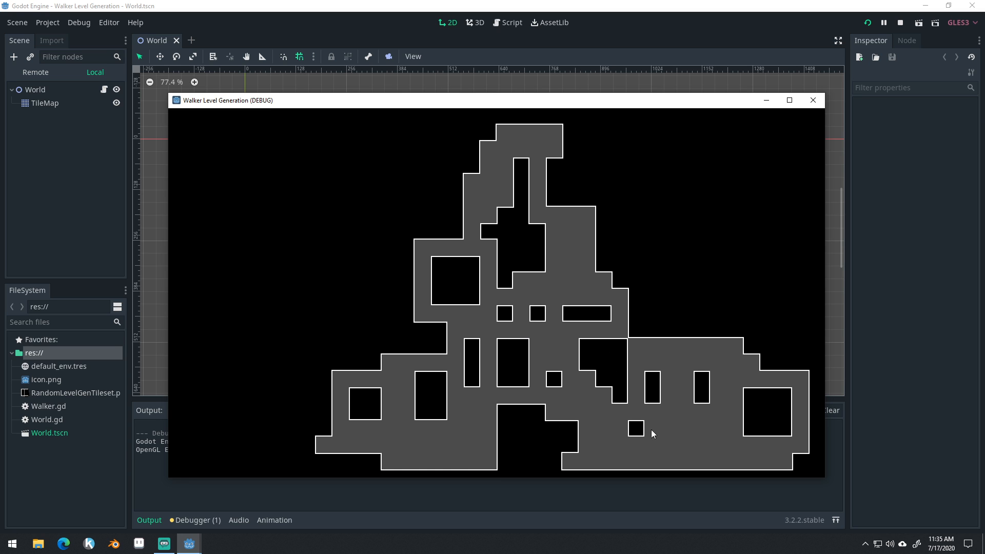
mouse_move(583, 308)
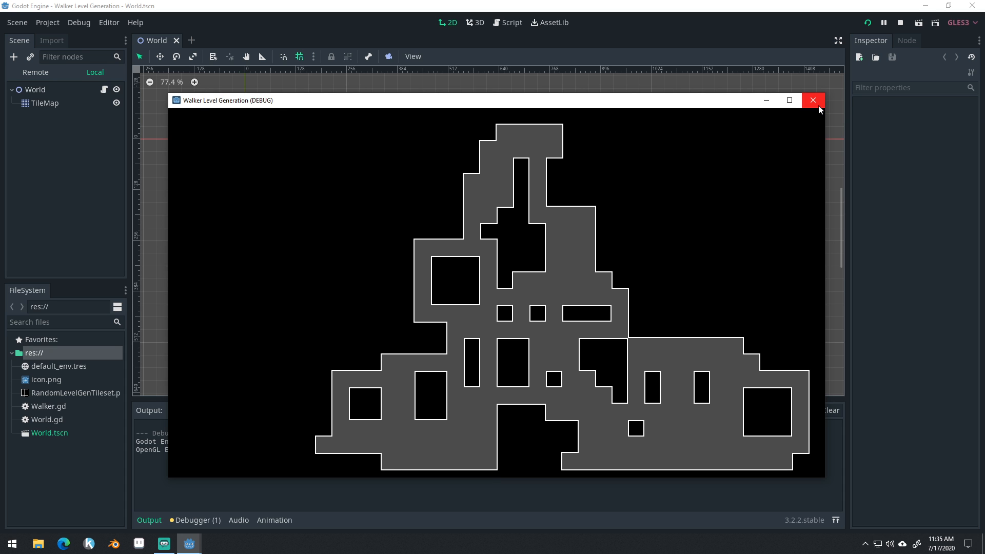
left_click(812, 100)
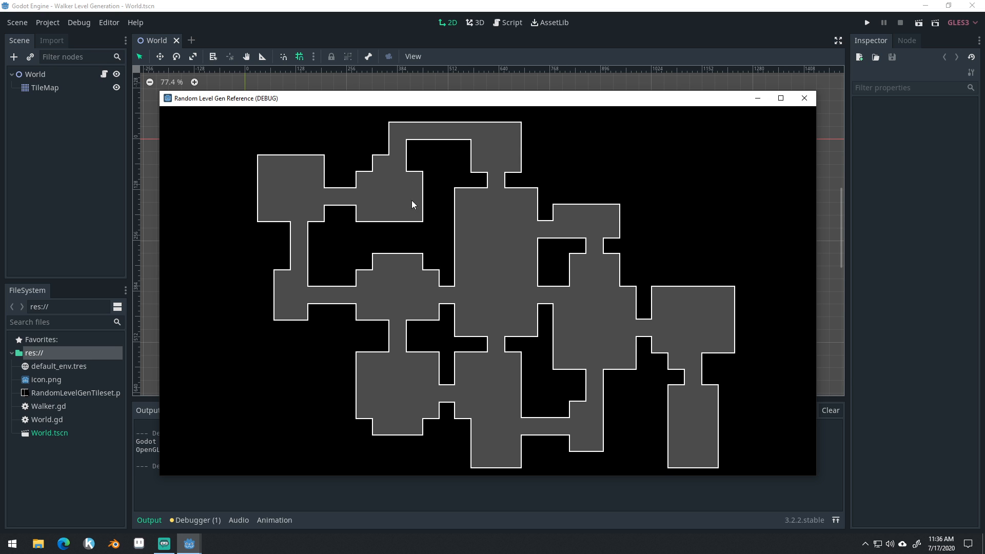
mouse_move(539, 202)
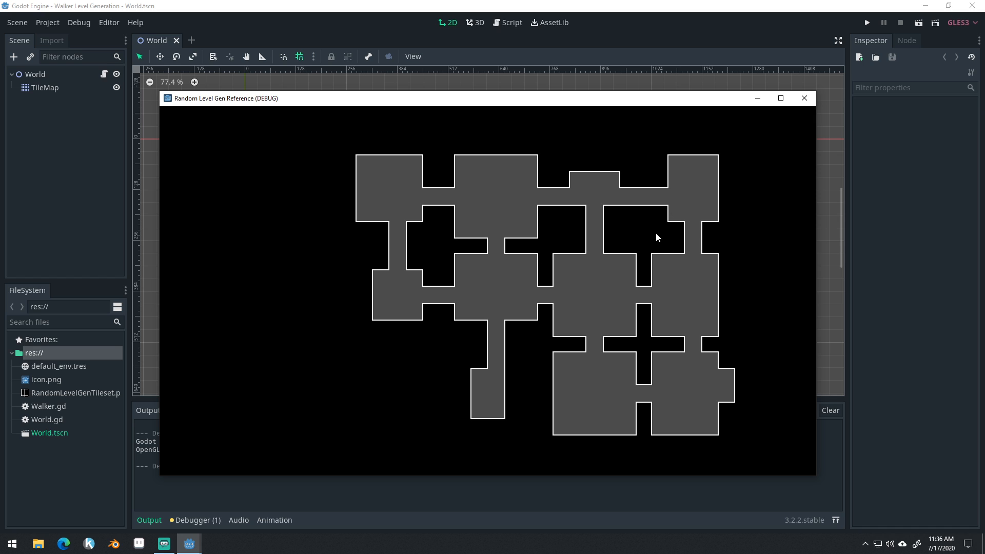
mouse_move(578, 210)
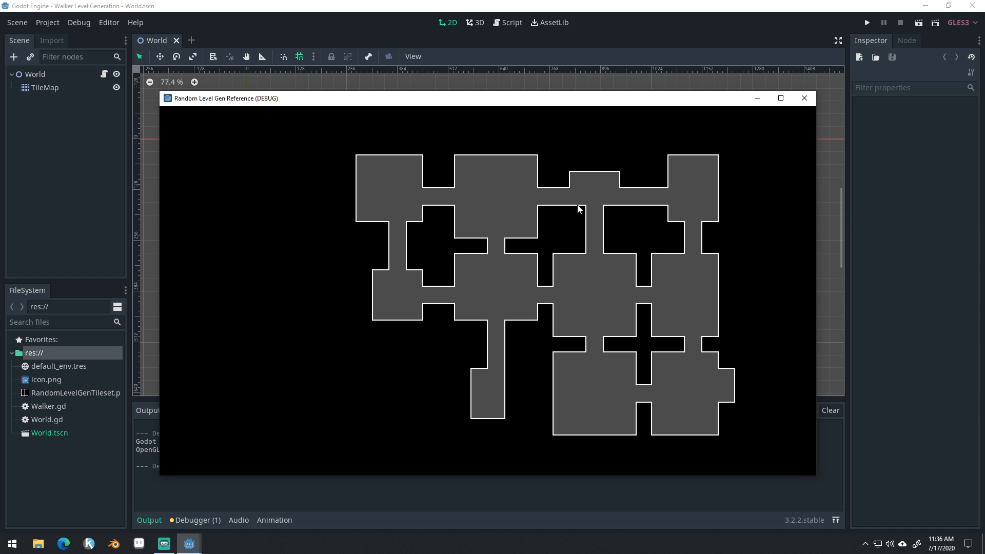
mouse_move(578, 318)
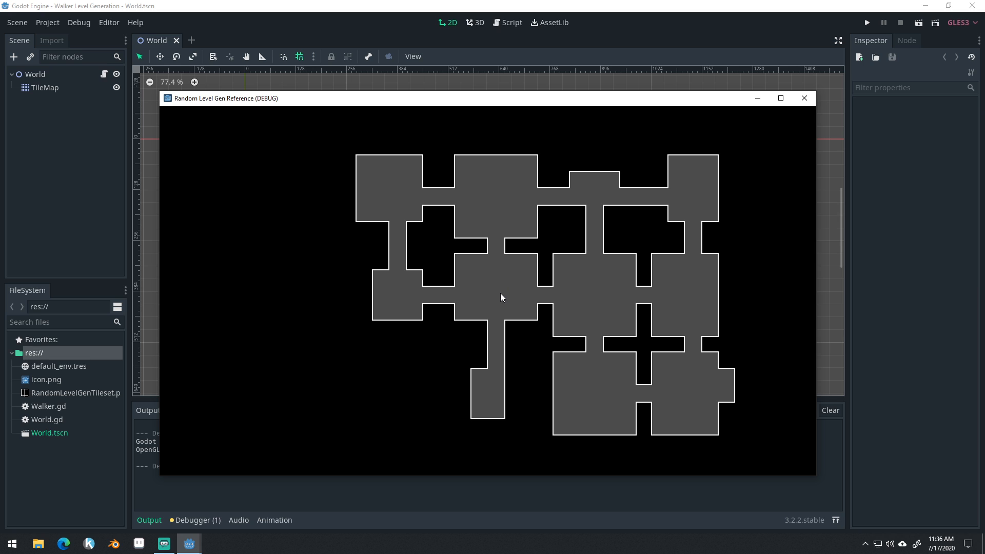
mouse_move(402, 204)
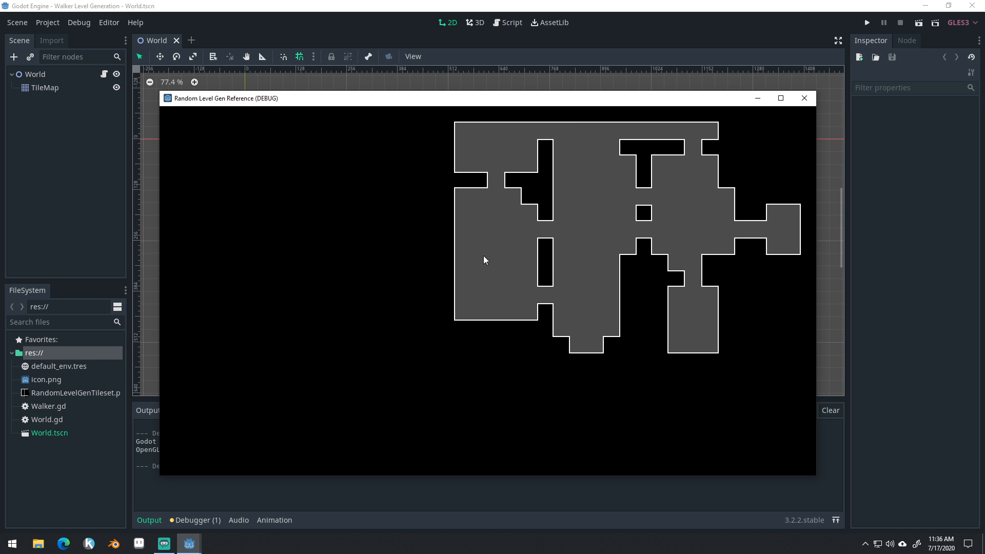
mouse_move(475, 236)
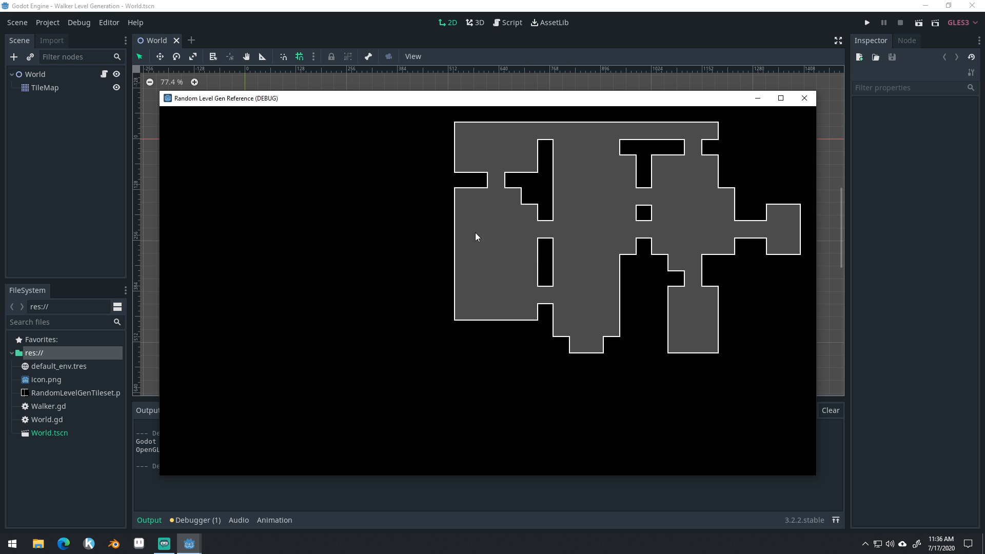
mouse_move(624, 280)
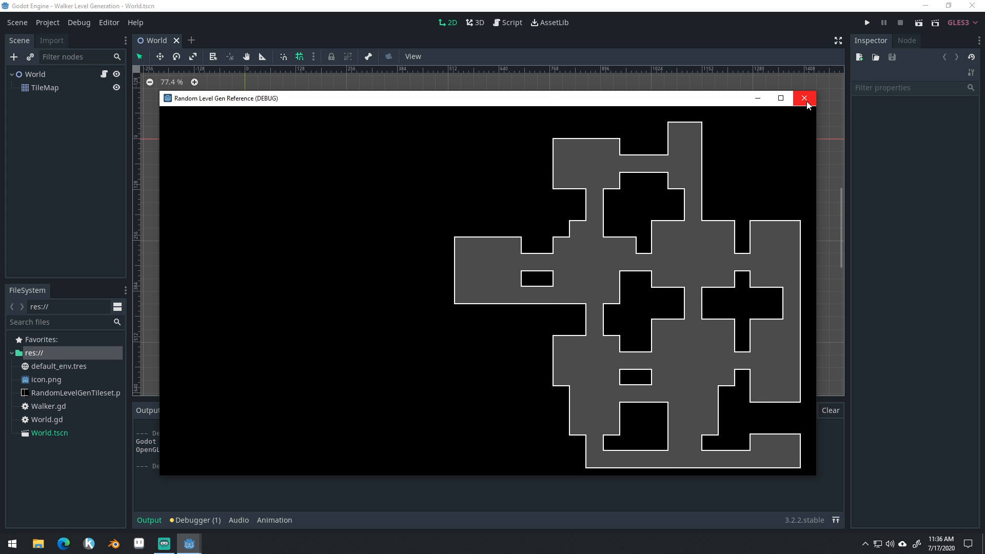
left_click(804, 97)
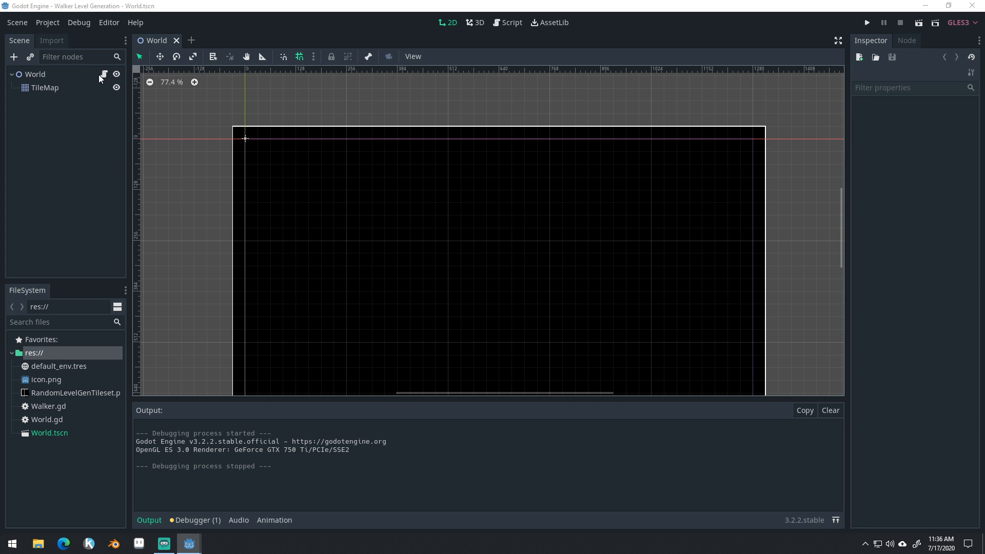
mouse_move(85, 428)
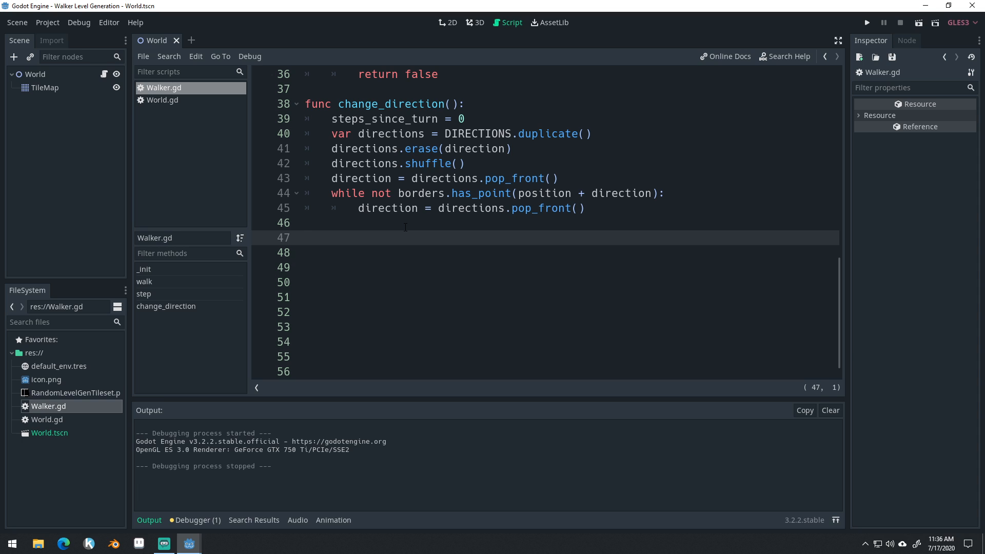
- Write the function header 'func create_room(position):' and start its body
type("func")
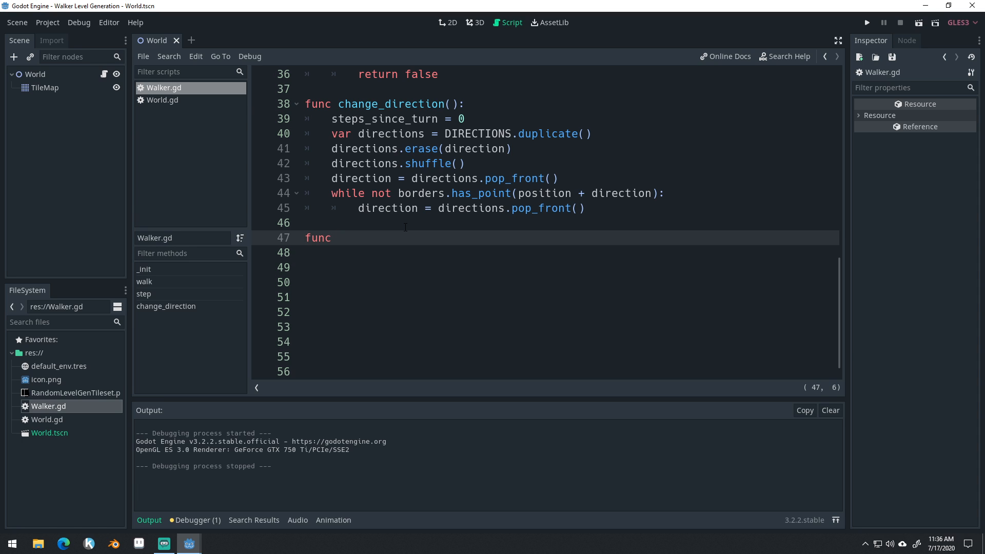
type("create_room")
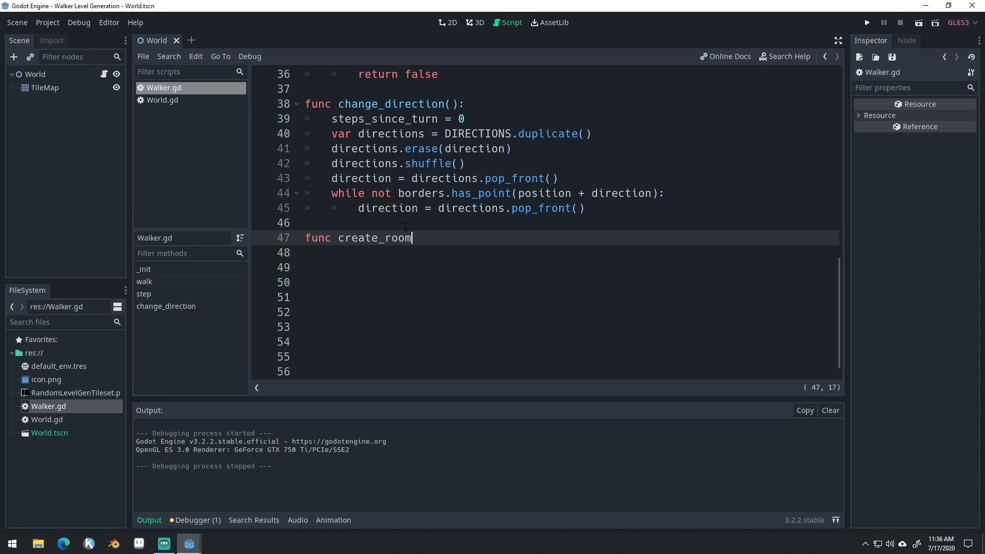
type("()")
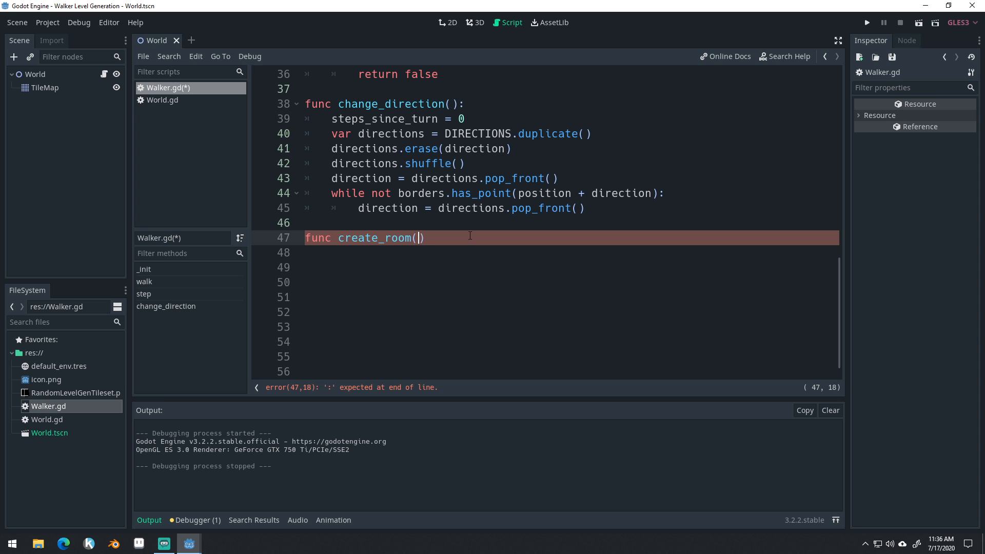
type("pos")
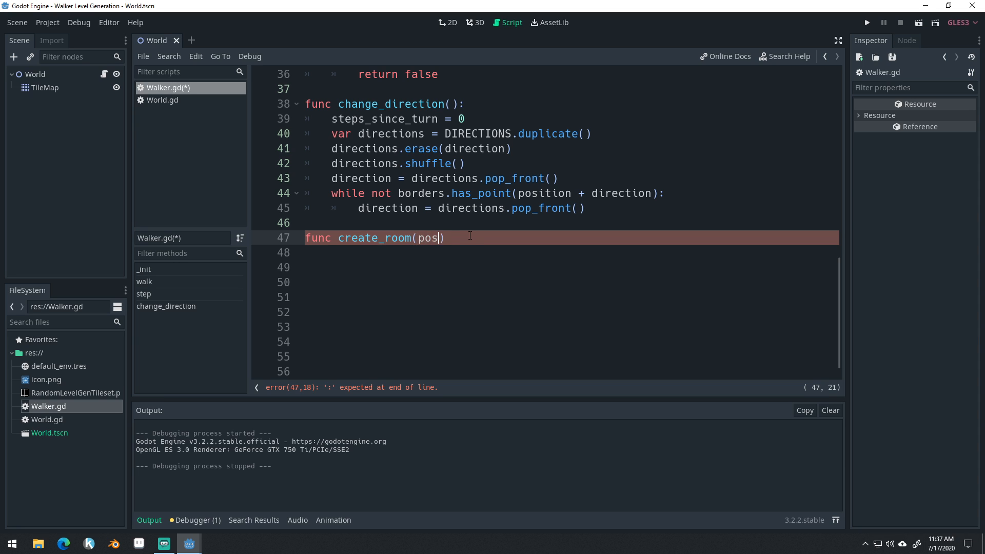
type("ition")
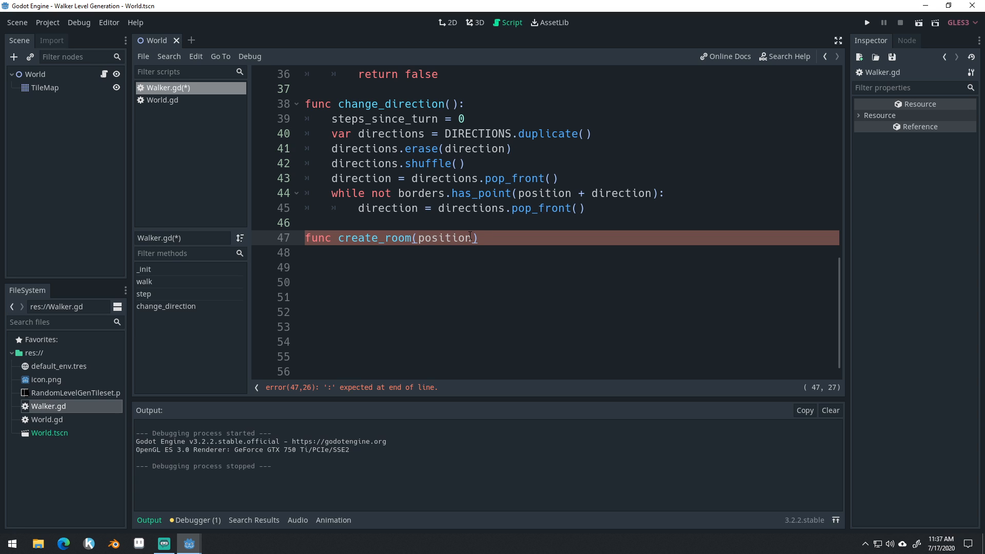
type(":")
key("Return")
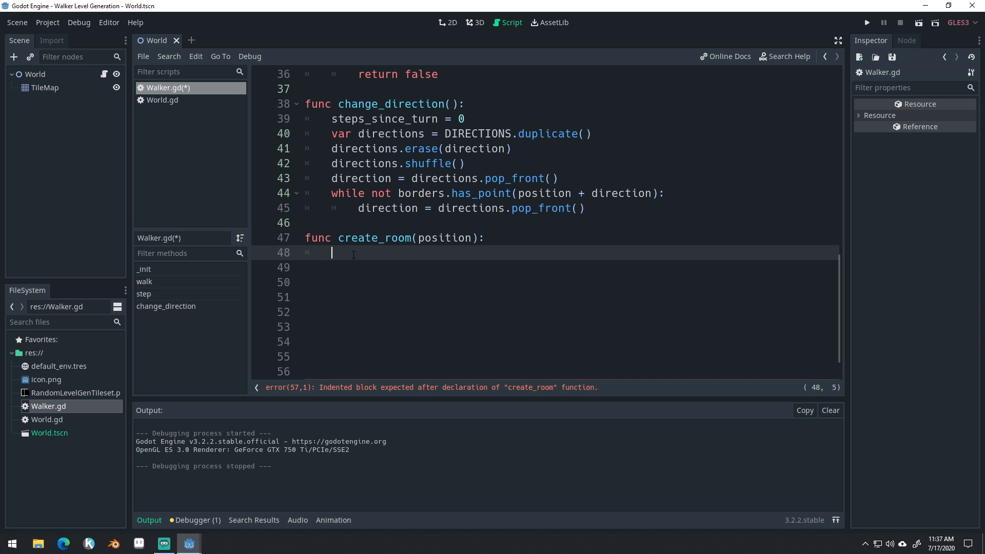
- Add 'var size = Vector2(randi() % 4 + 2, randi() % 4 + 2)' as the body
type("var si")
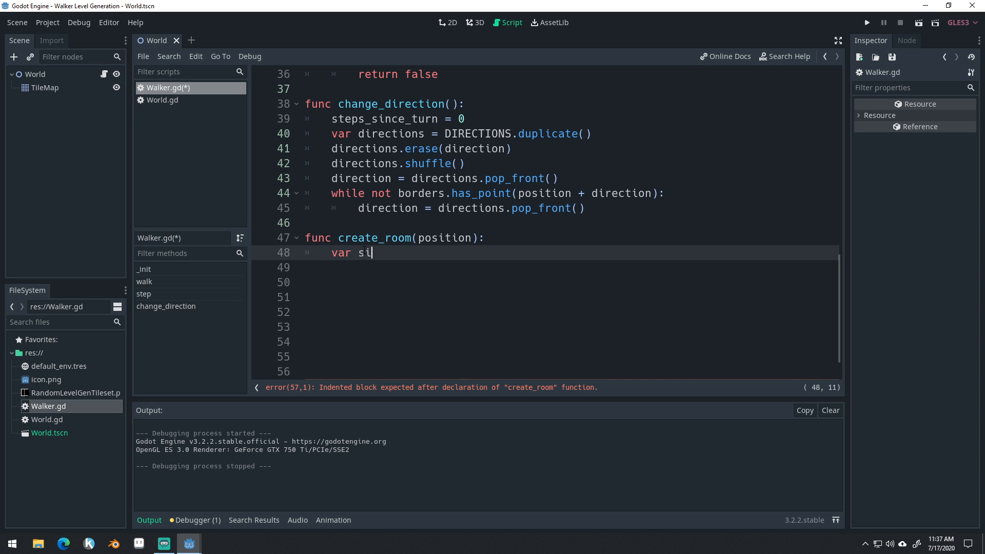
type("ze =")
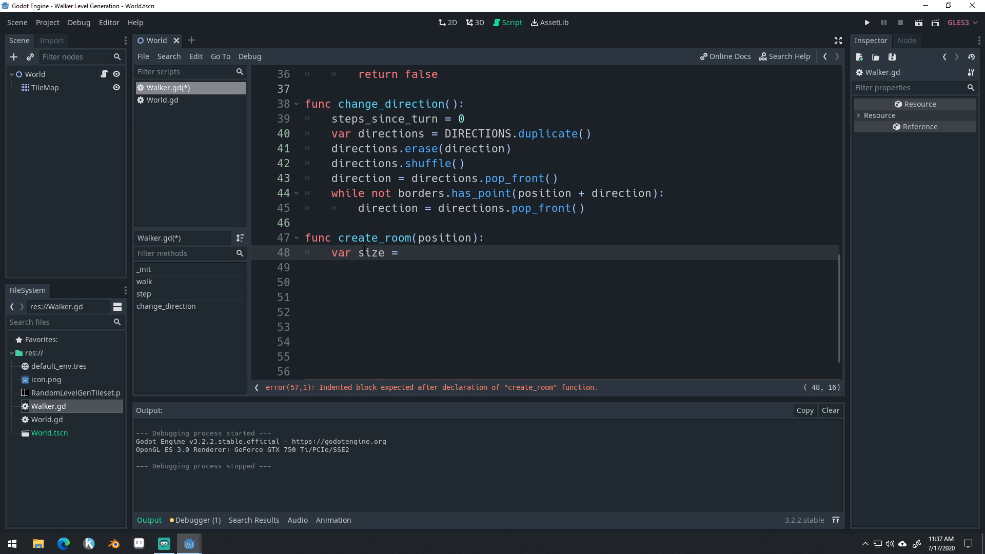
type("Vector2(")
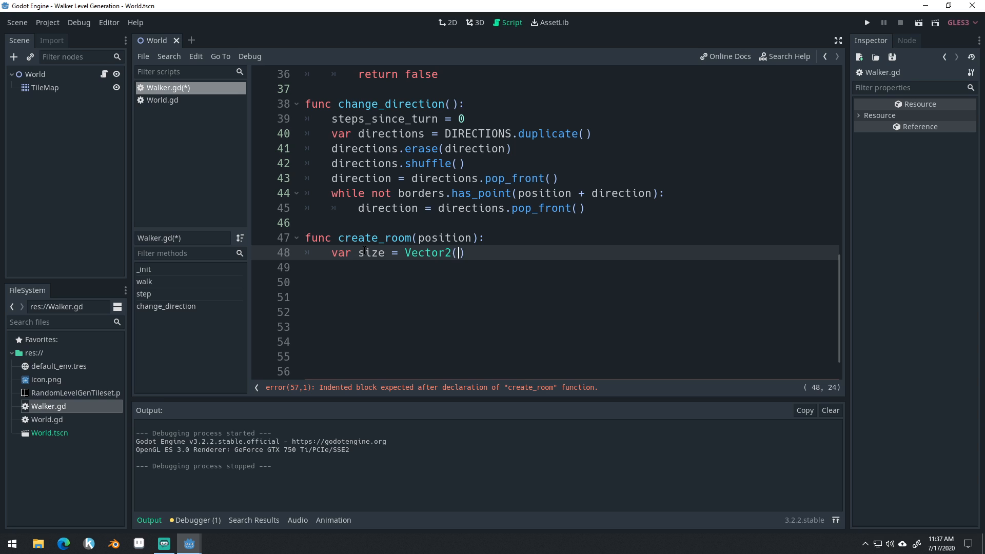
type("randi(")
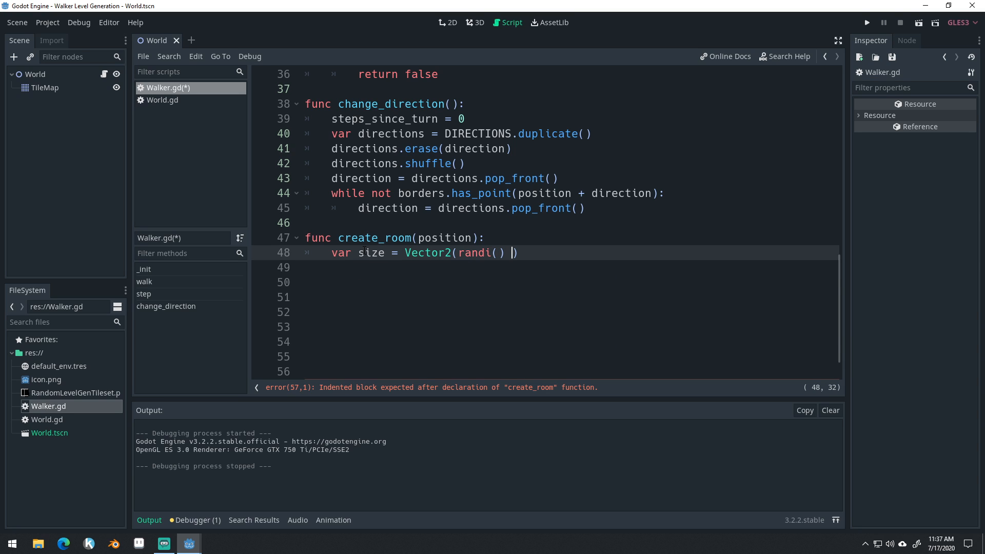
type("% 4 +")
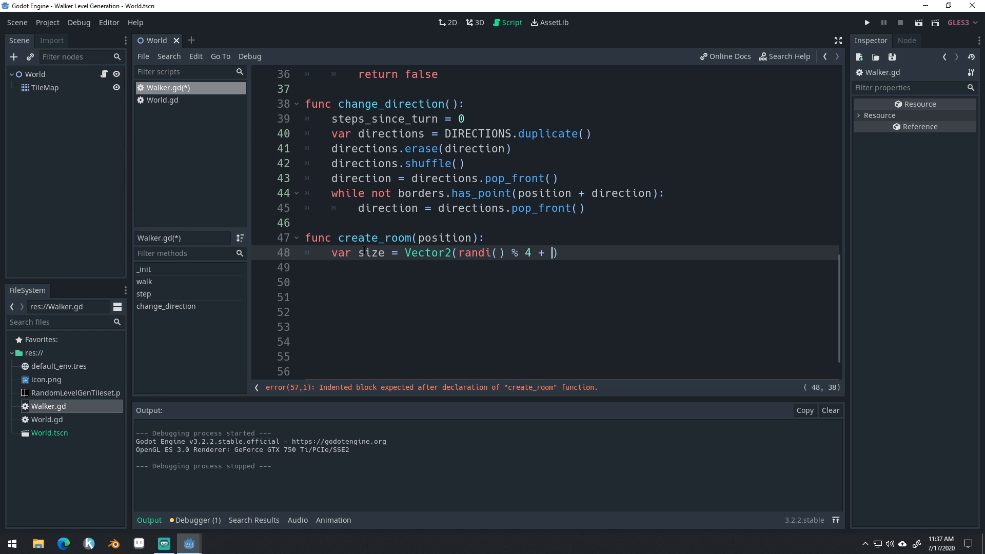
type(", randi(")
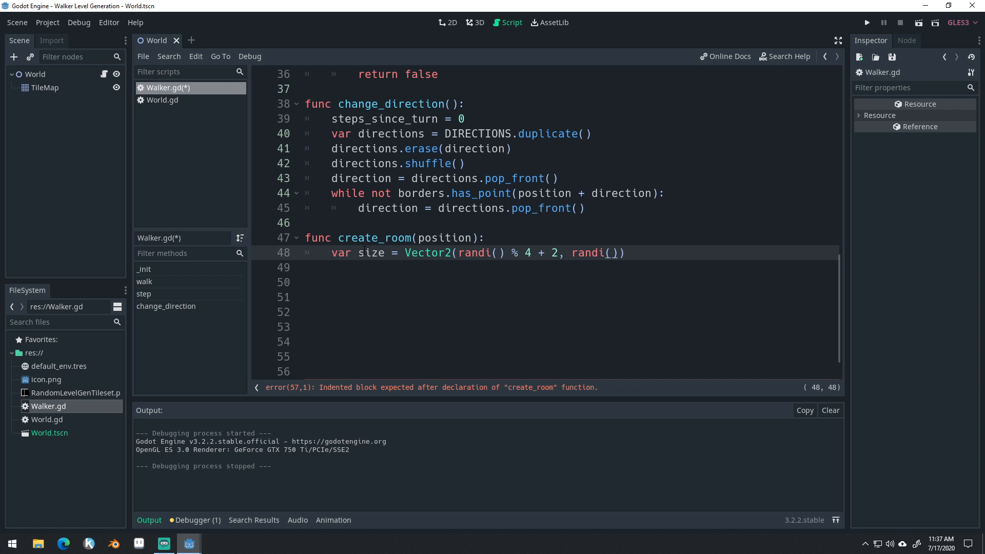
type("% 4 +")
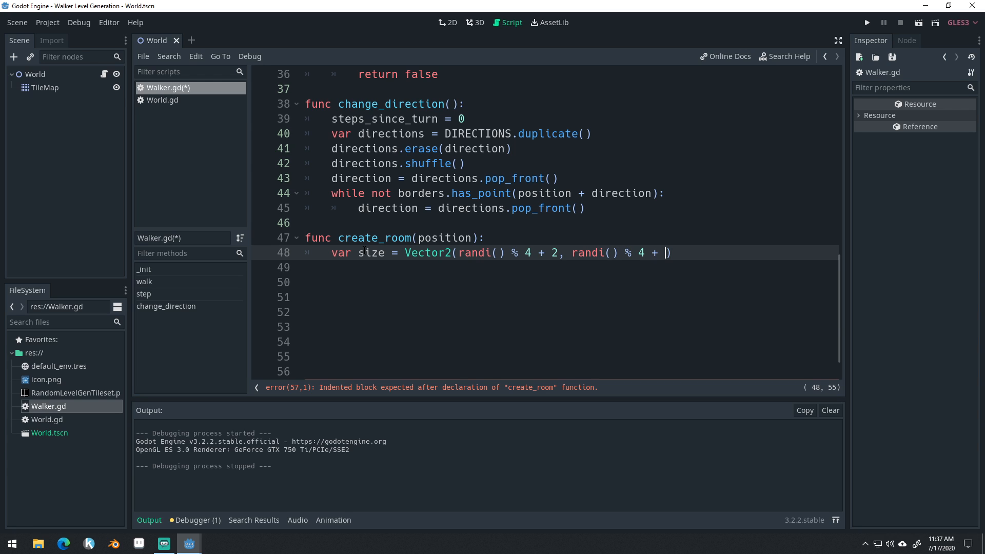
type("2")
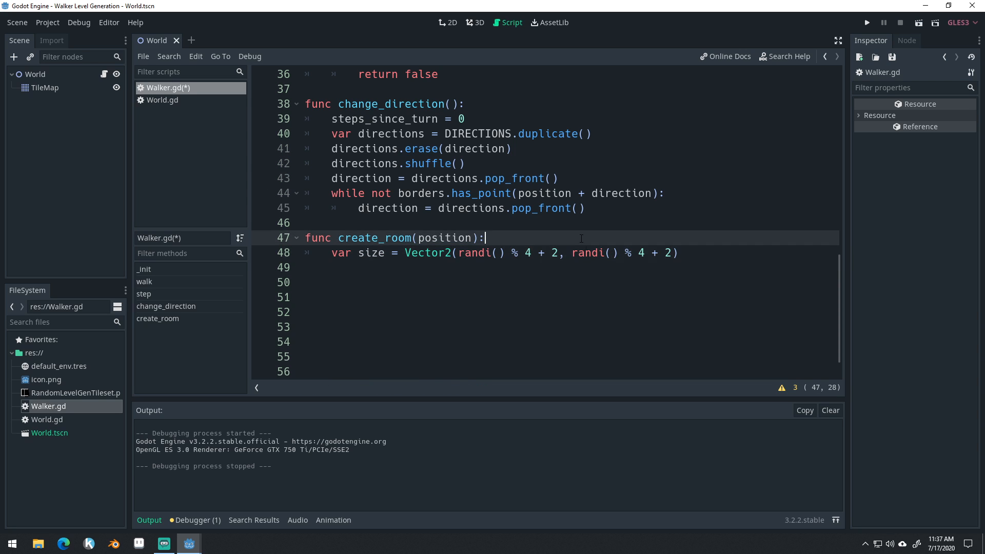
double_click(482, 253)
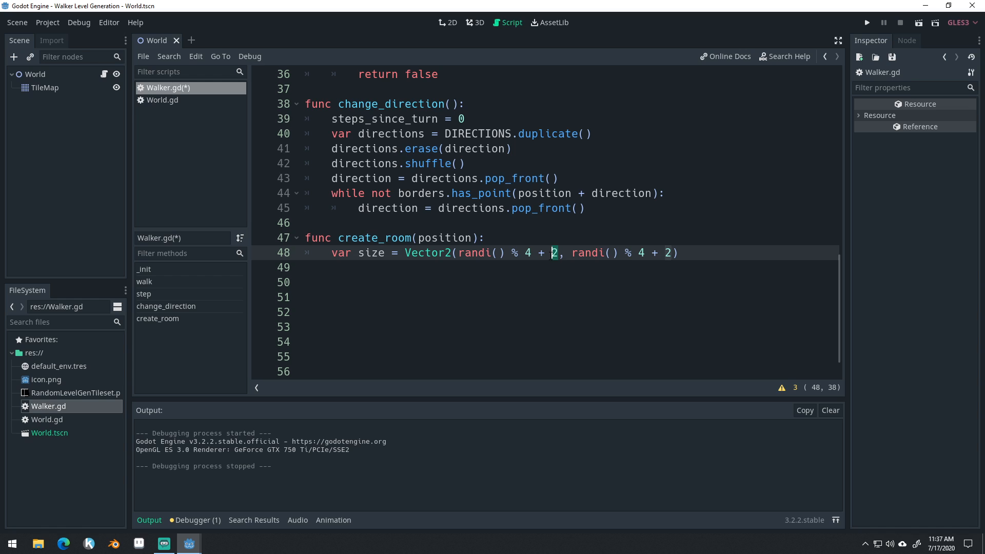
left_click(307, 267)
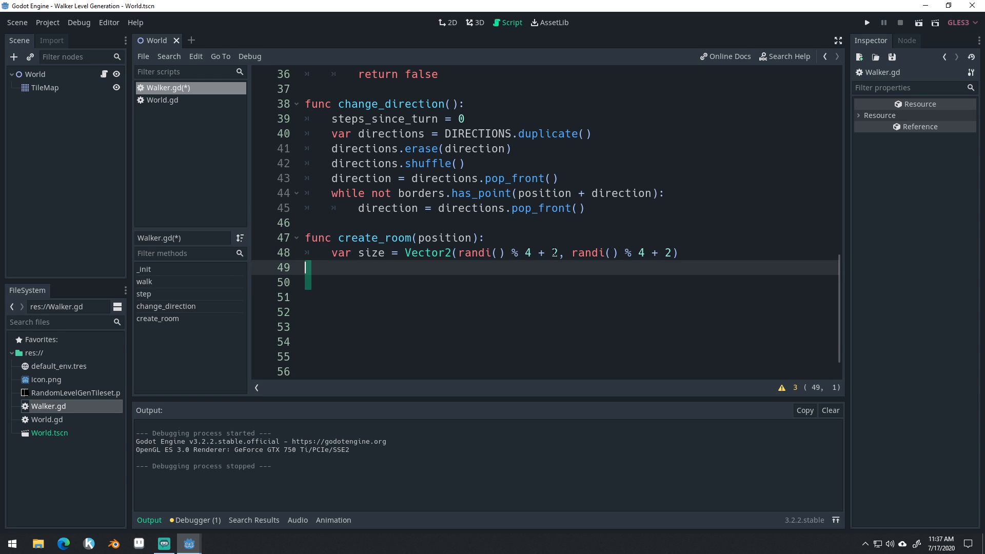
left_click(565, 282)
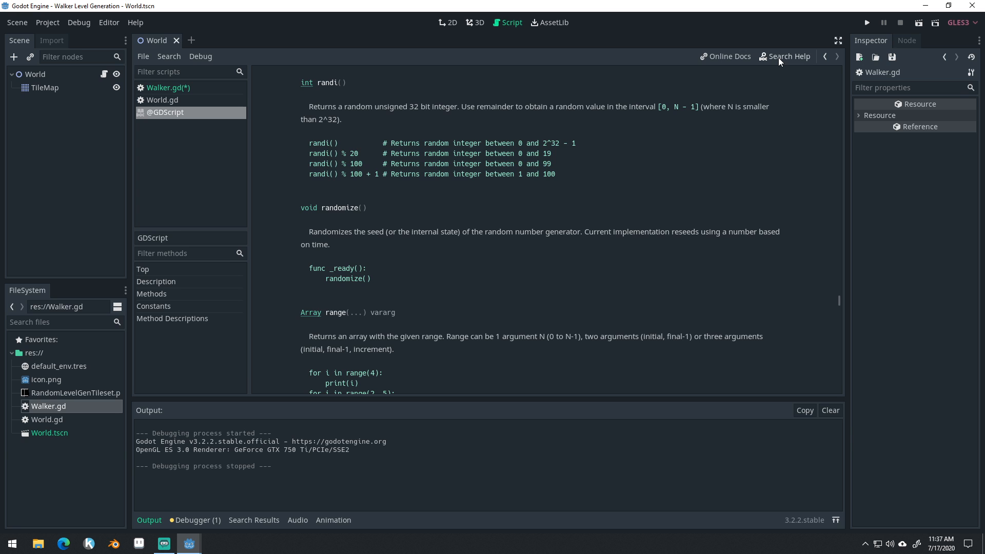
mouse_move(325, 149)
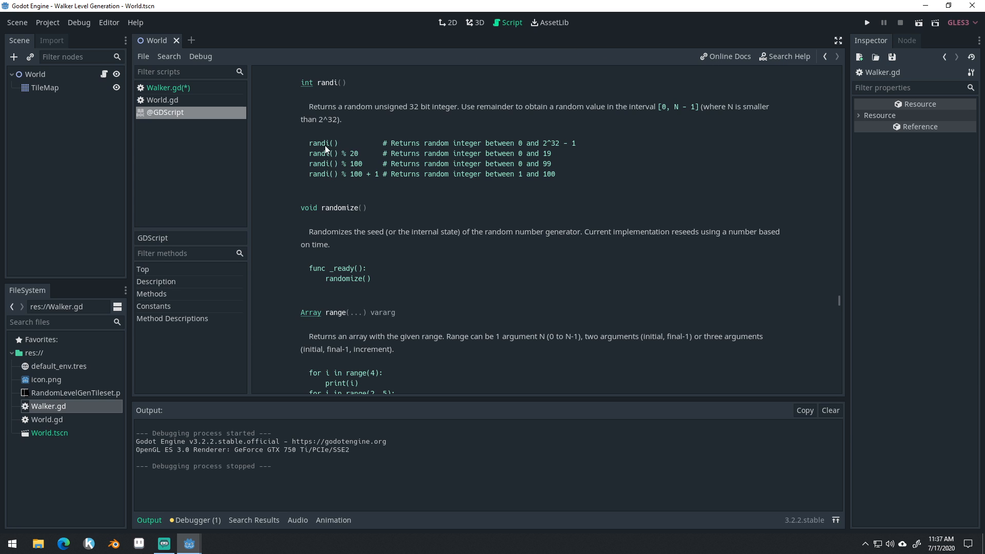
mouse_move(401, 111)
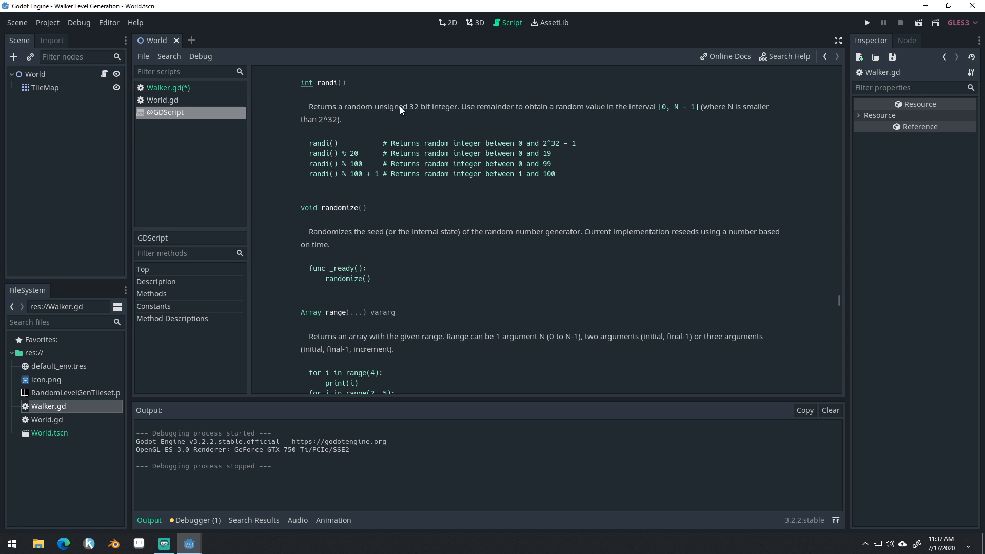
mouse_move(565, 152)
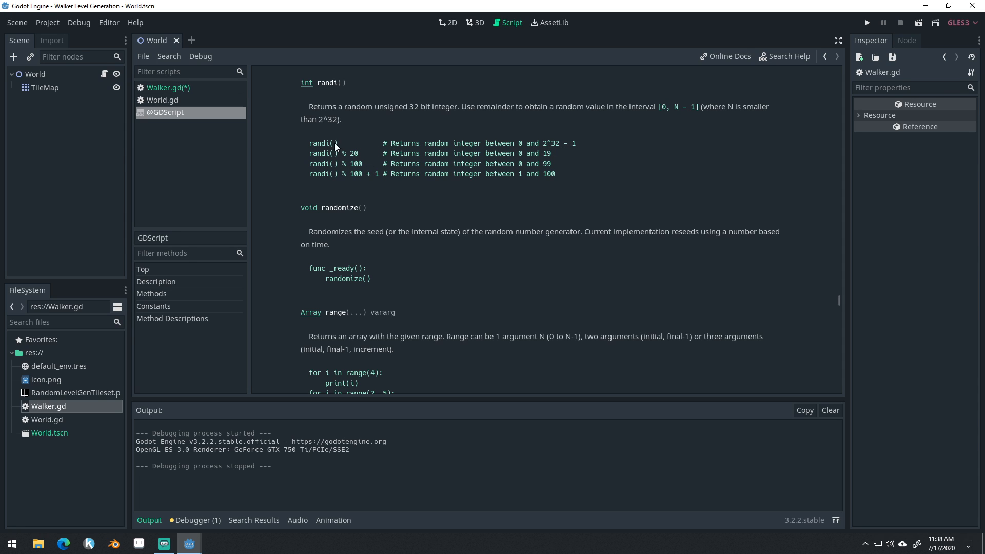
double_click(322, 144)
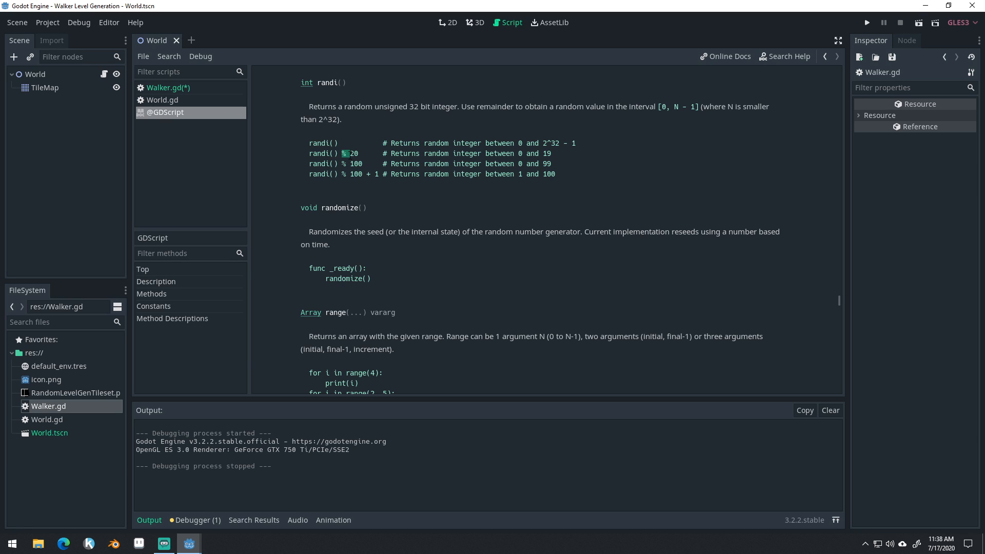
mouse_move(388, 170)
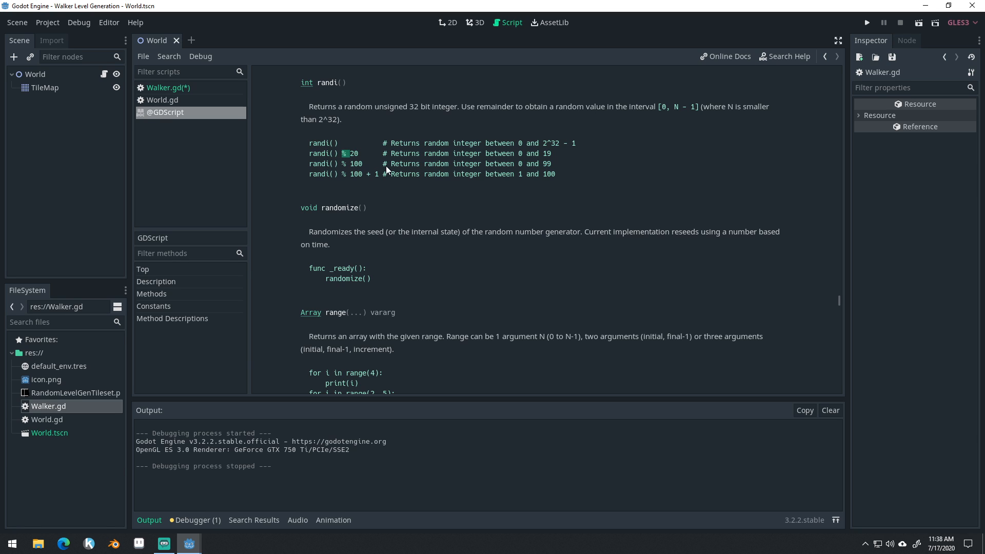
mouse_move(358, 156)
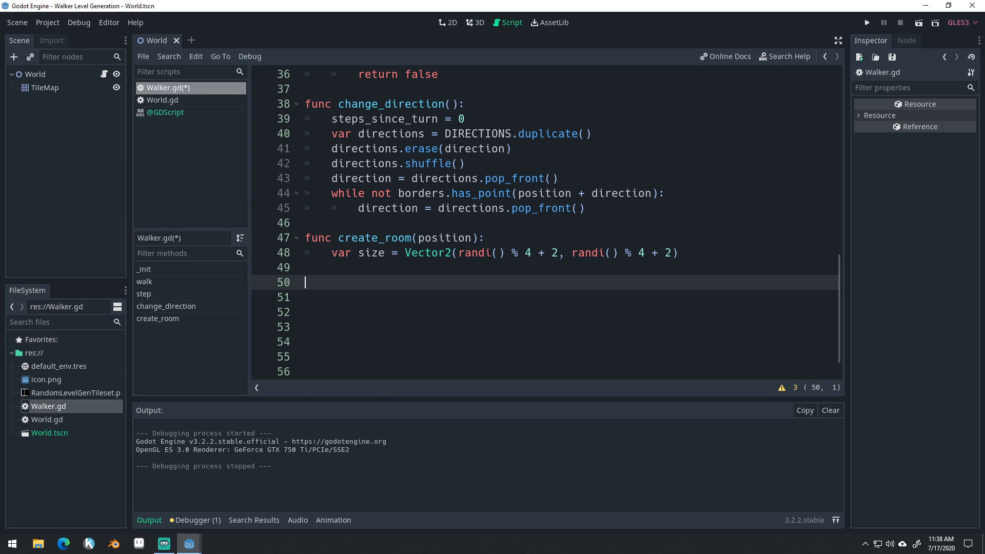
left_click(516, 252)
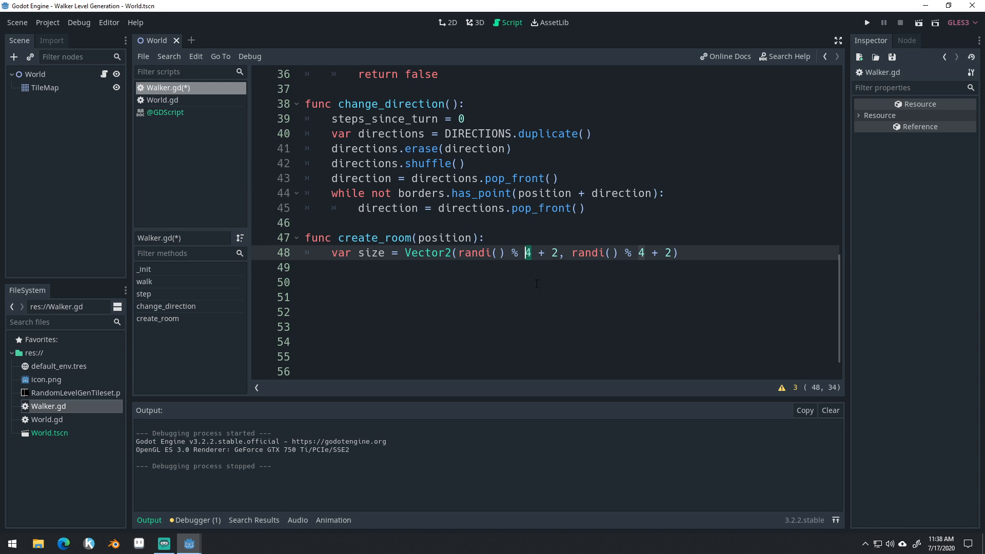
mouse_move(546, 224)
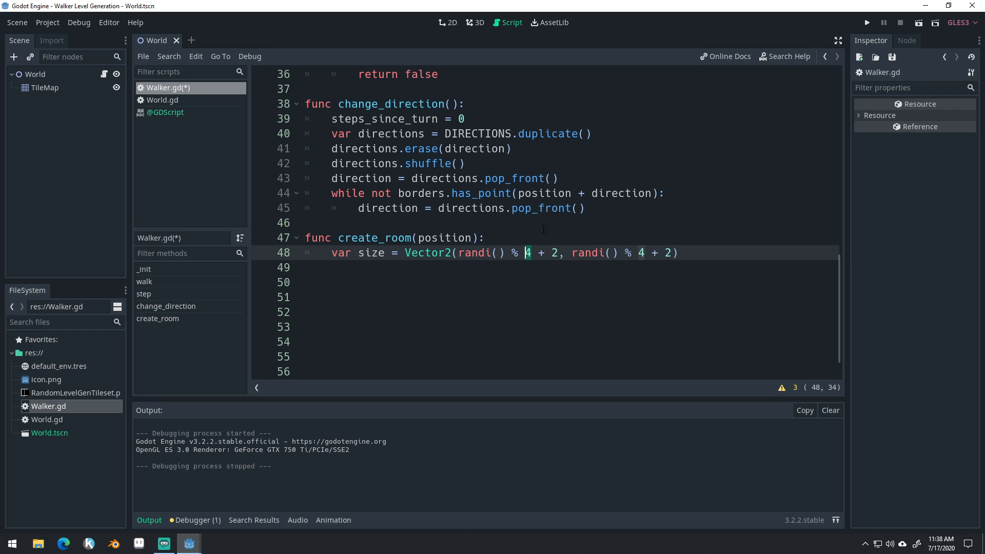
left_click(165, 111)
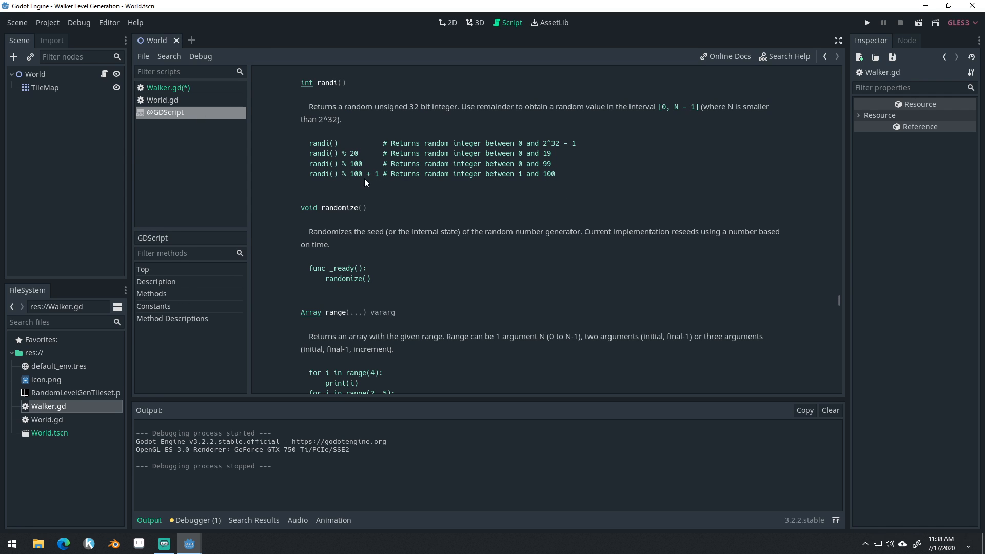
double_click(374, 174)
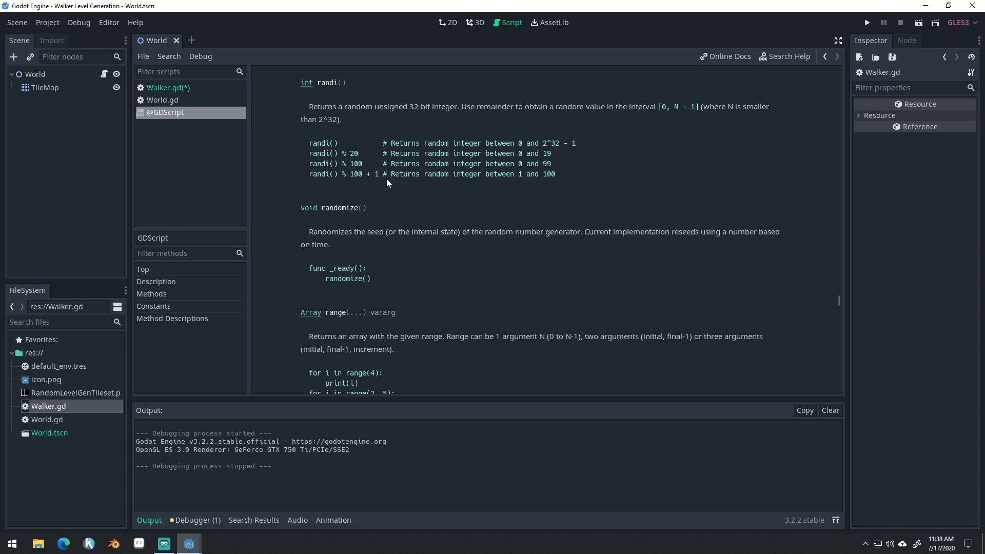
double_click(517, 174)
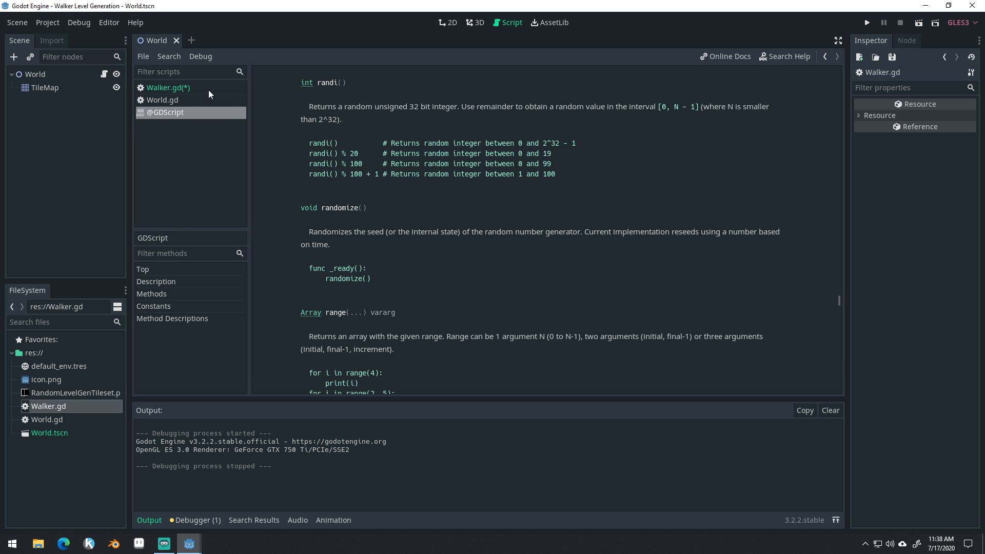
left_click(166, 87)
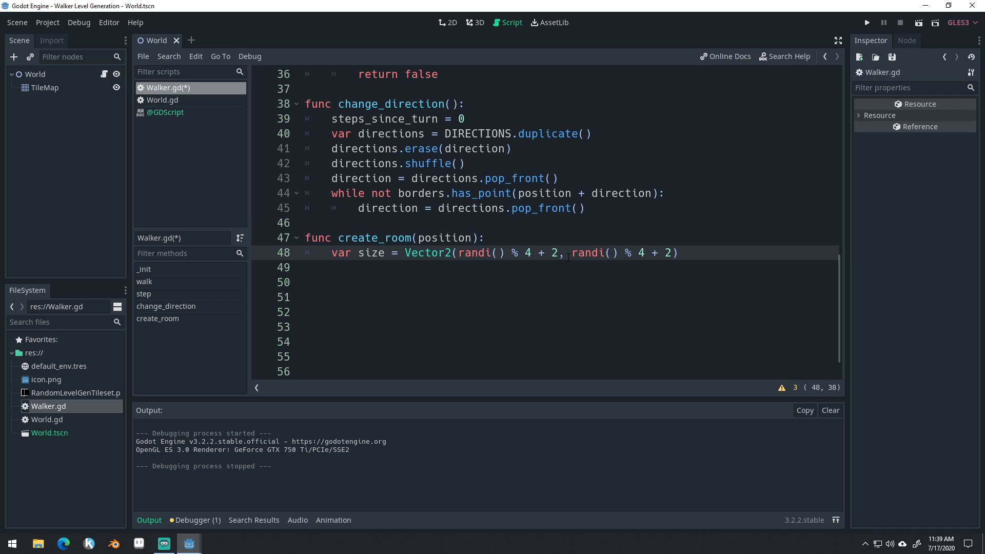
left_click(566, 253)
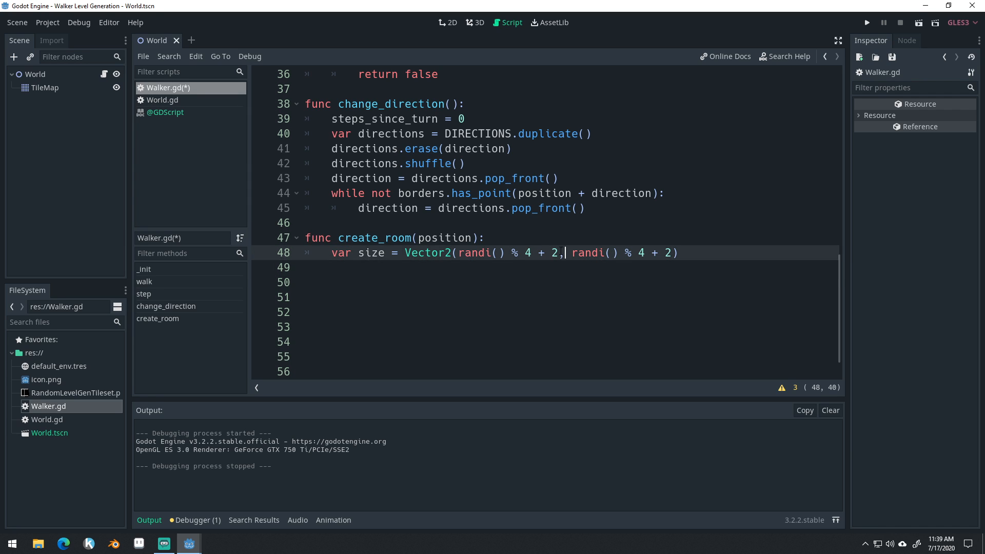
left_click(165, 111)
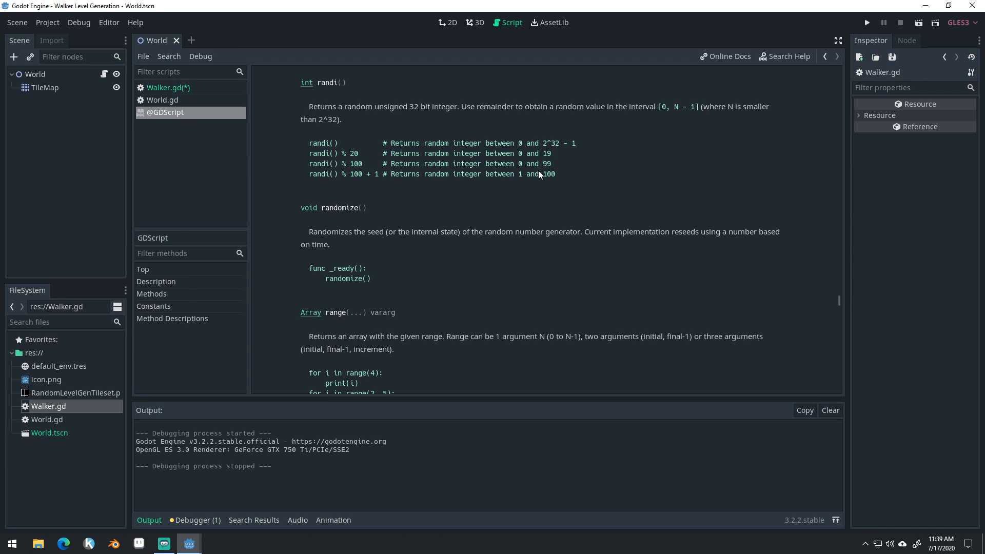
mouse_move(351, 177)
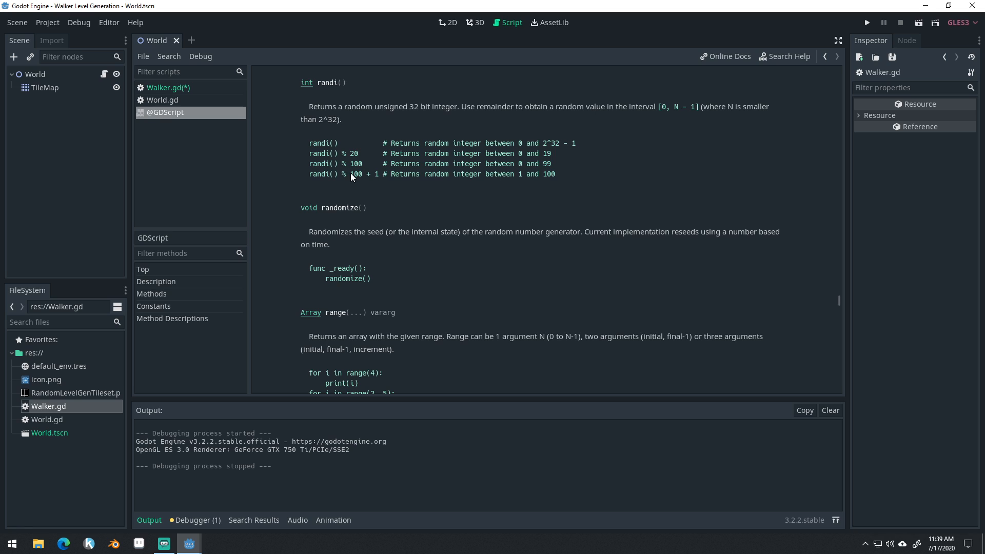
mouse_move(517, 186)
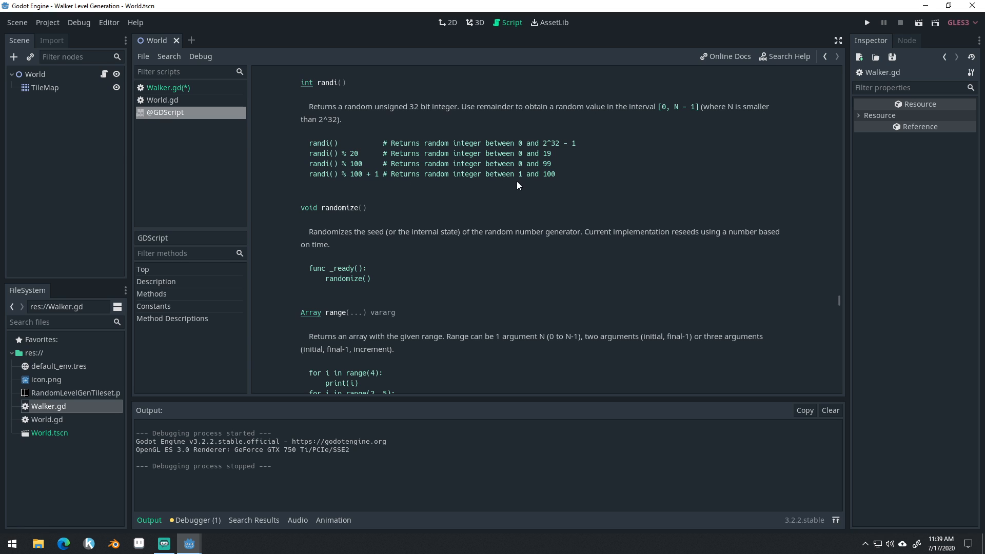
mouse_move(509, 185)
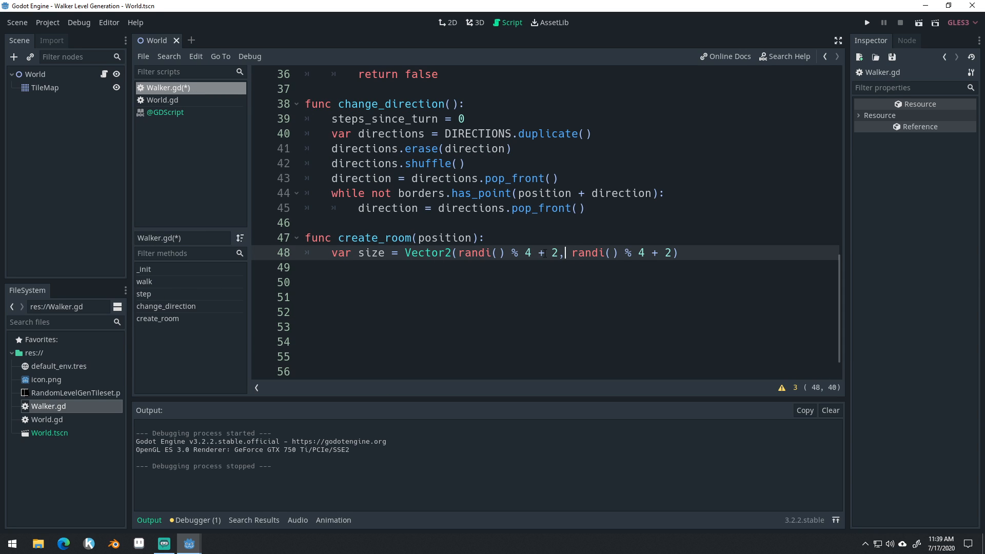
- Add 'var top_left_corner = (position - size/2).ceil()' on line 49 of create_room
left_click(532, 253)
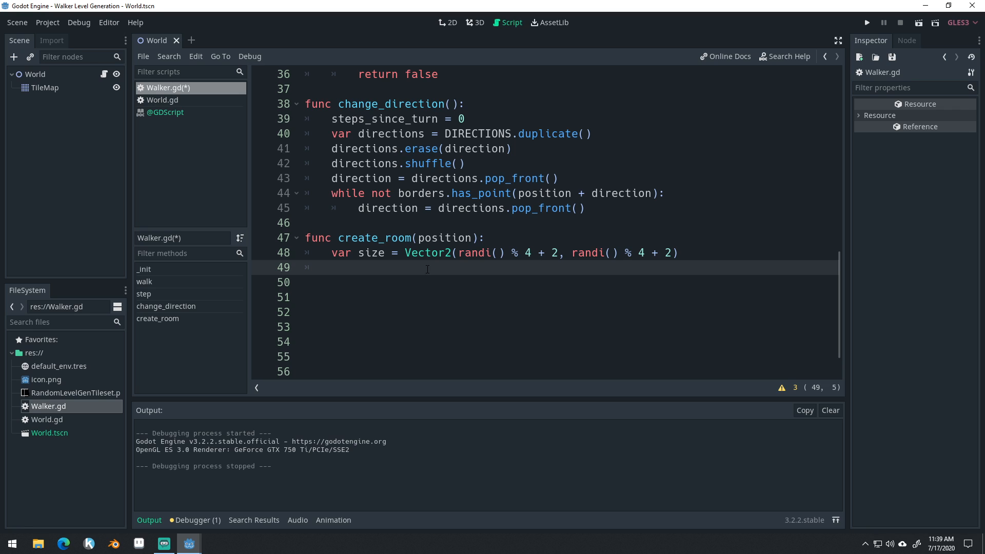
type("var top_lef")
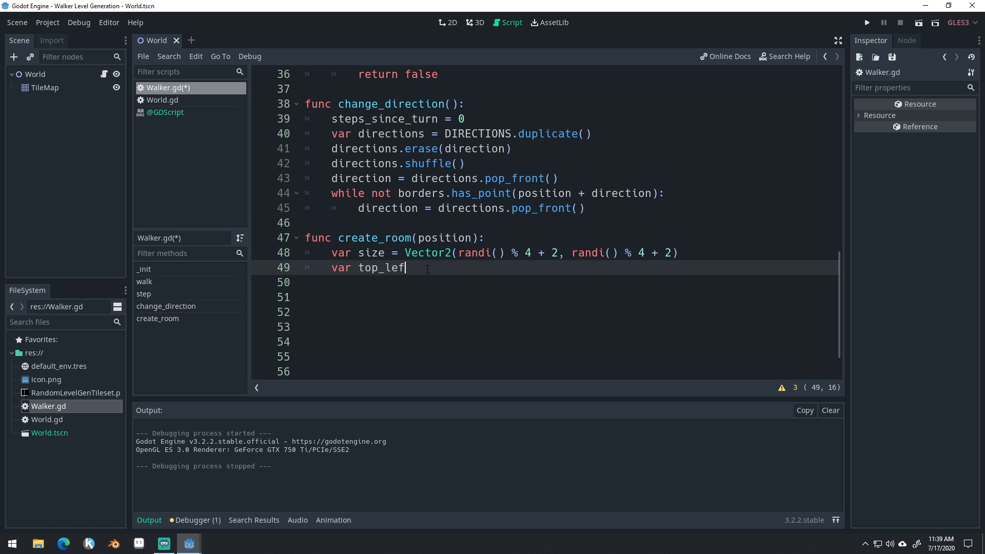
key("Backspace")
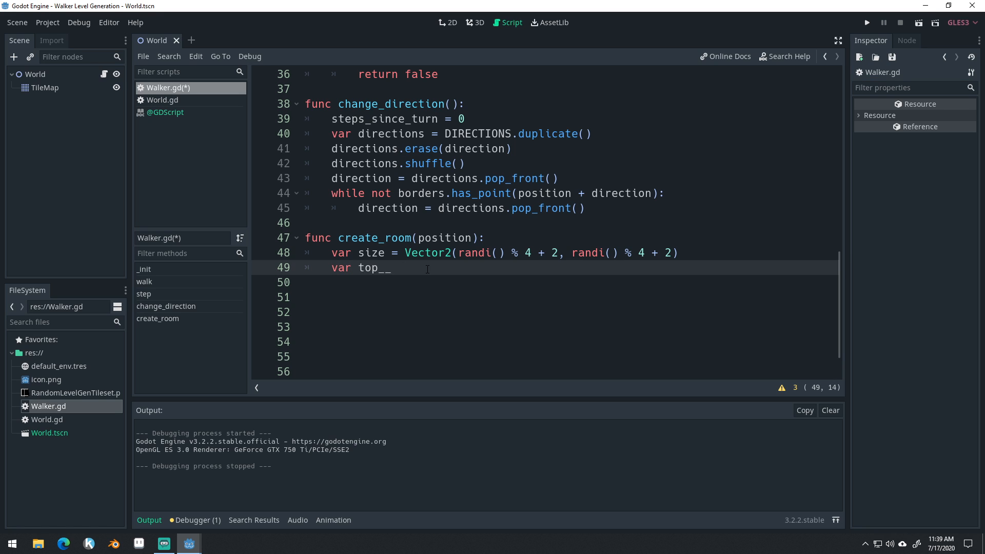
type("left")
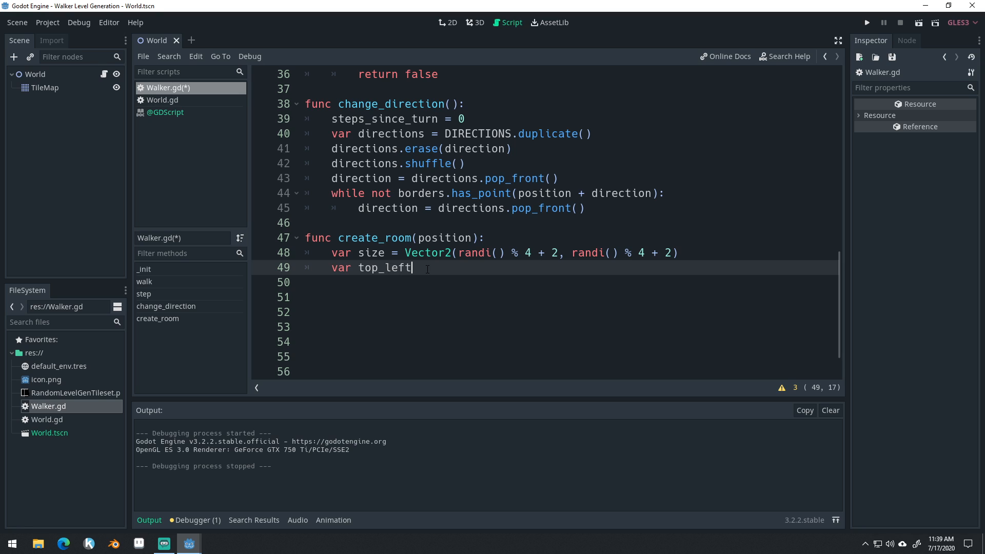
type("_corner =")
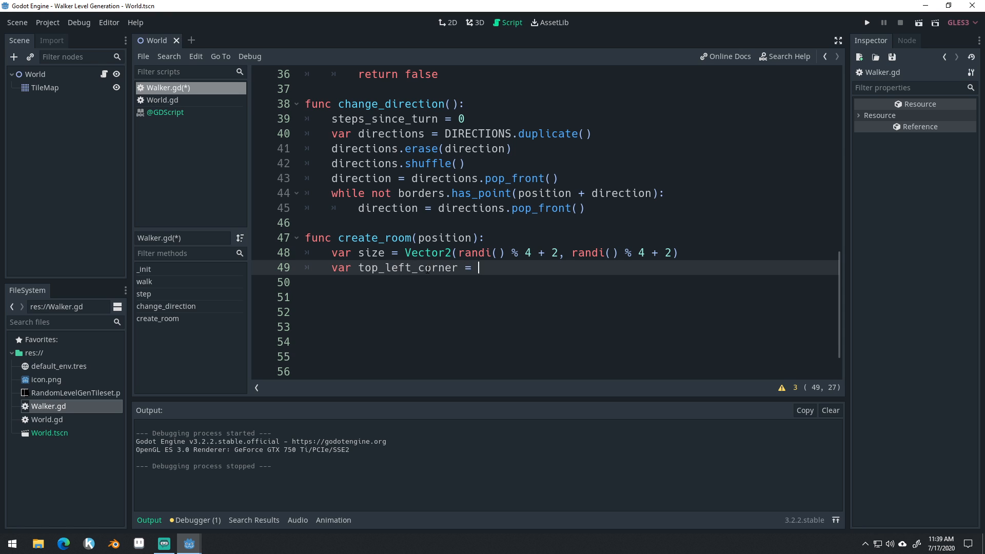
type("(")
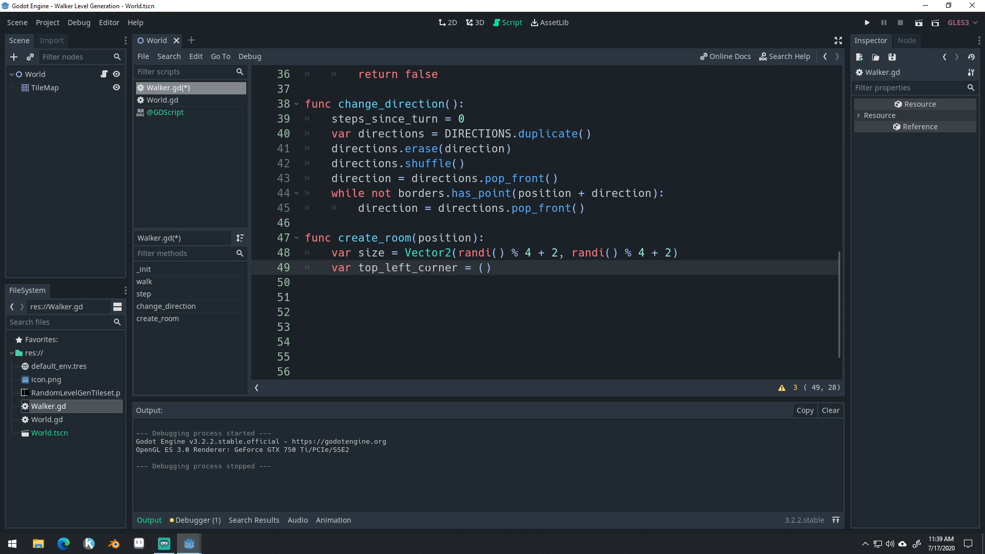
type("position")
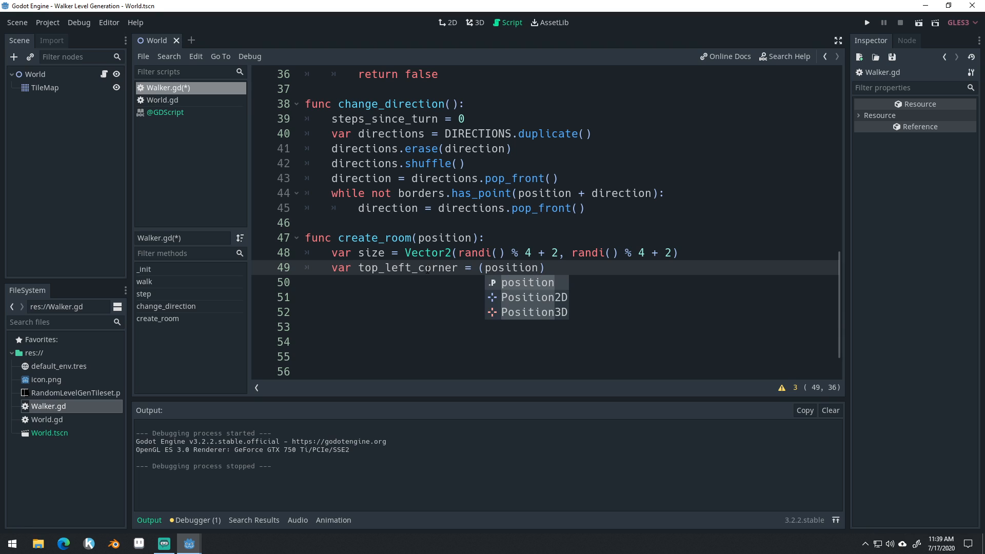
type("- size)")
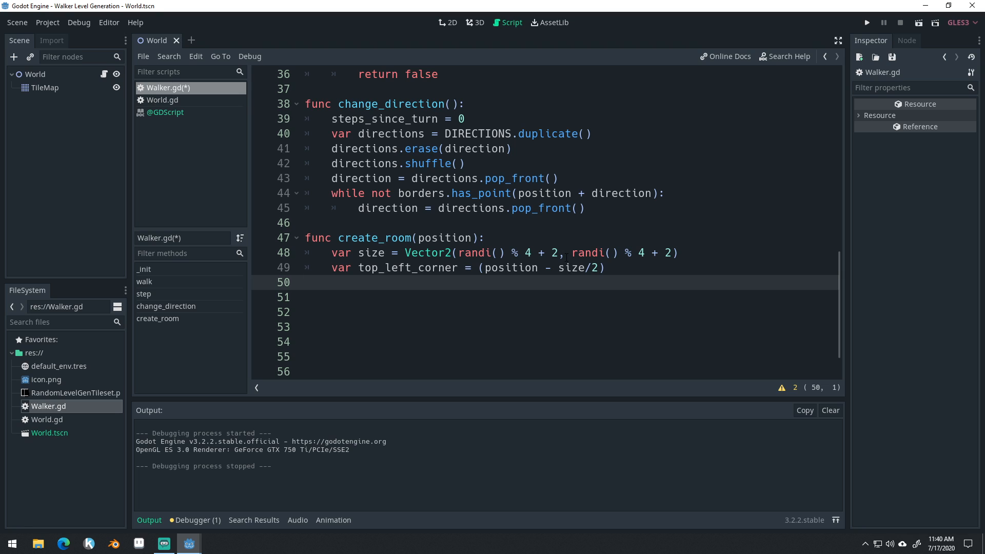
left_click_drag(485, 267, 604, 266)
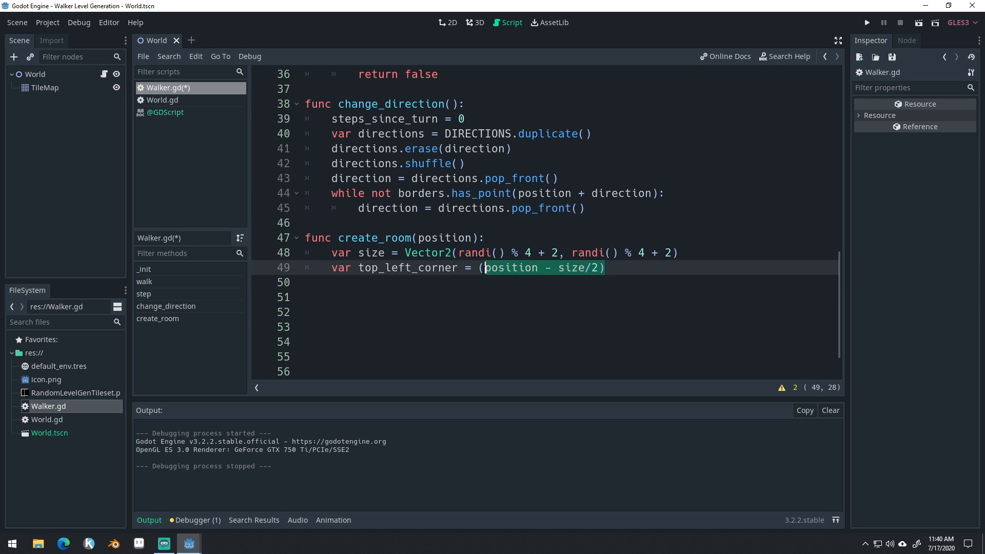
left_click(607, 268)
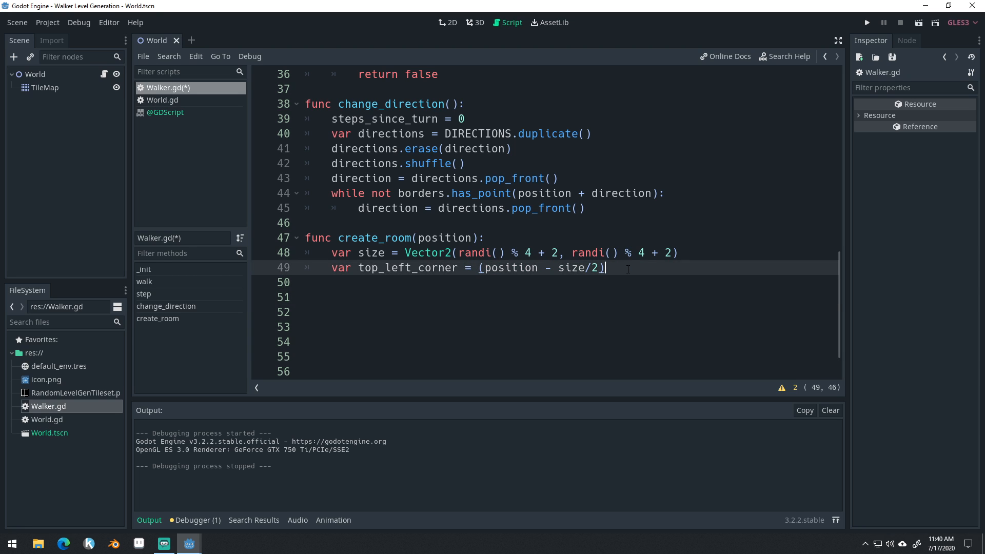
type(".ceil(")
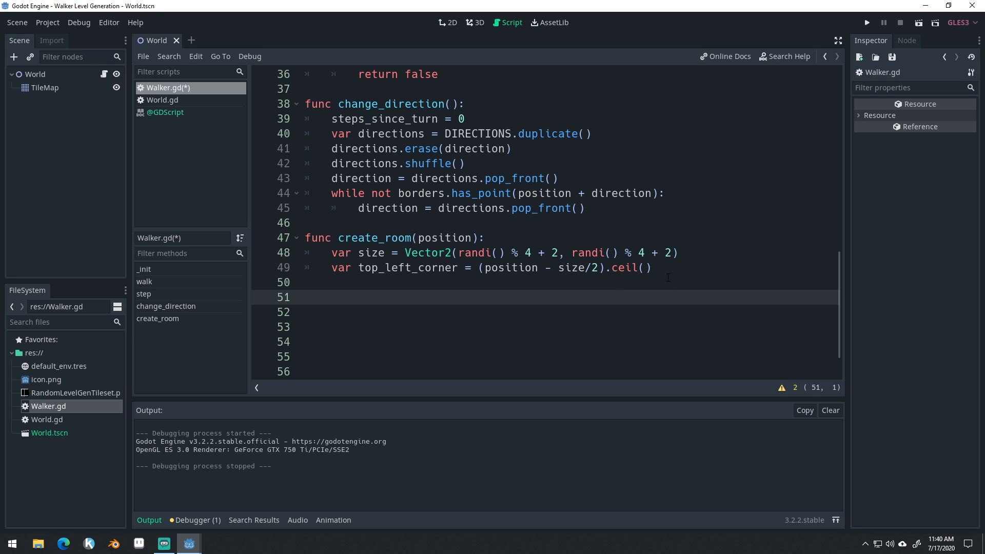
left_click(651, 267)
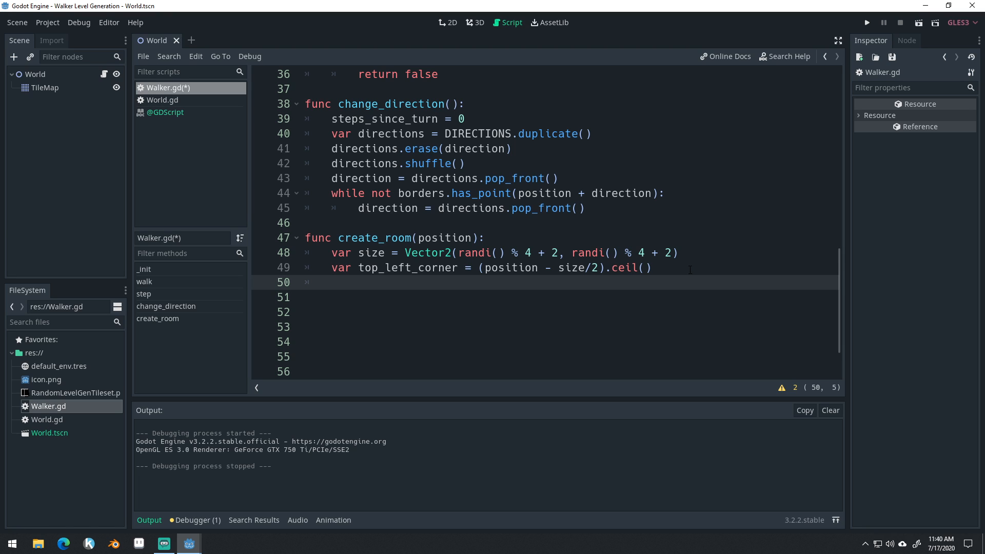
- Type nested 'for y in size.y' / 'for x in size.x' loops defining new_step from (x, y)
type("for y in size.y:")
left_click(545, 297)
type("for x in size.x:")
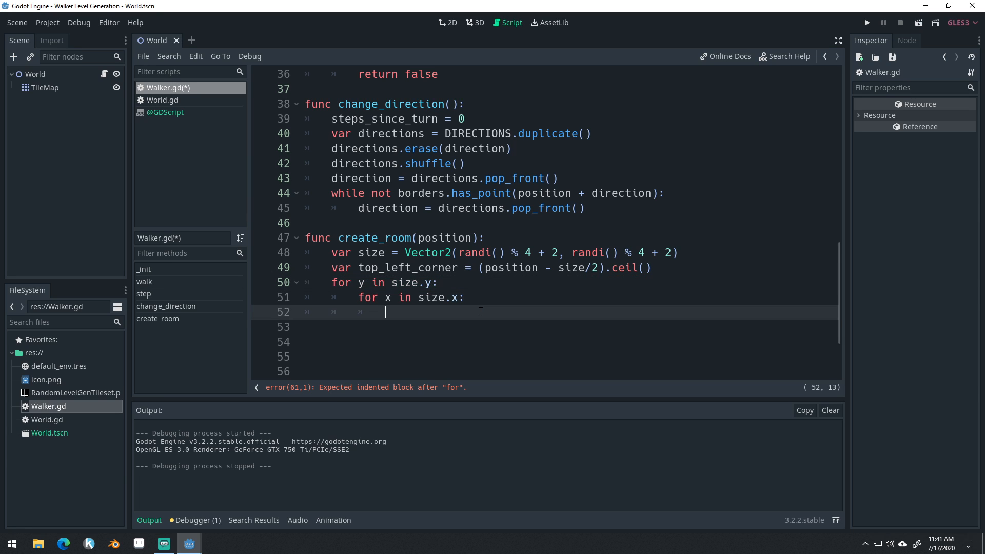
type("var")
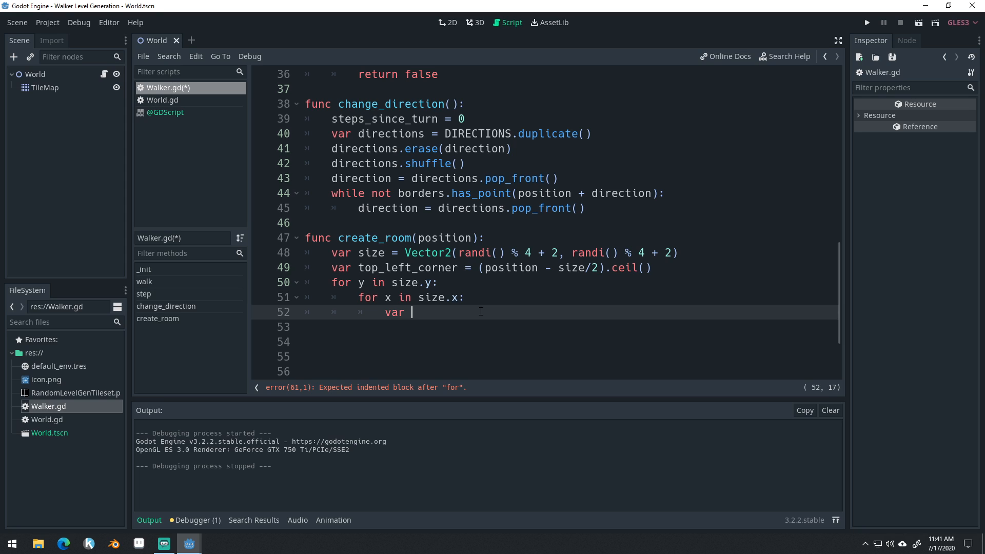
type("new_step = top_left_corner + Vector")
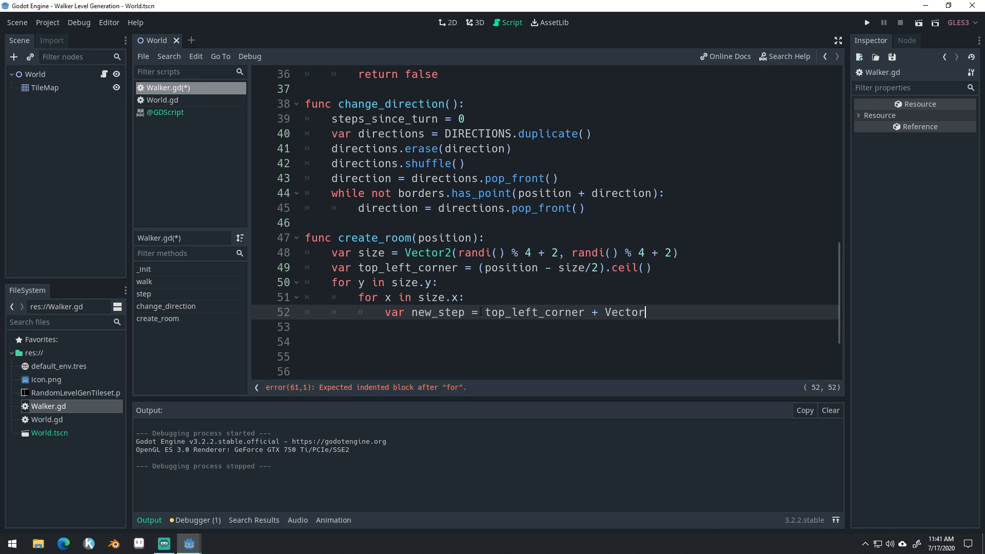
type("(")
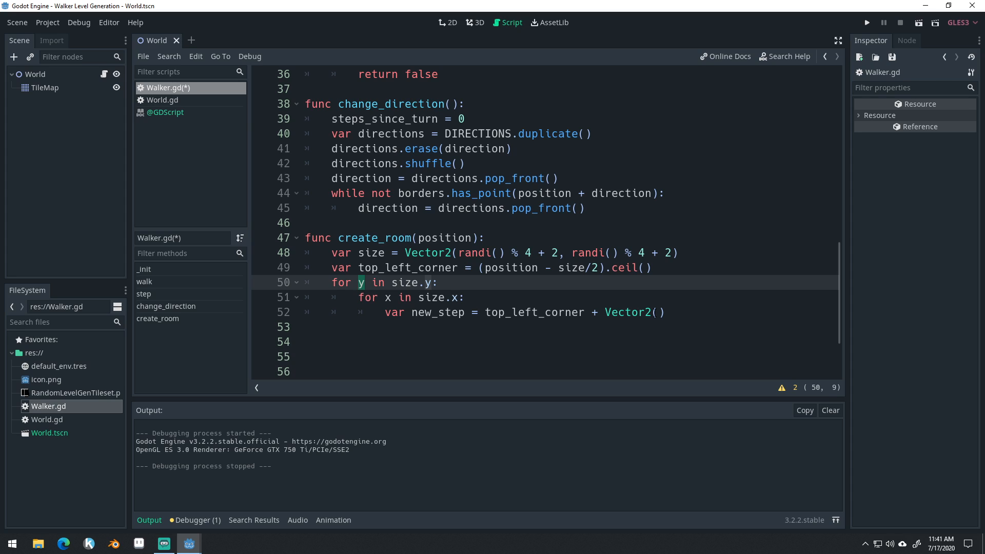
type("x, y")
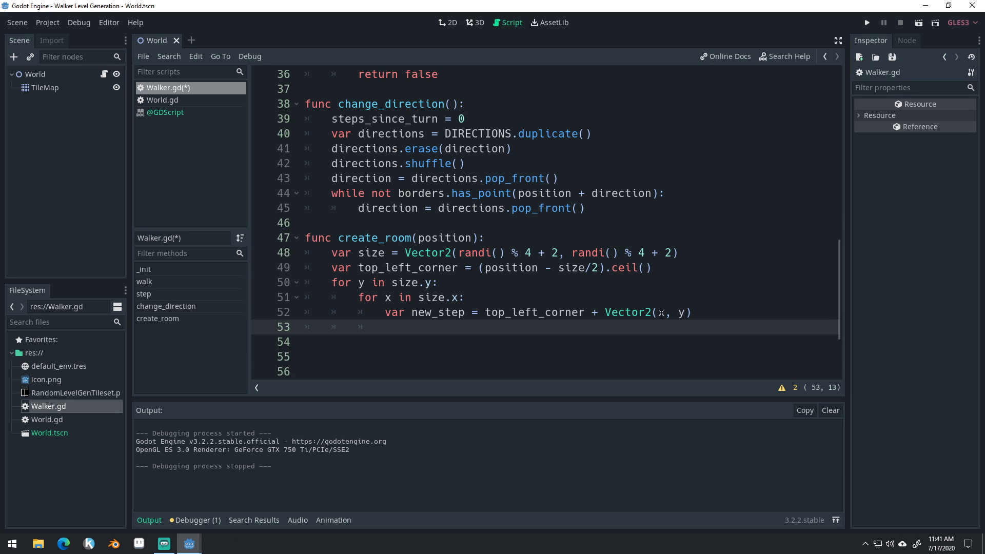
- Append new_step to step_history only when borders.has_point(new_step) is true
type("if")
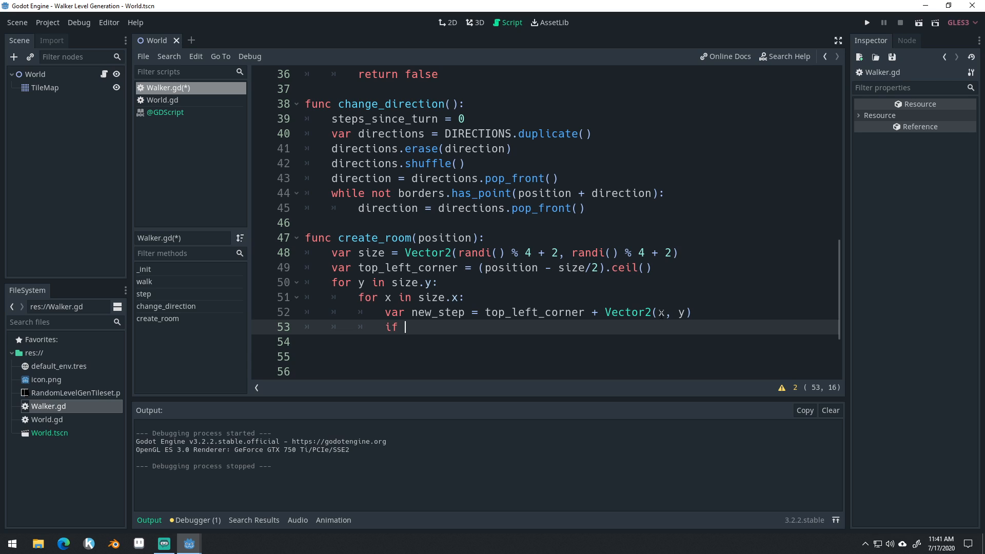
type("borders.")
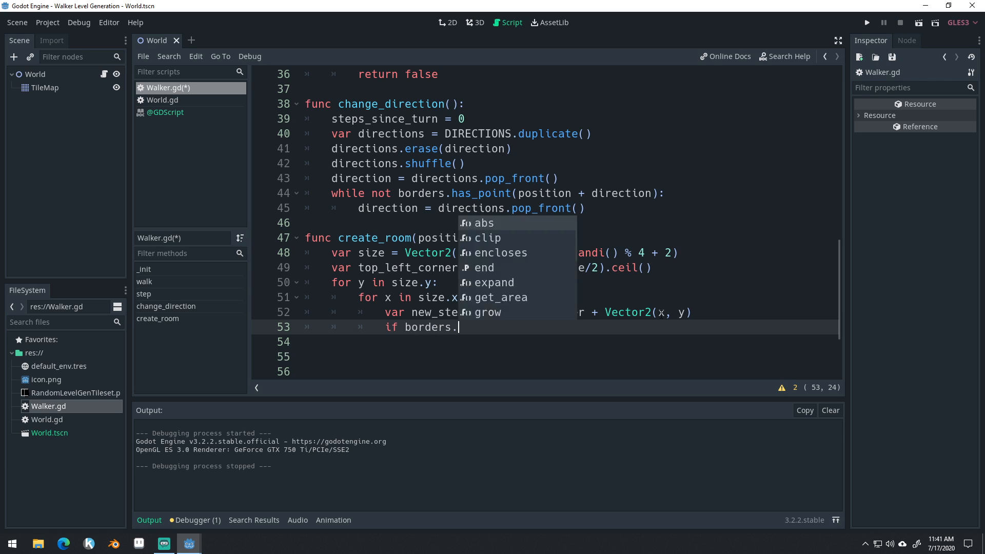
type("has_point(")
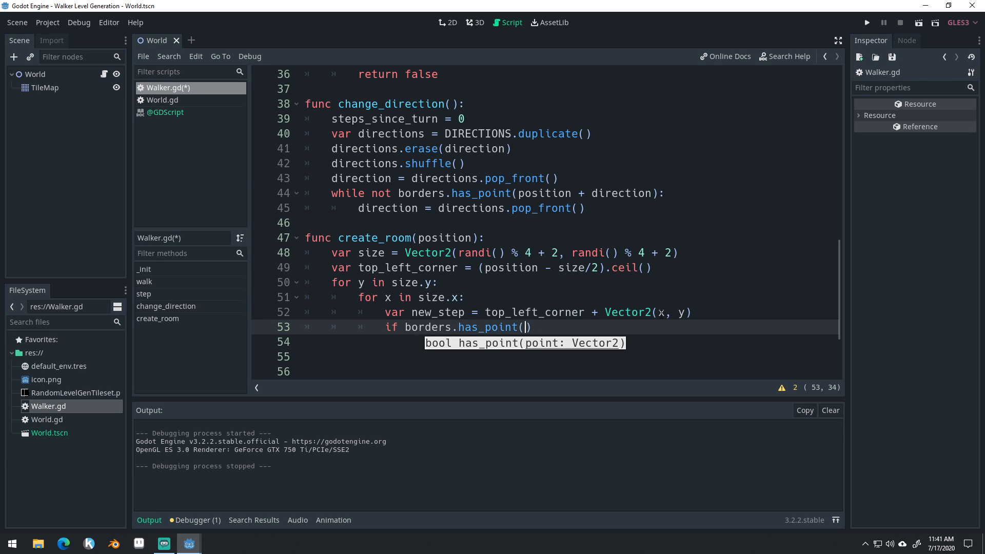
type("new_ste")
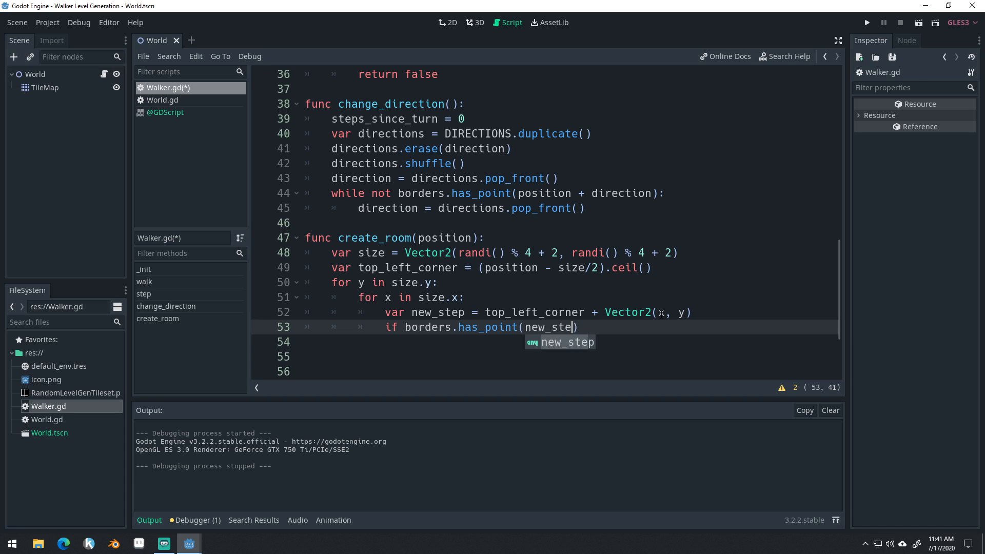
key("enter")
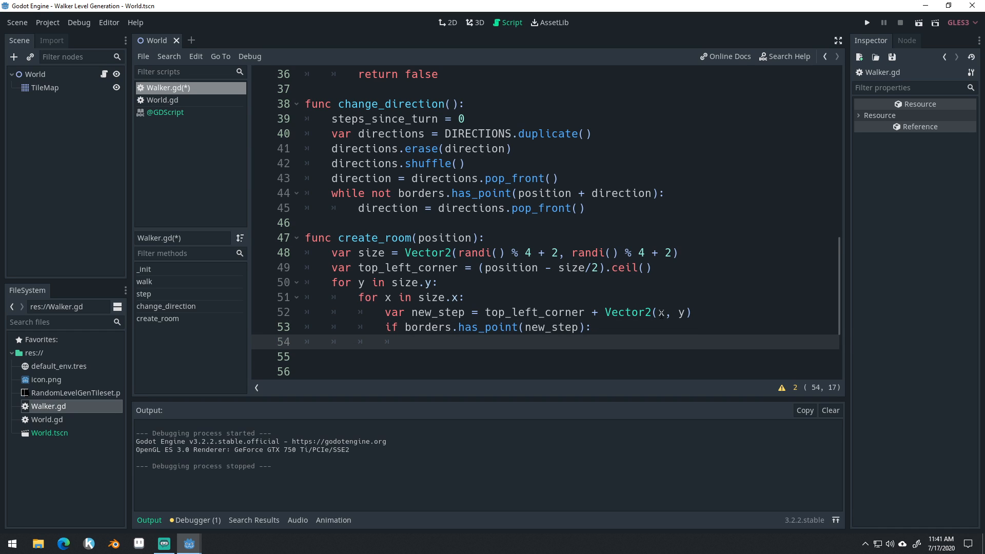
type("step_hi")
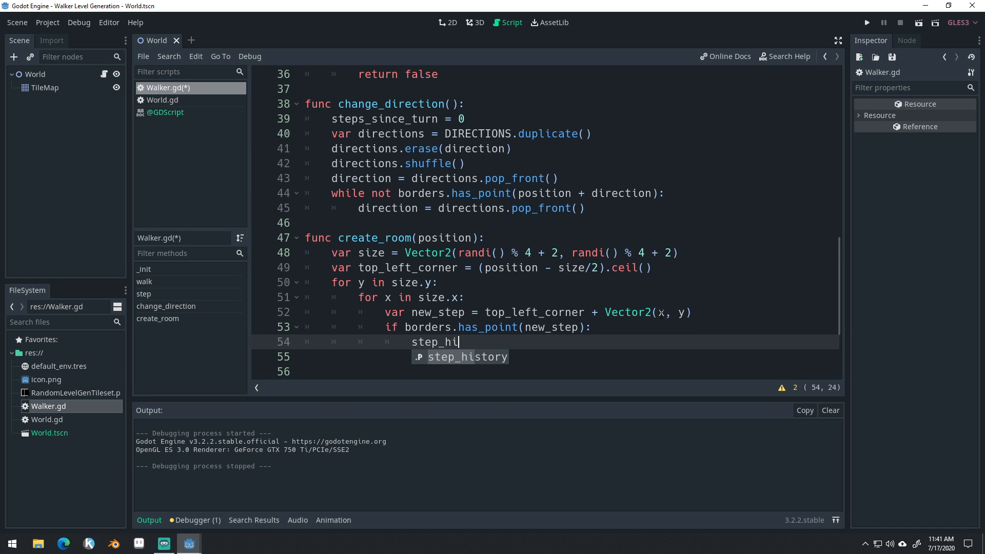
type("story.append(")
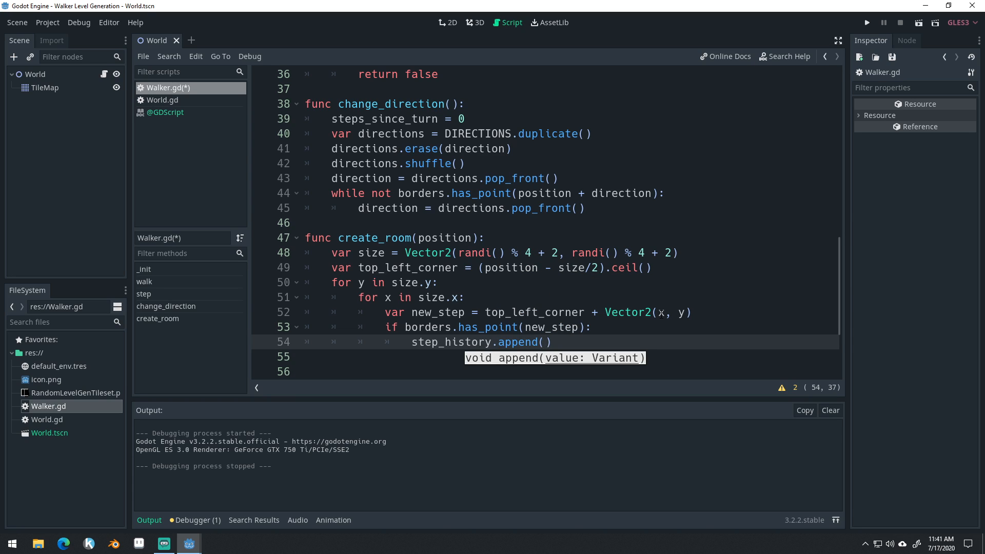
type("new_step")
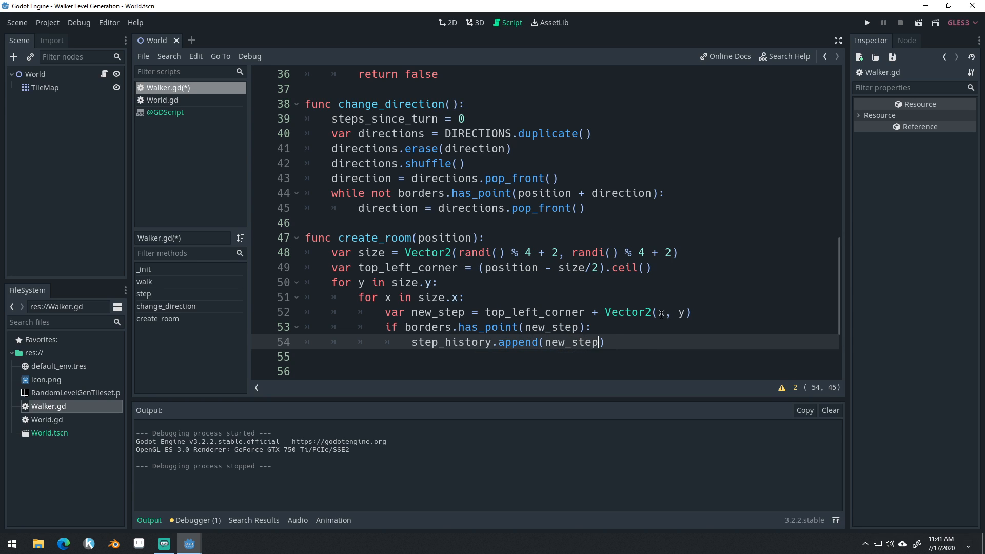
type(")")
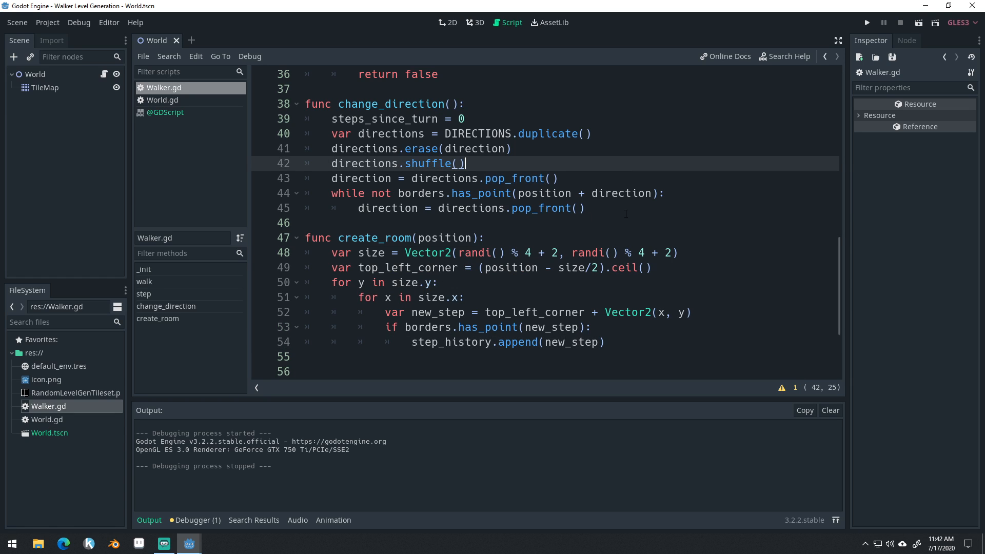
- Locate the change_direction definition and insert a create_room() call
scroll("up", 3)
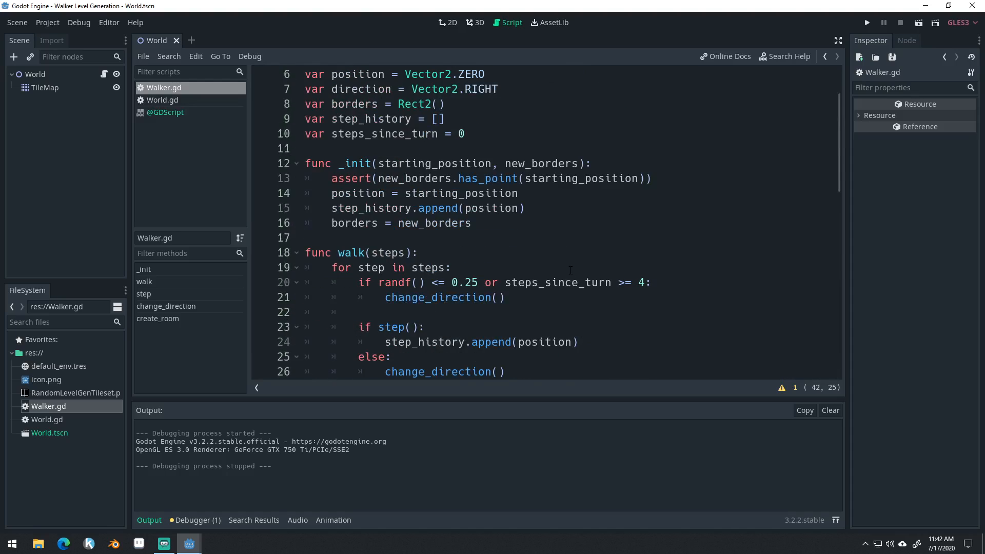
scroll("down", 3)
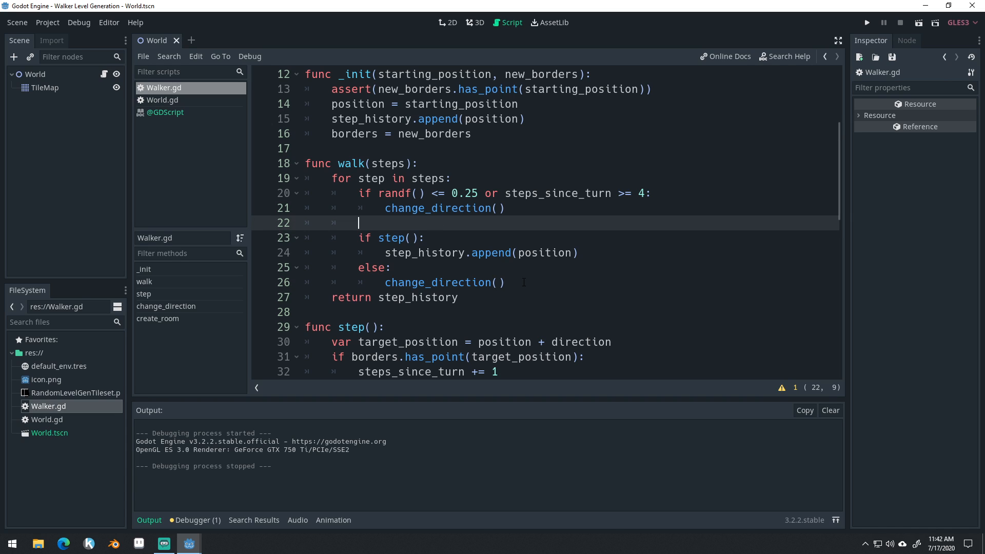
double_click(444, 282)
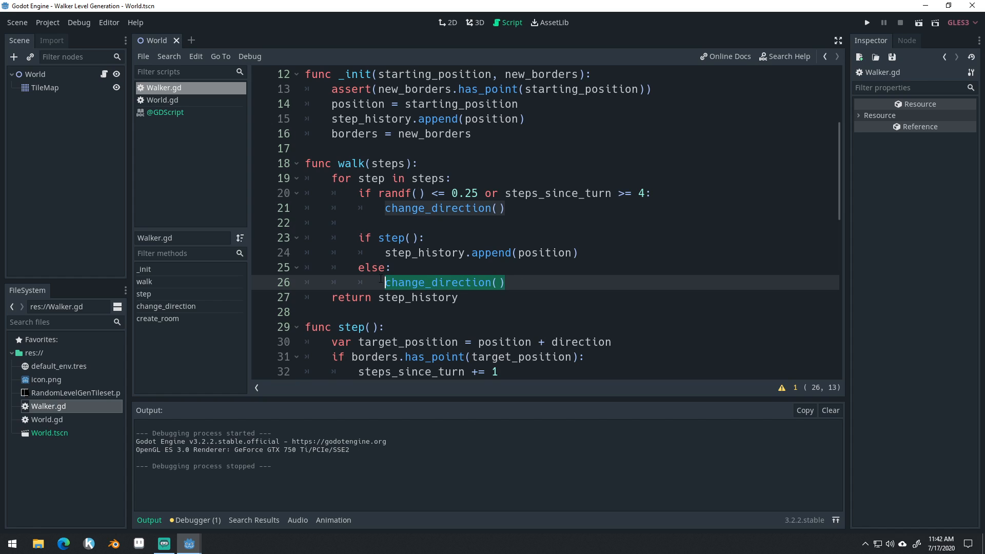
scroll("down", 3)
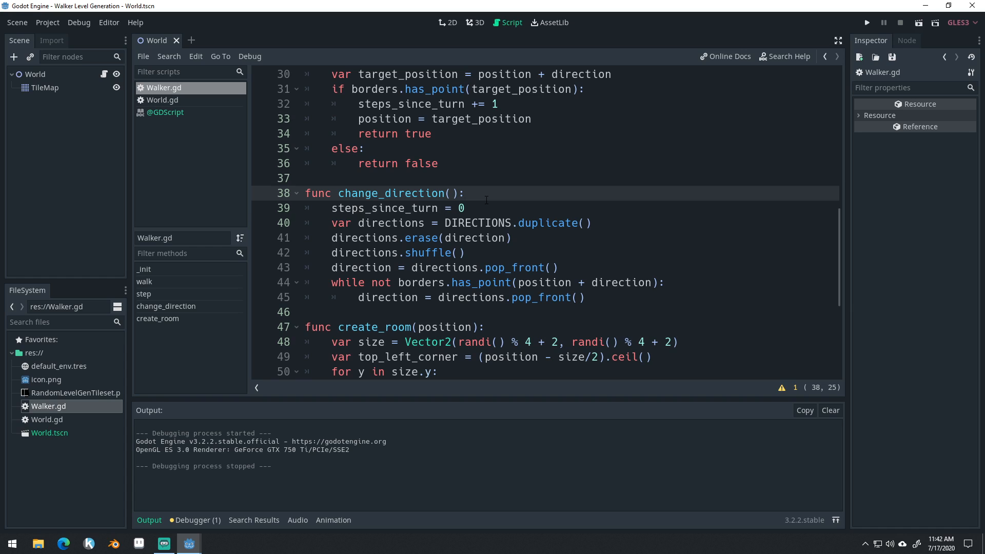
type("cr")
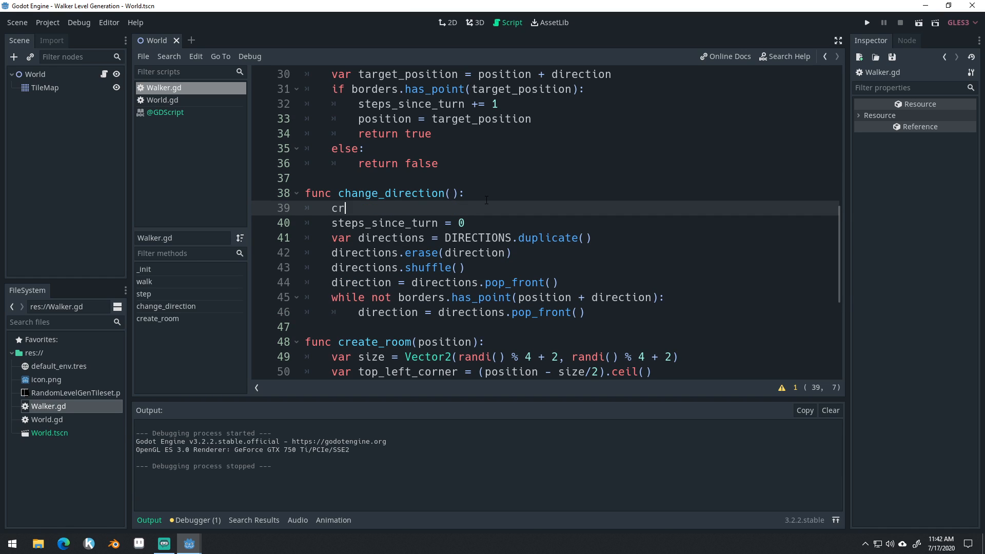
type("eate_room()")
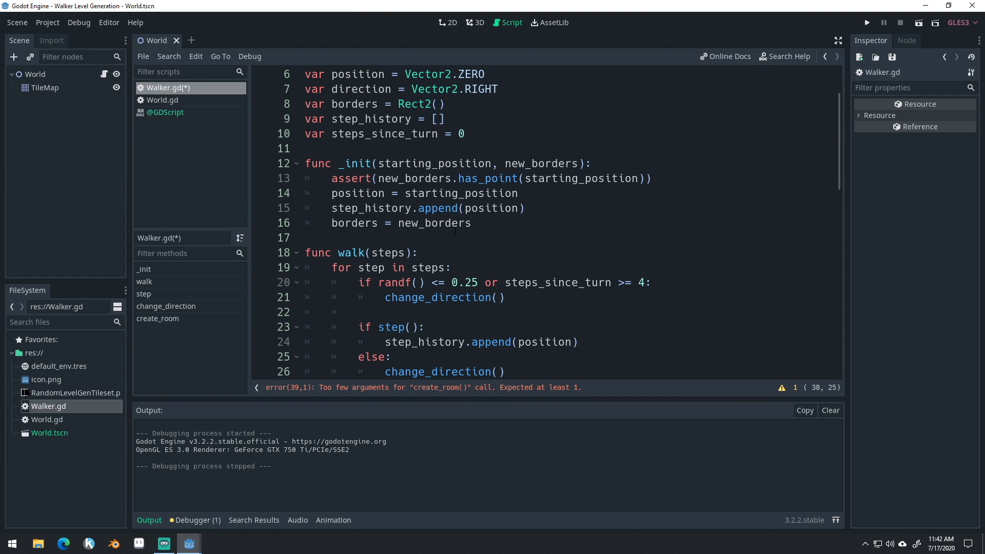
- Pass position to both create_room calls and run the level
scroll("down", 3)
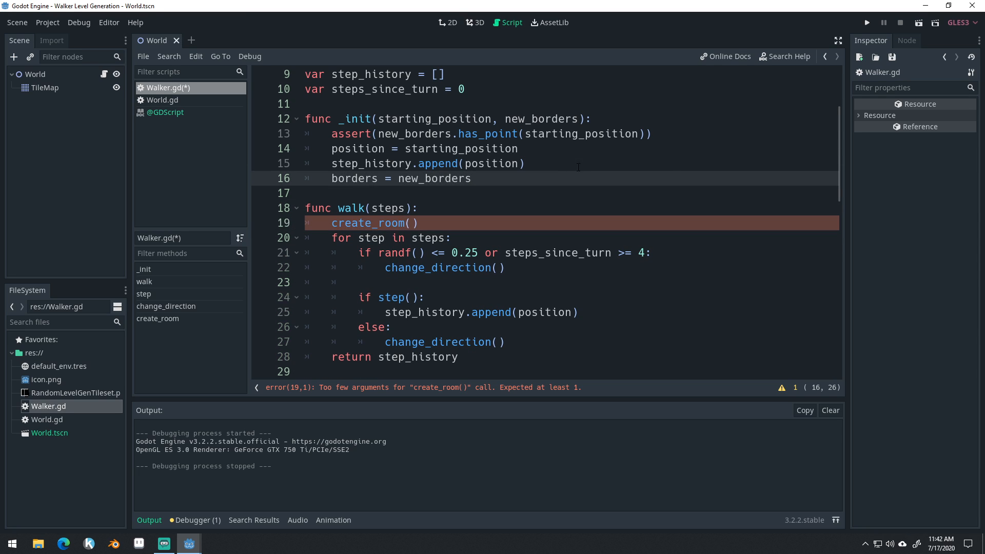
left_click(418, 223)
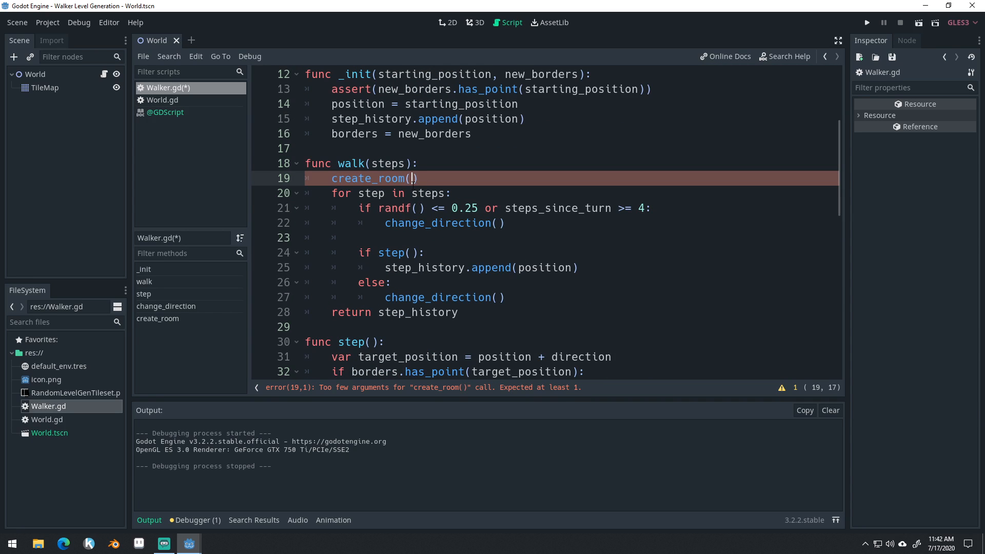
type("psoti")
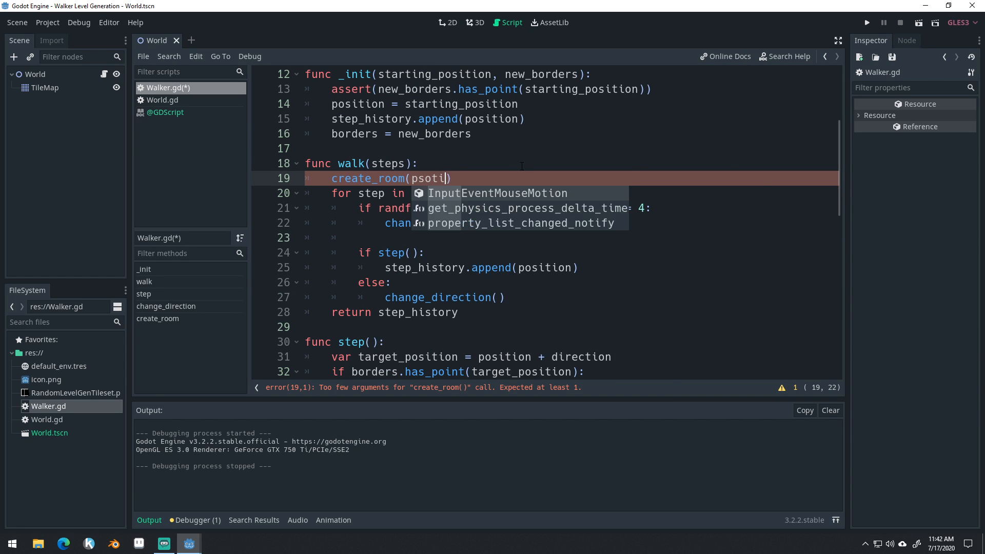
type("position")
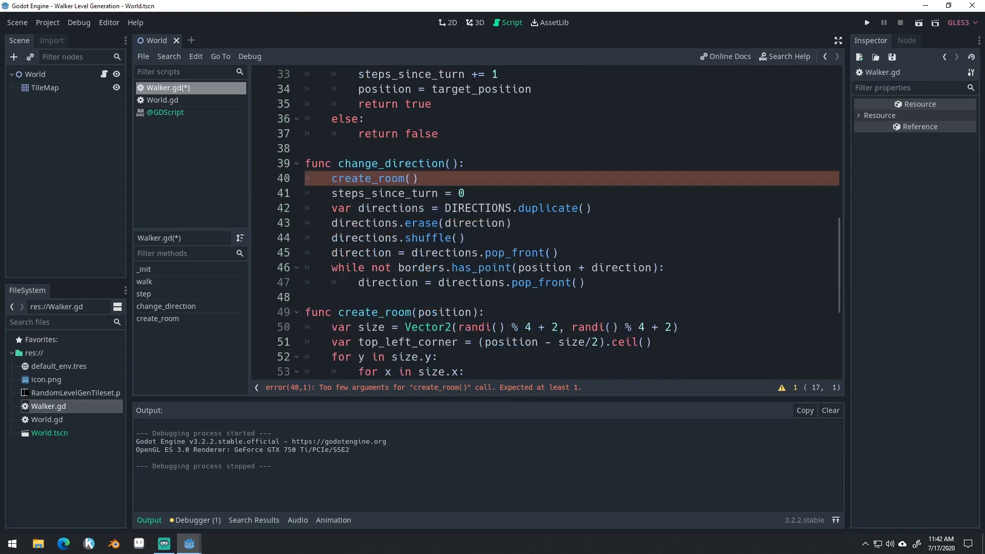
type("posi")
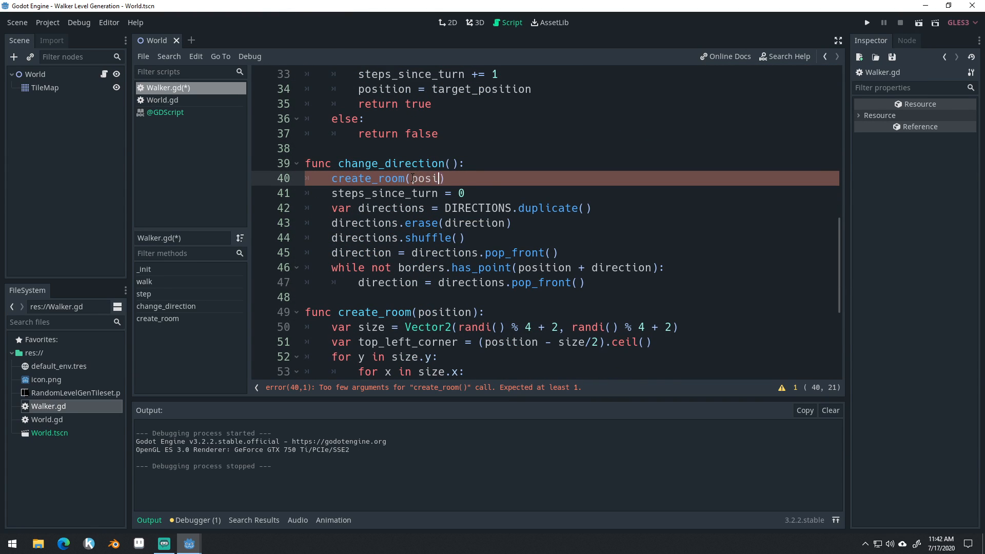
type("tion")
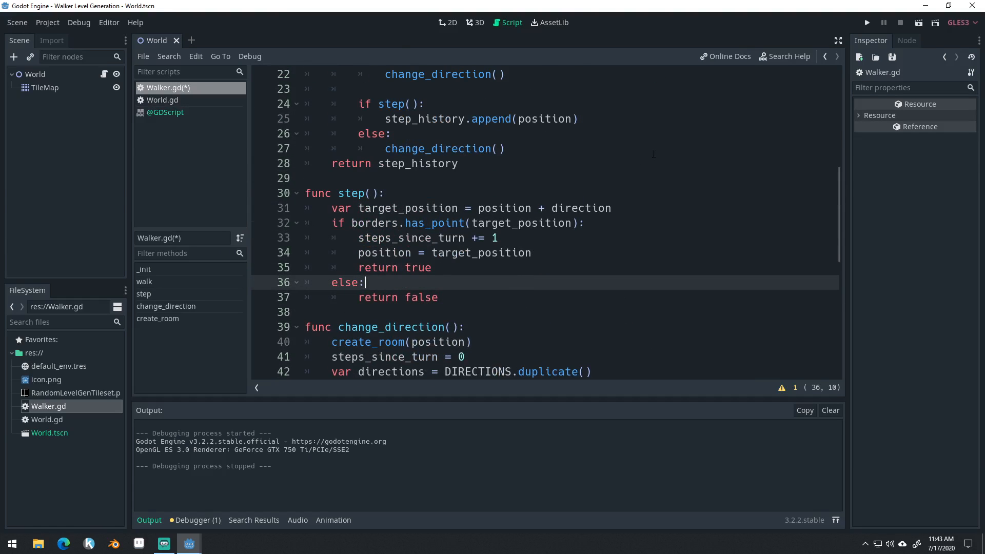
left_click(866, 22)
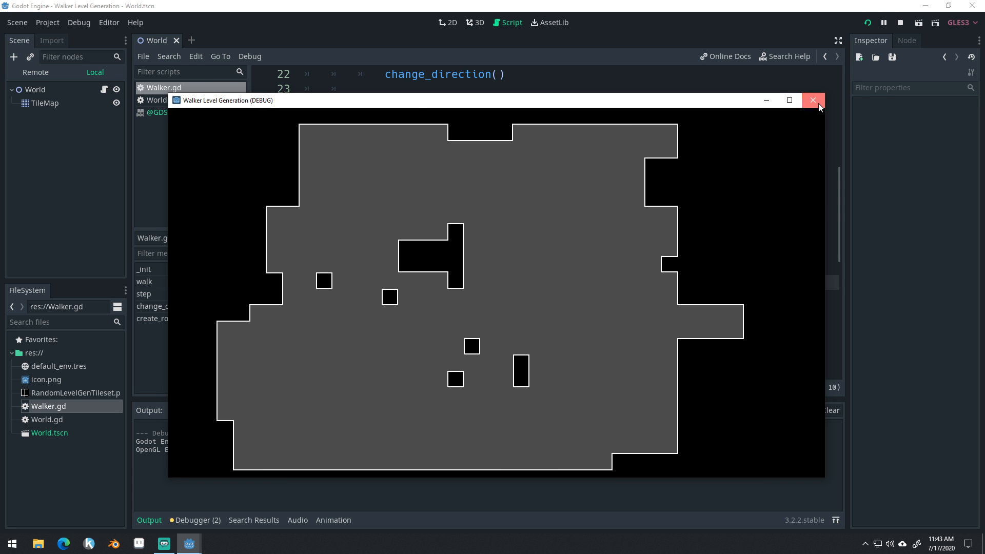
- Close the preview, change World.gd's walker.walk(500) to walk(200), and return to Walker.gd
left_click(812, 100)
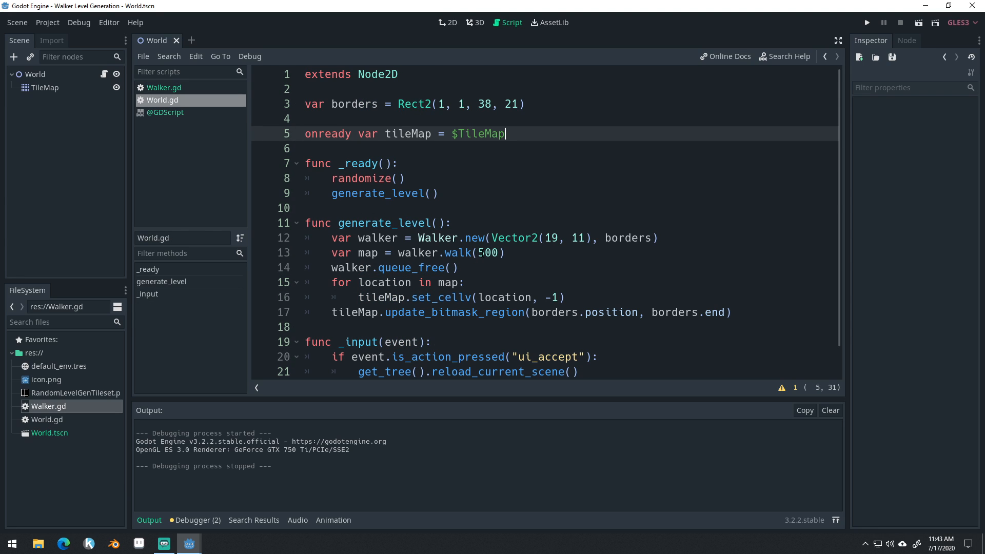
left_click(480, 252)
type("2")
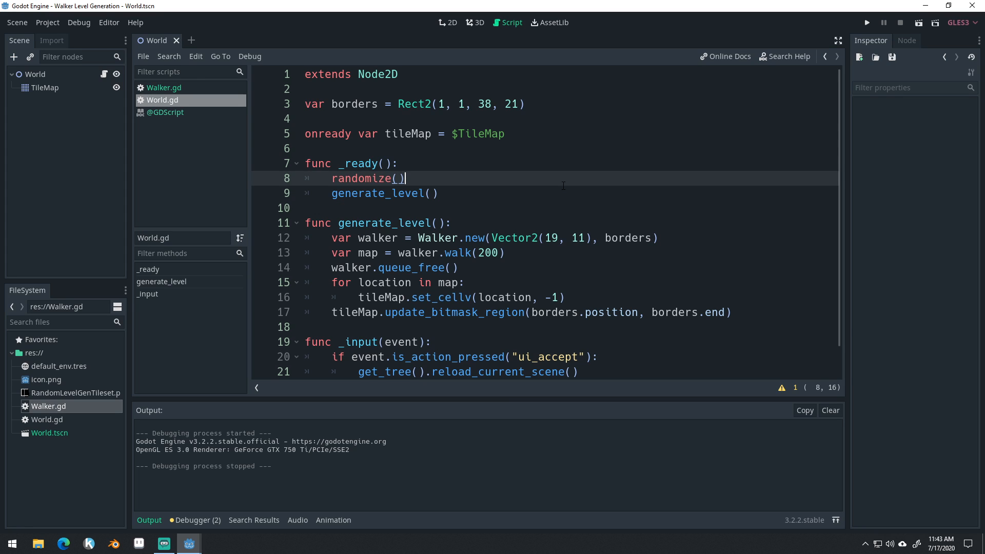
left_click(164, 87)
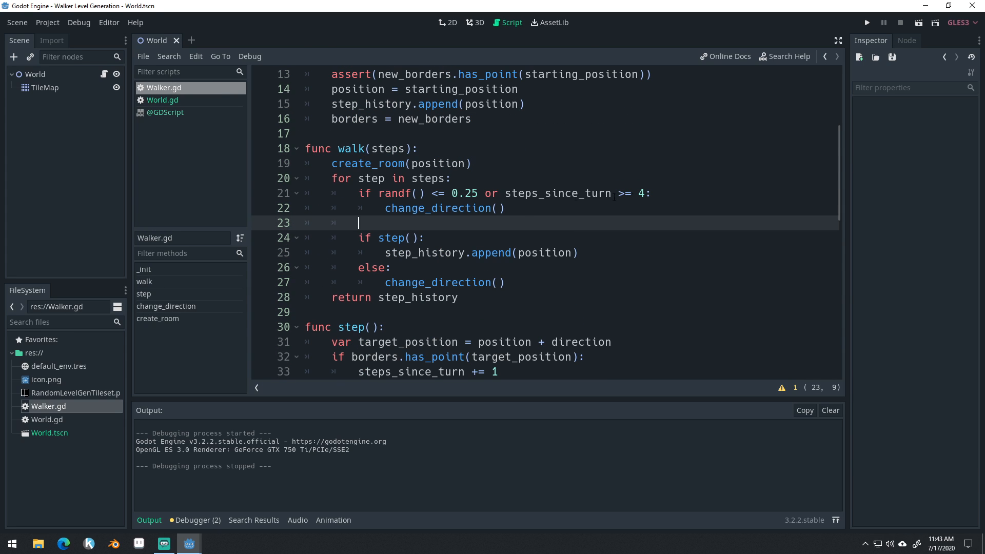
- Change the forced-turn threshold from steps_since_turn >= 4 to 6 and run the level
double_click(555, 193)
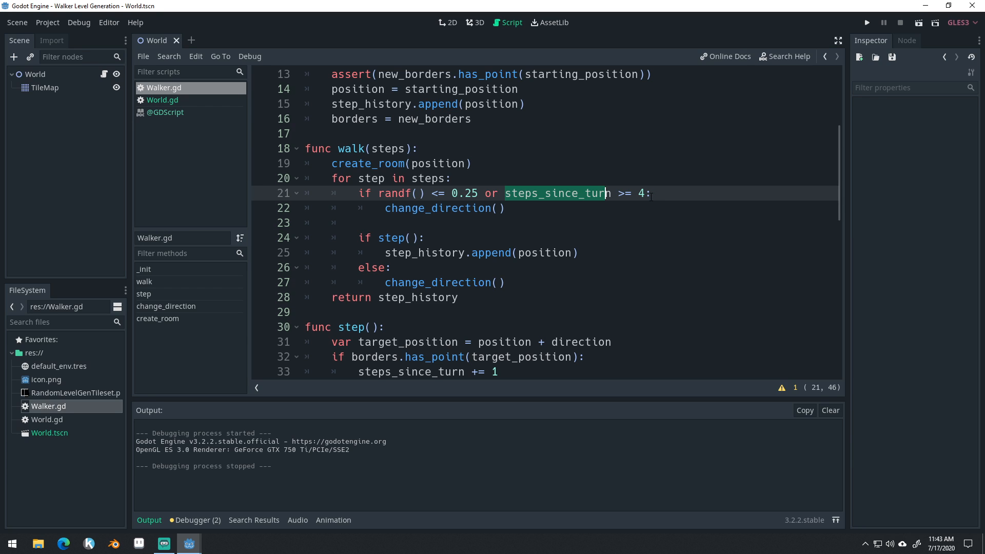
type("6")
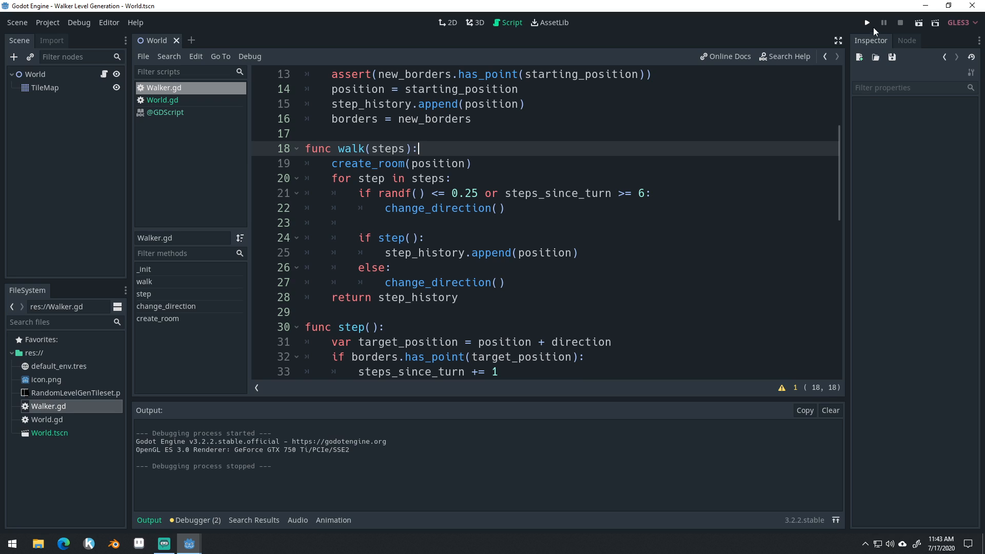
left_click(865, 22)
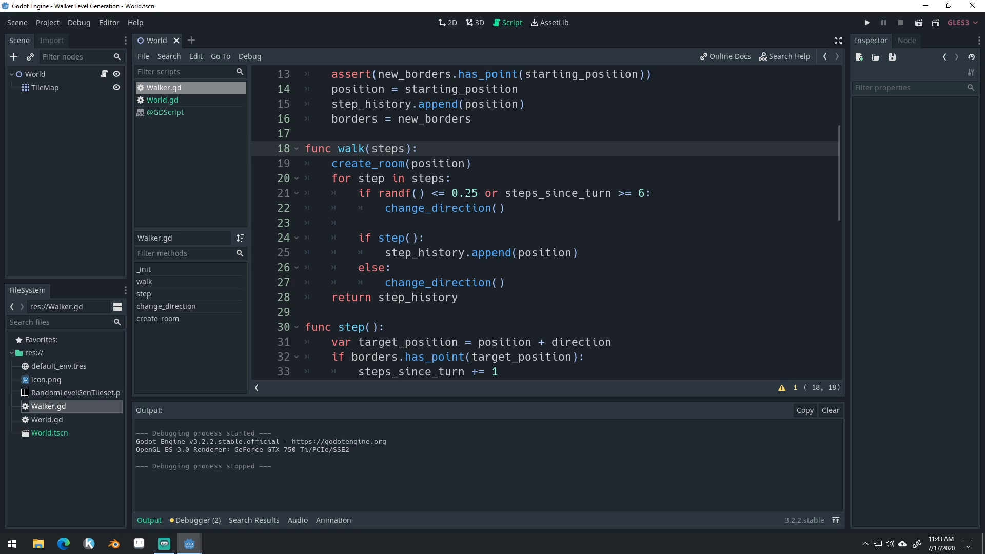
left_click(507, 208)
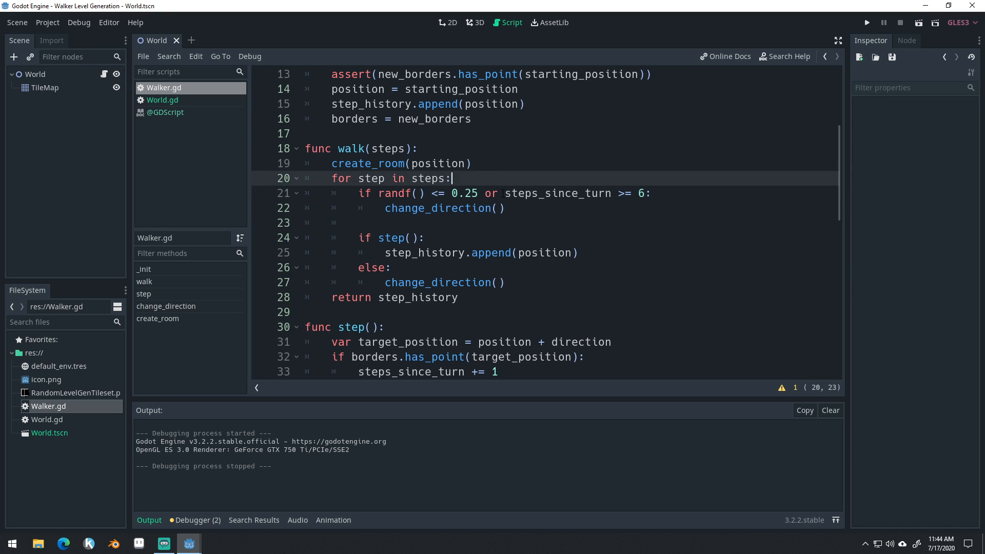
left_click(509, 193)
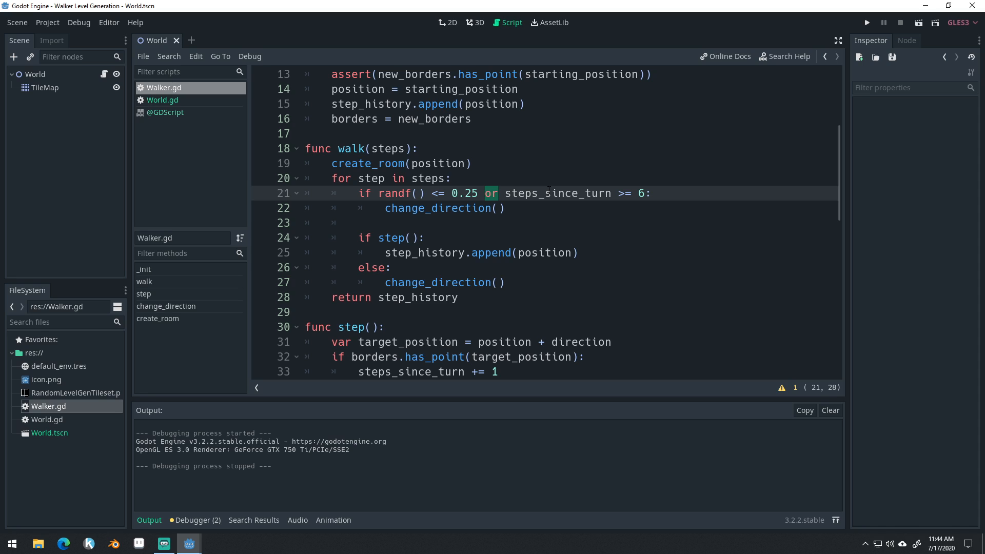
- Change 'or' to 'and' in the turn condition and run the level
type("and")
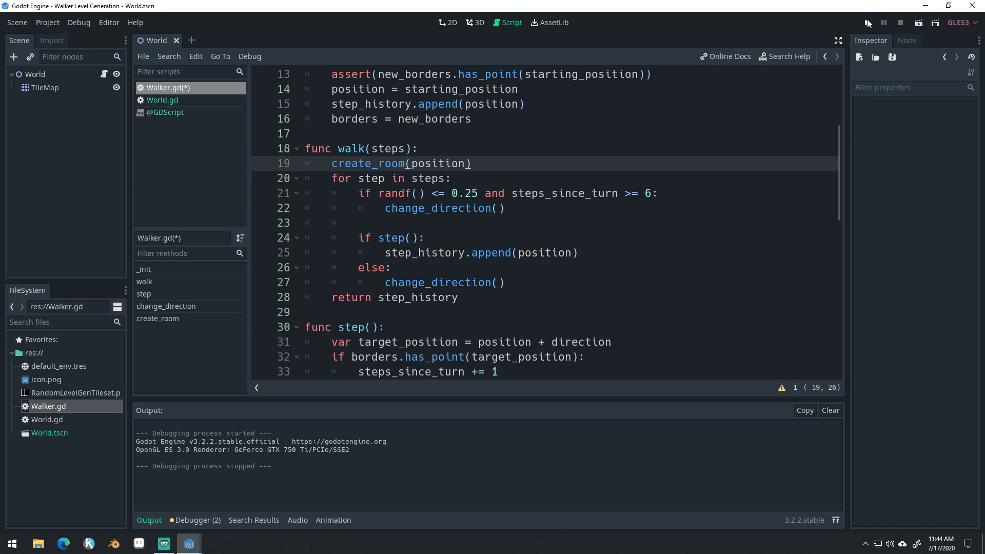
left_click(867, 23)
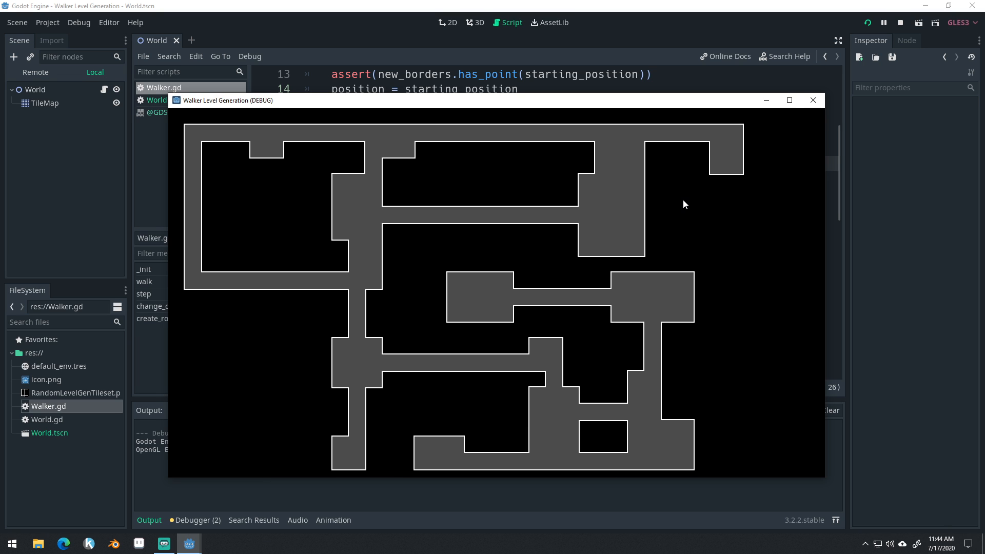
mouse_move(490, 273)
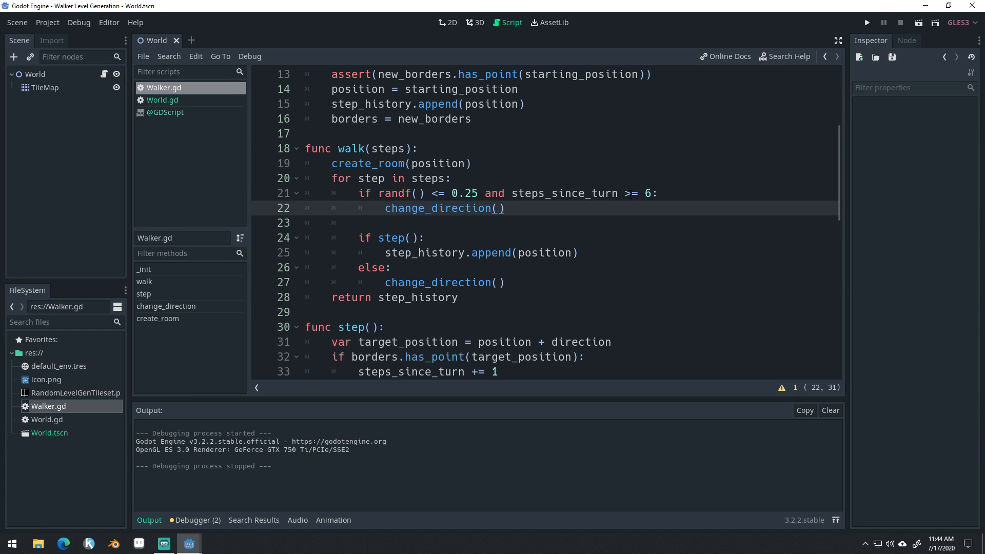
- Raise the random turn chance from 0.25 to 0.5, test the level, and close its window
double_click(468, 193)
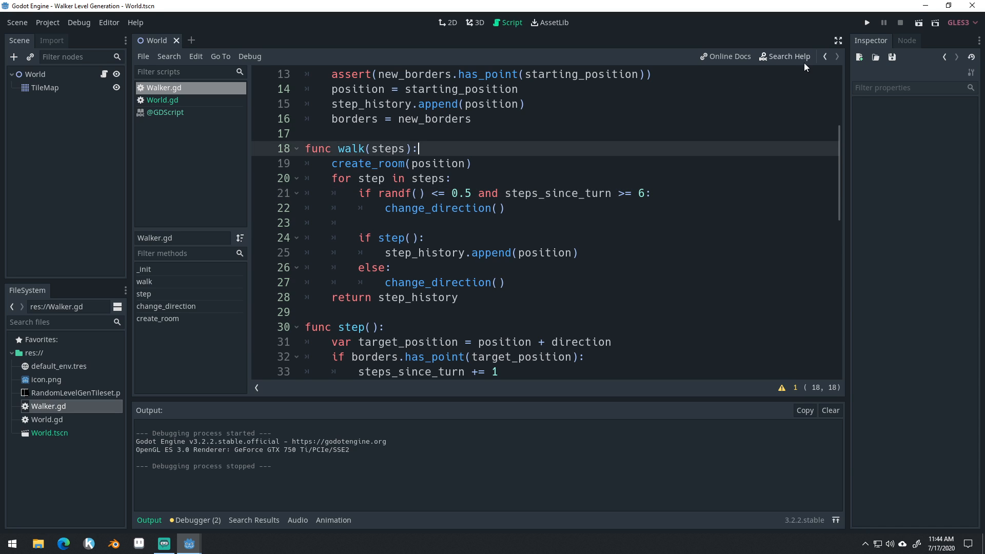
left_click(866, 23)
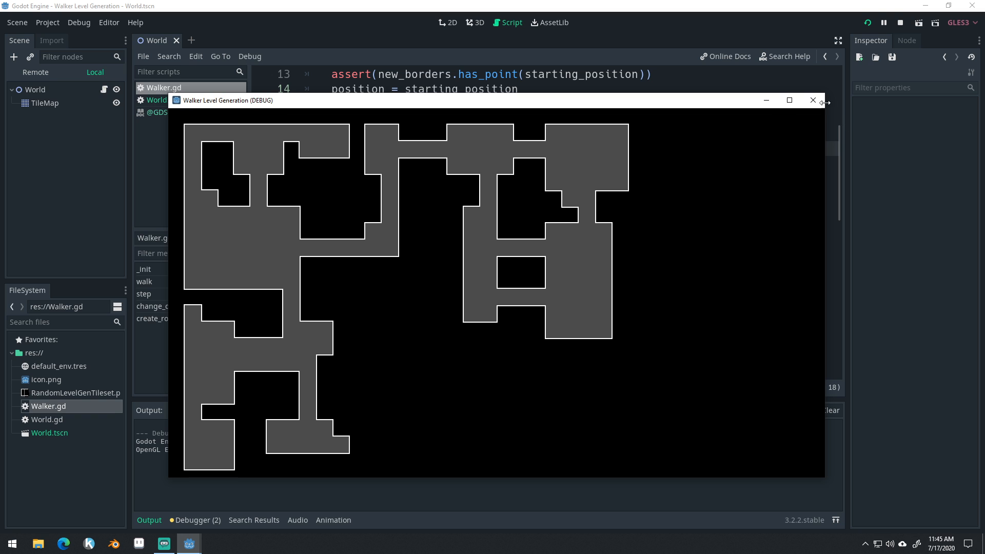
left_click(813, 100)
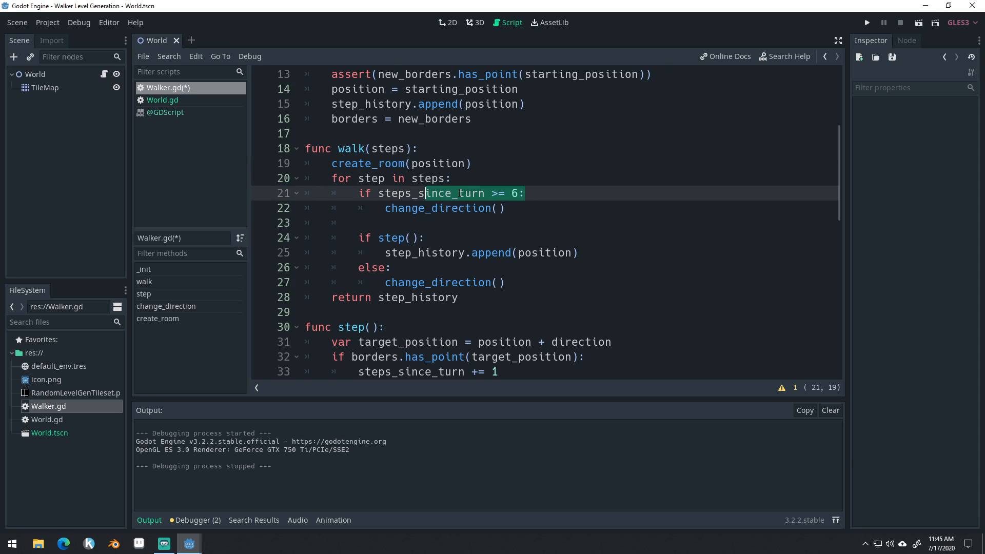
- Run the level with the turn condition reduced to 'if steps_since_turn >= 6:'
left_click(867, 22)
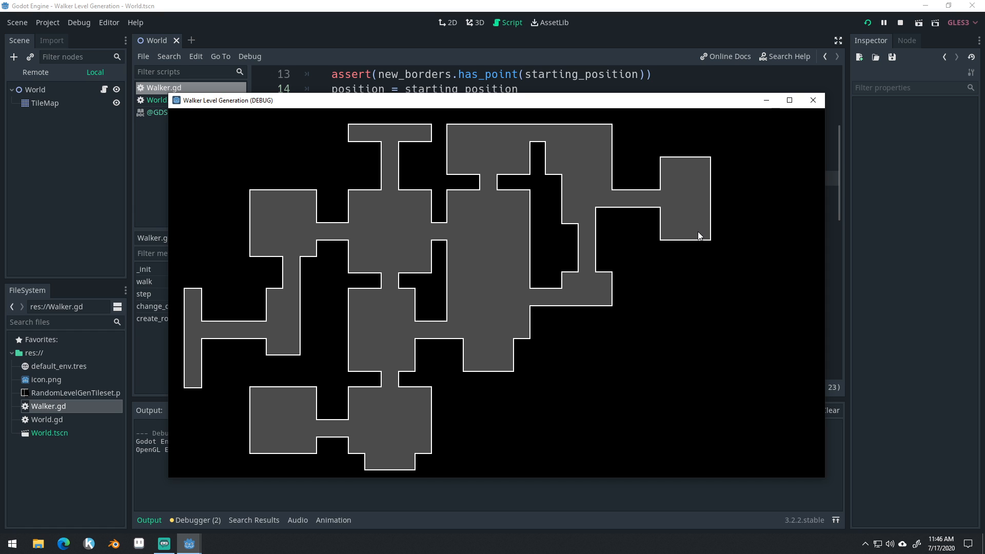
mouse_move(525, 232)
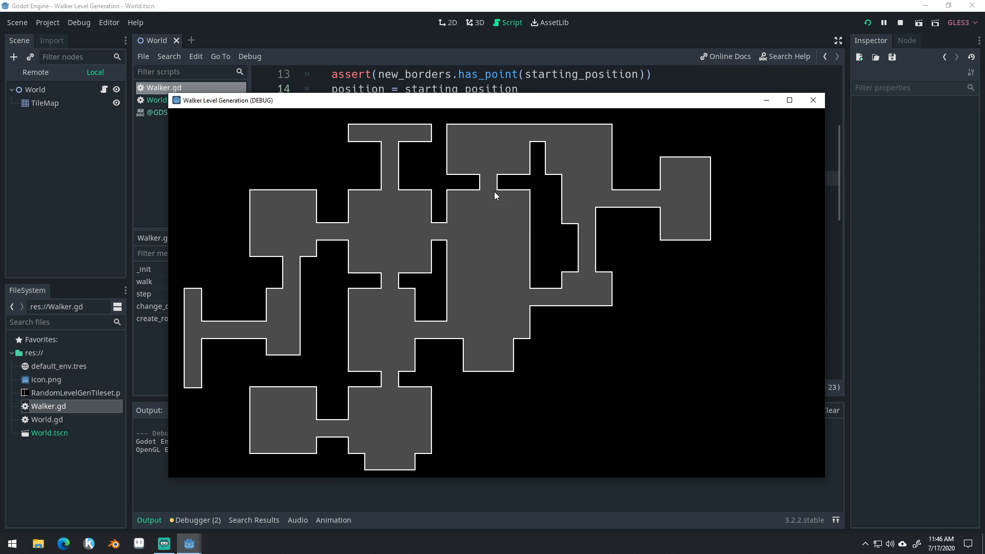
mouse_move(386, 343)
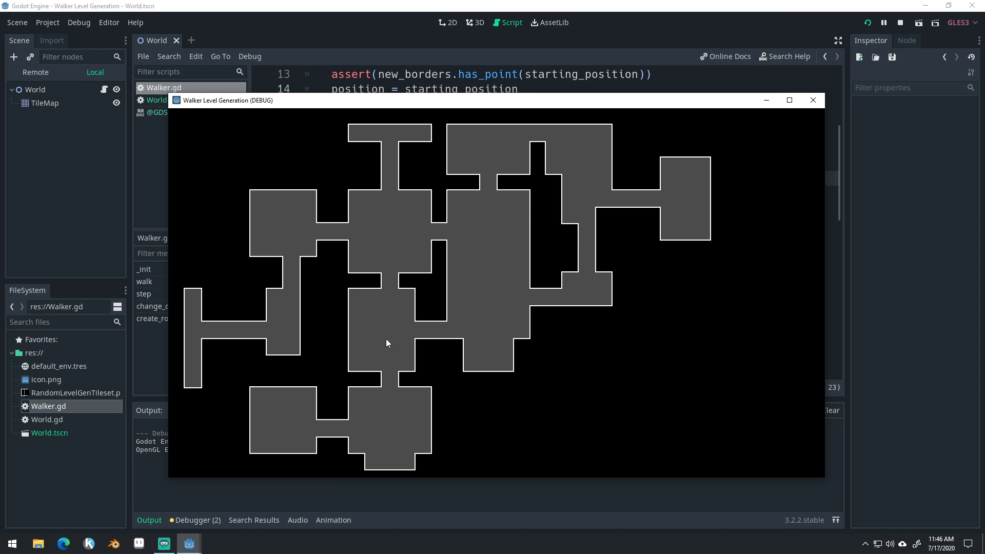
mouse_move(465, 325)
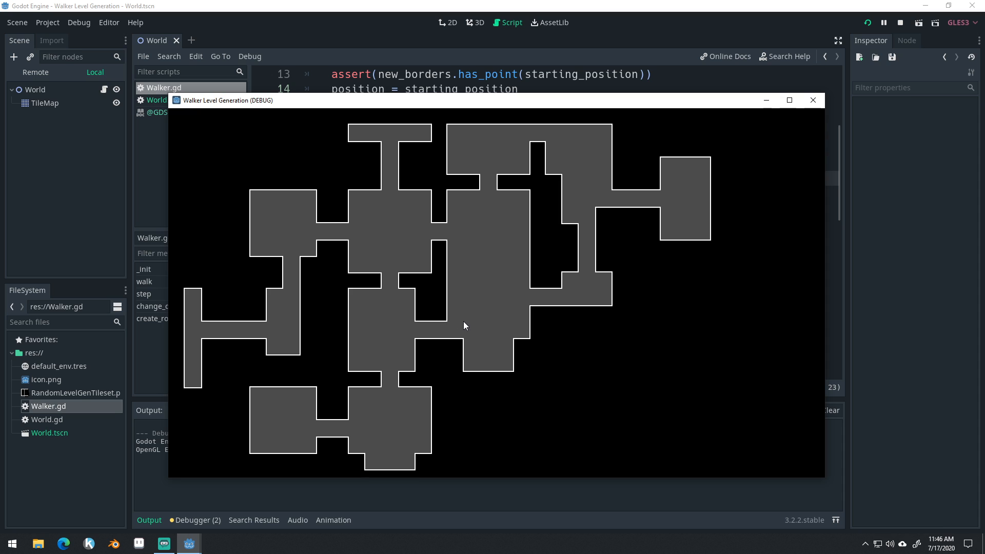
mouse_move(300, 261)
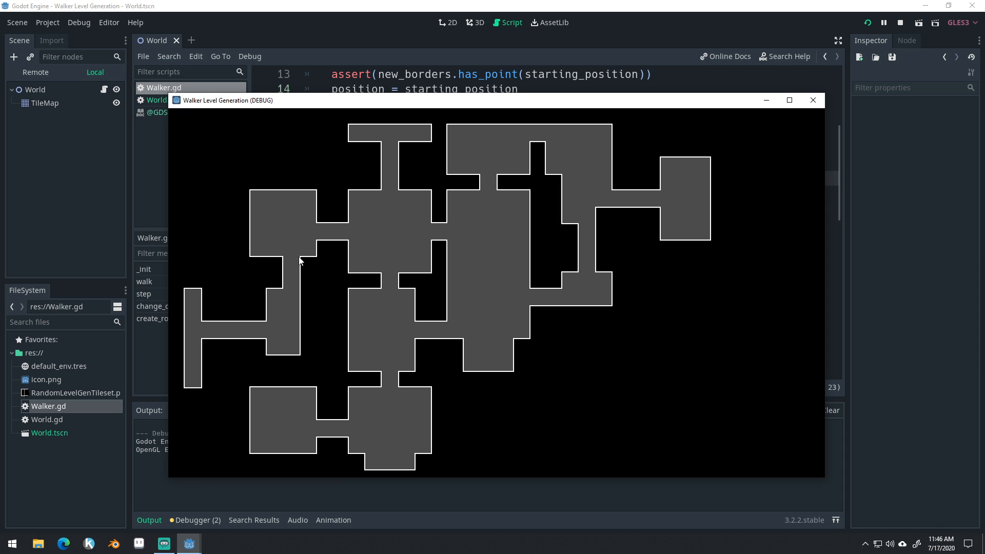
mouse_move(414, 235)
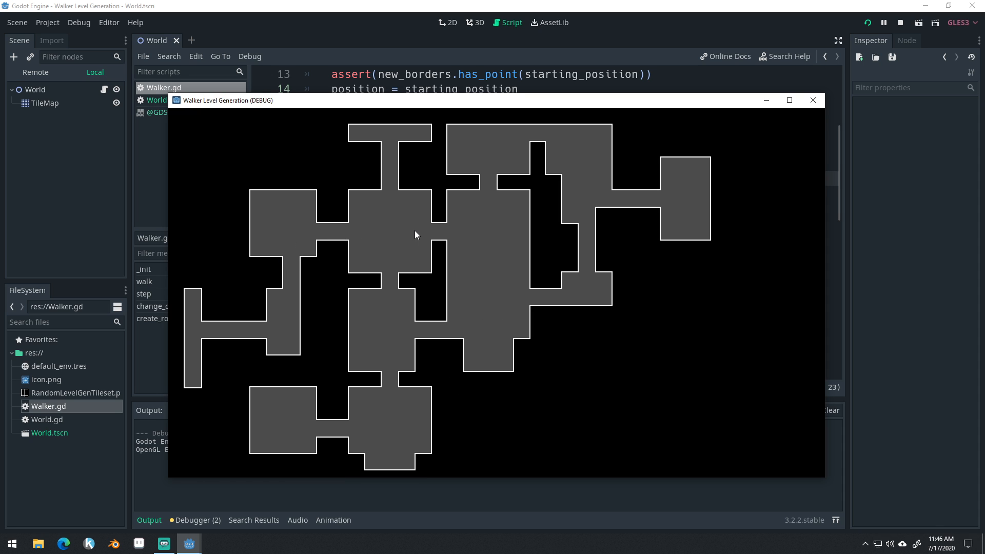
mouse_move(488, 234)
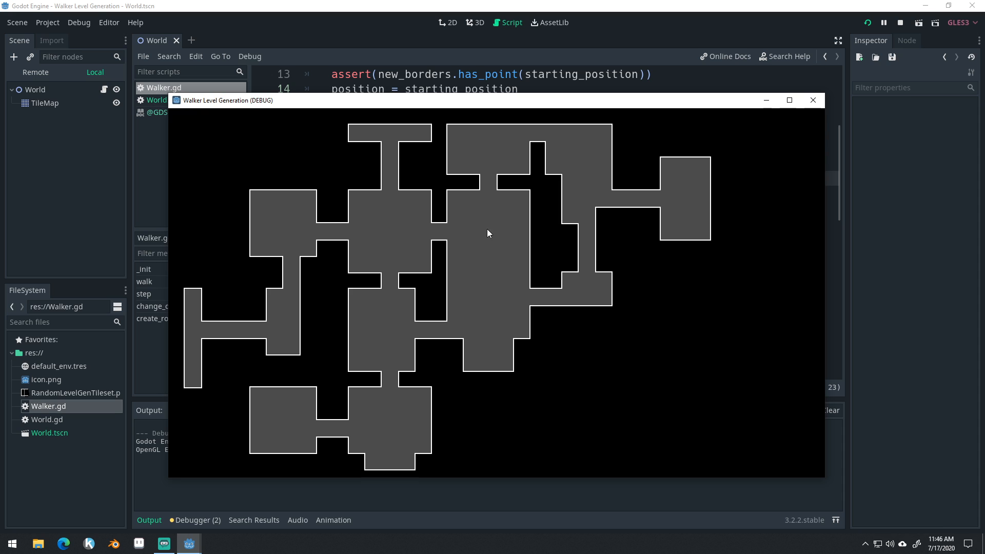
mouse_move(216, 322)
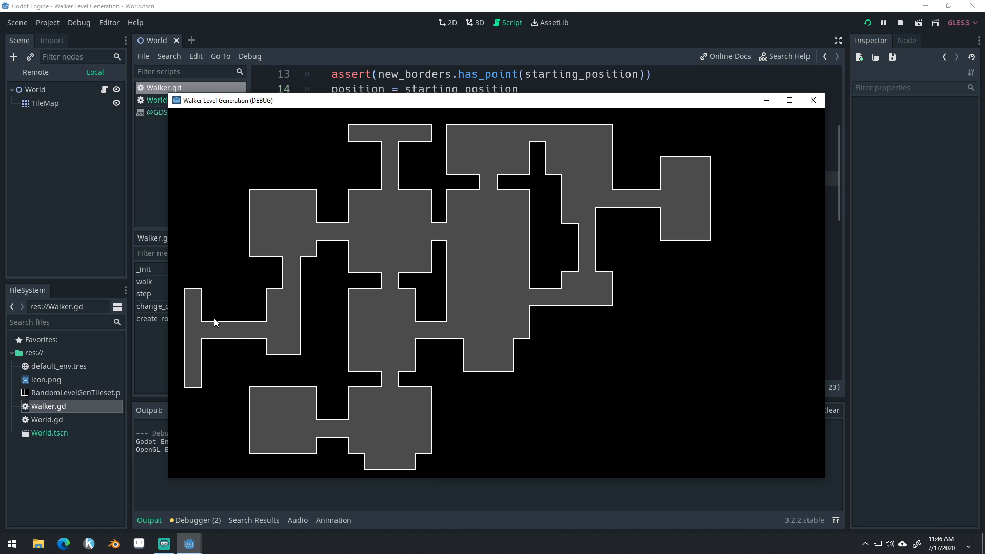
mouse_move(449, 293)
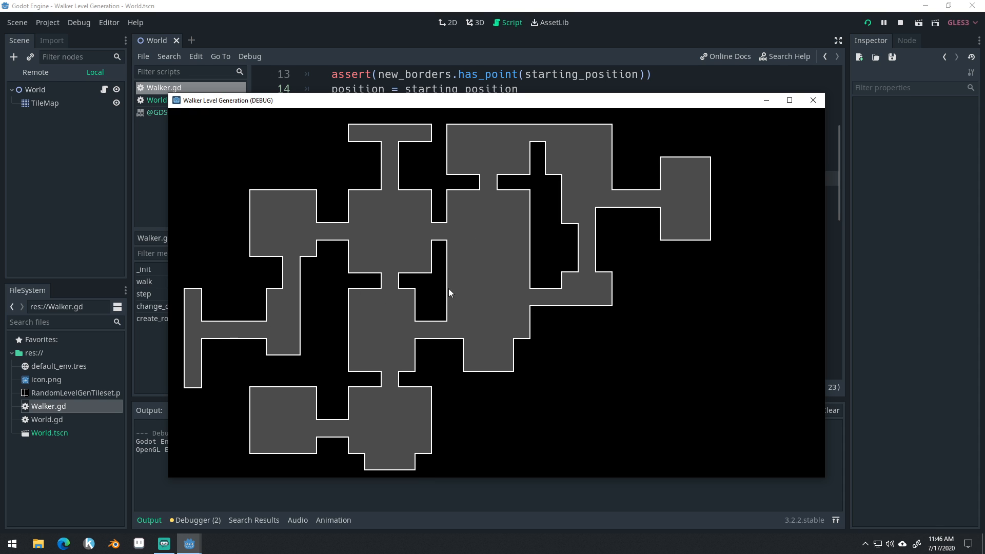
mouse_move(389, 294)
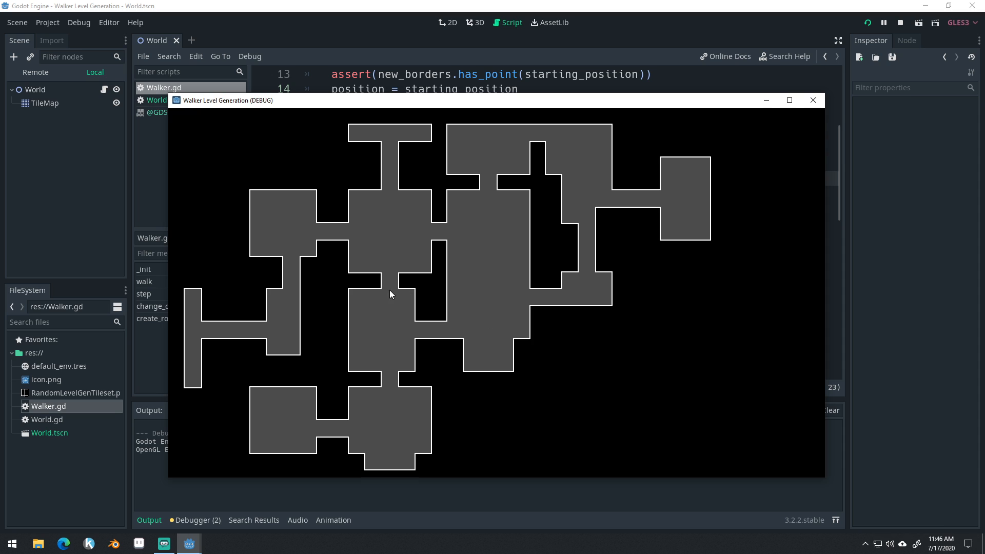
mouse_move(380, 281)
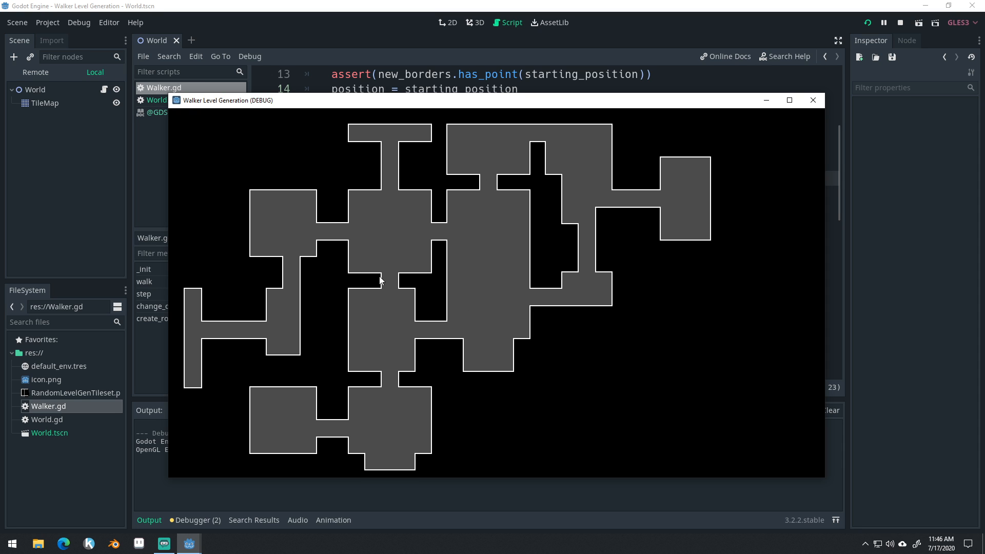
mouse_move(529, 308)
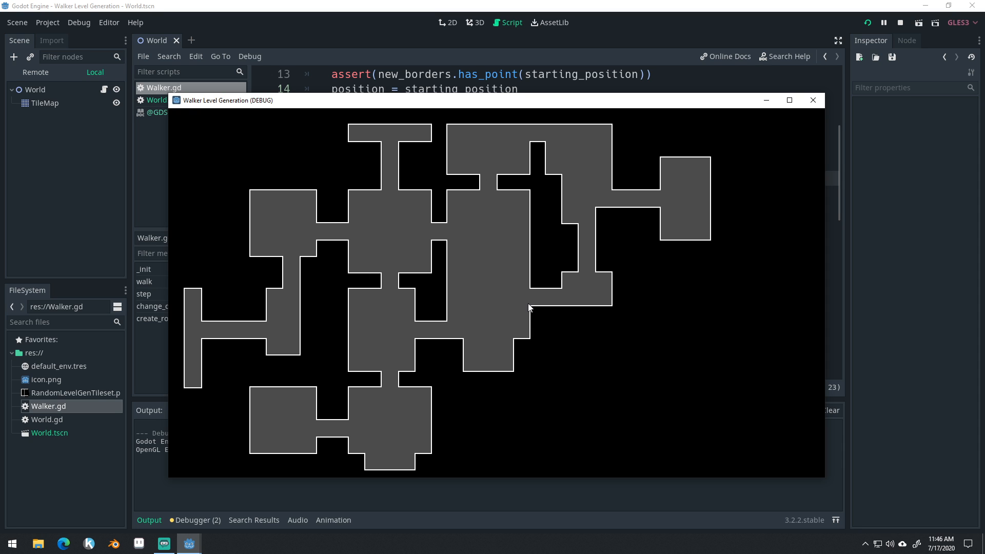
mouse_move(543, 308)
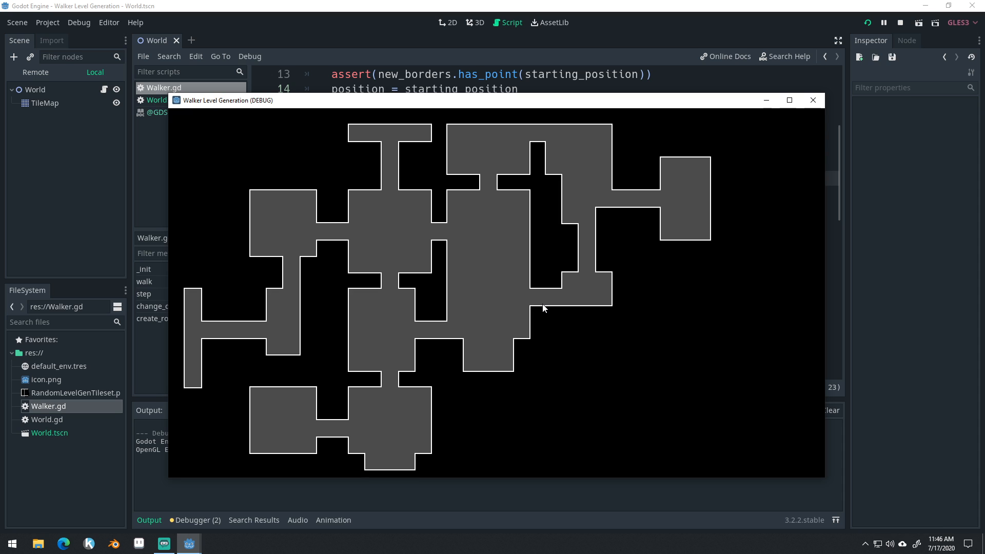
mouse_move(420, 283)
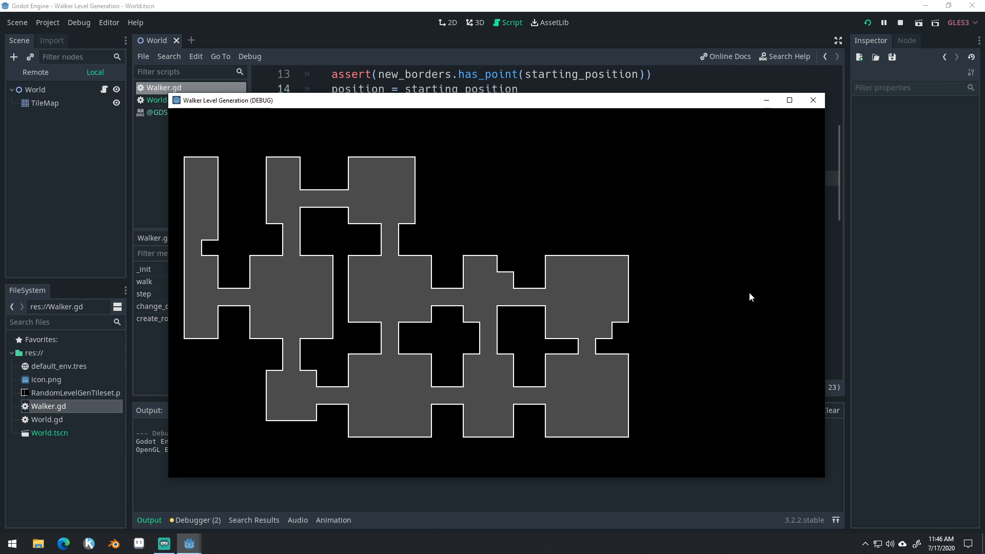
- Restart the scene to generate a fresh blocky room-and-corridor map in the debug window
left_click(812, 100)
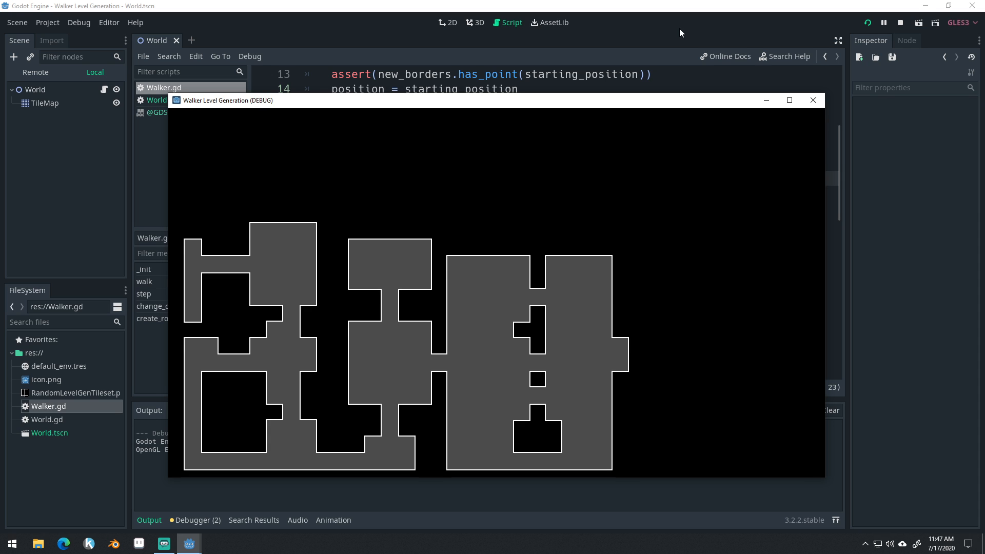
mouse_move(284, 294)
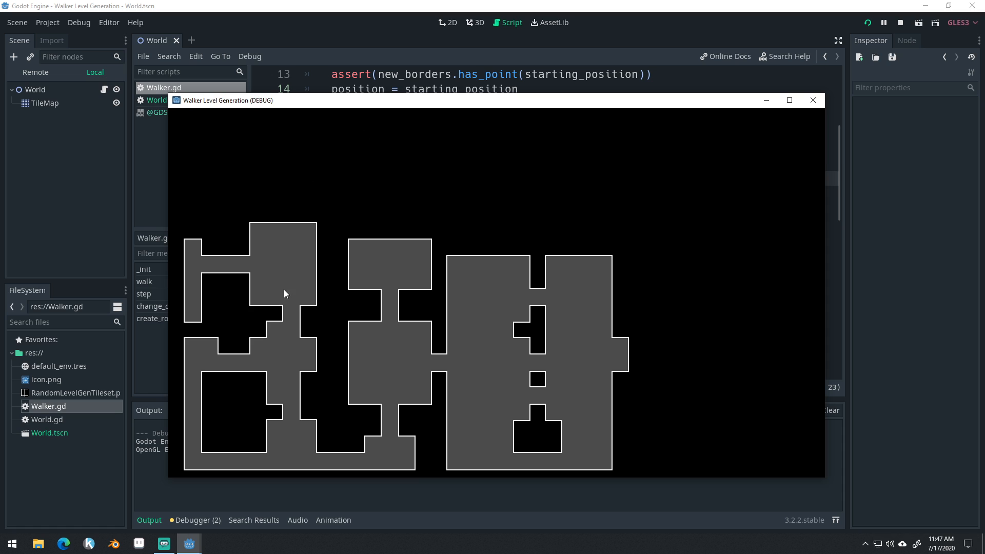
mouse_move(611, 440)
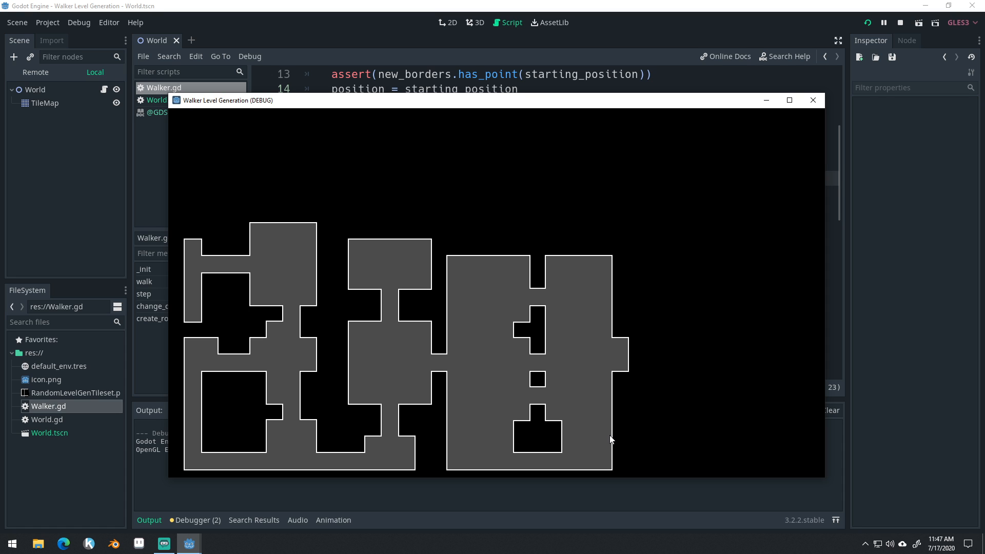
mouse_move(334, 265)
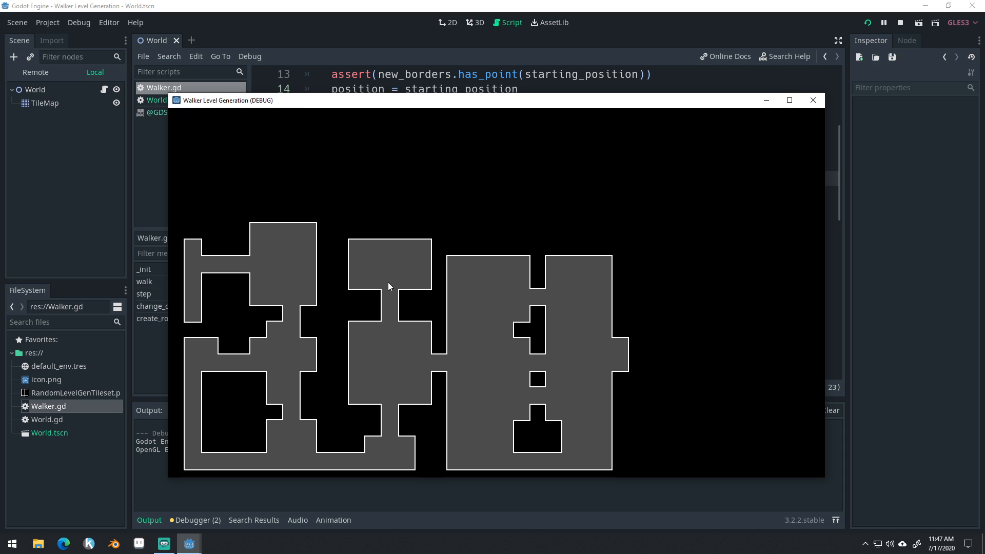
mouse_move(586, 379)
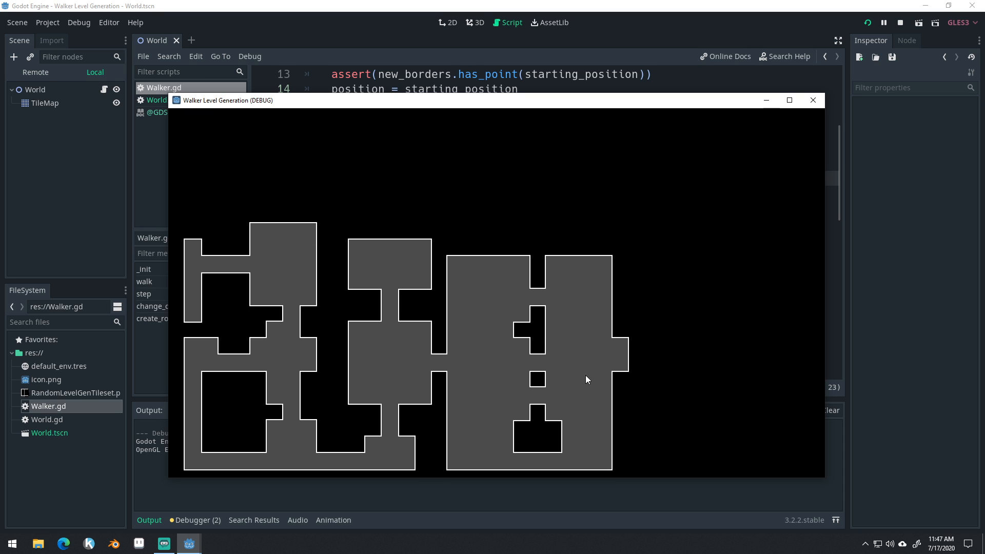
mouse_move(445, 297)
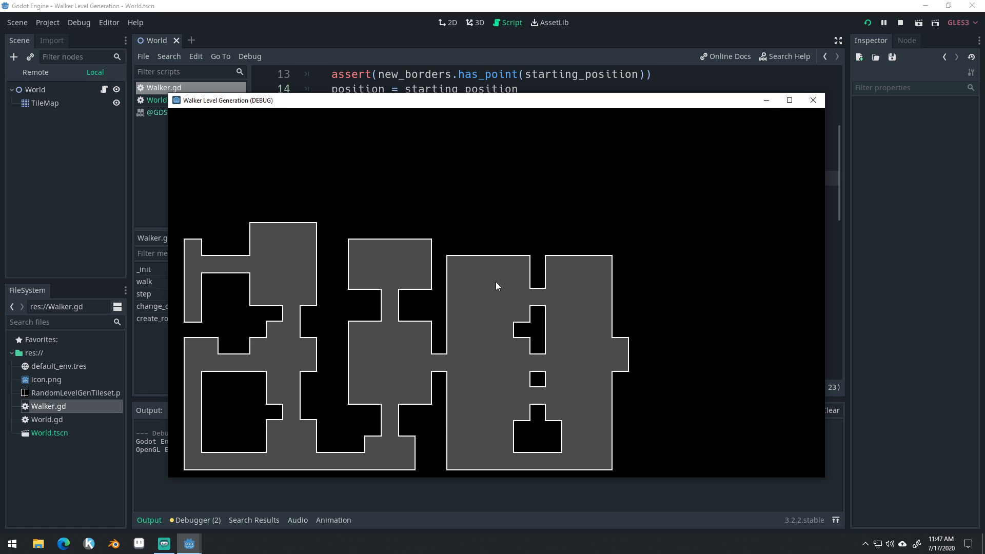
mouse_move(642, 253)
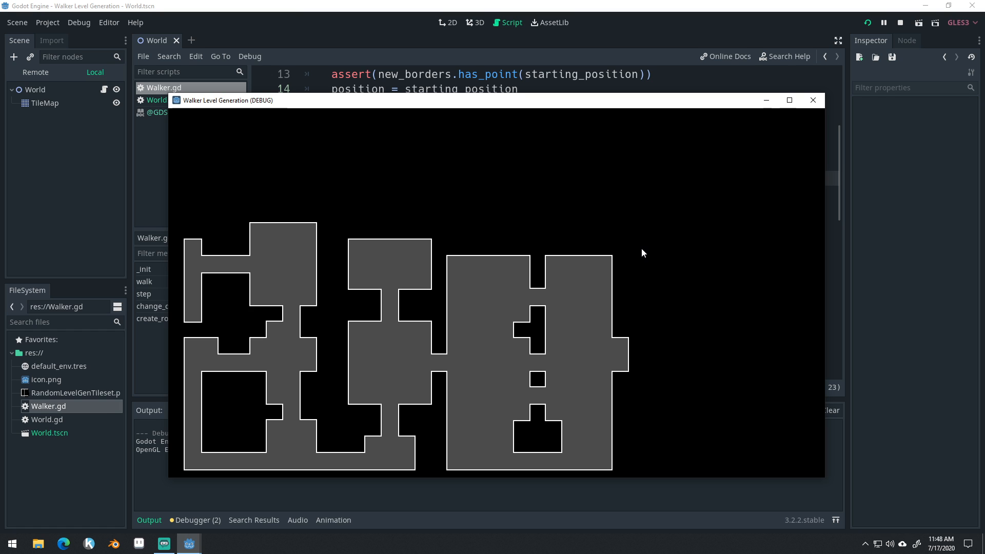
mouse_move(551, 382)
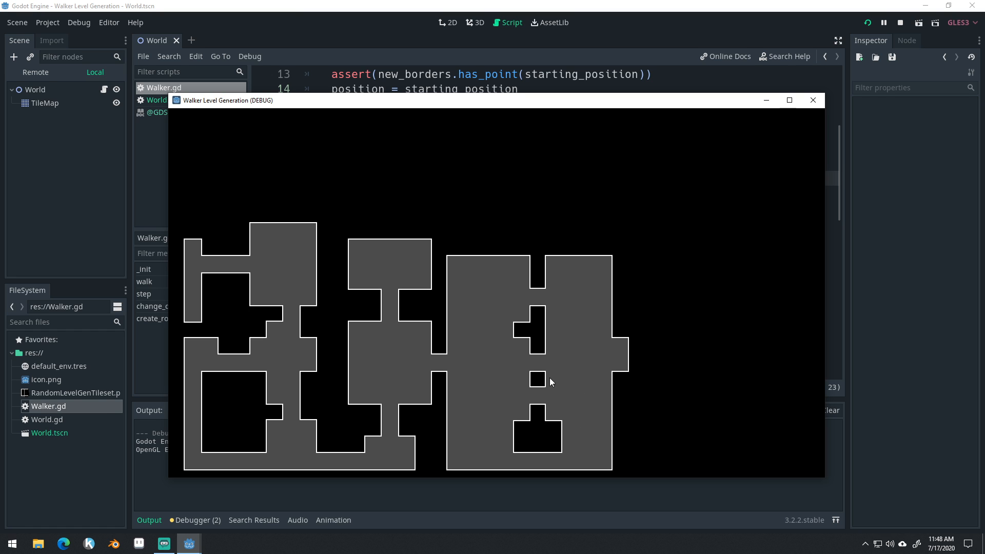
mouse_move(444, 364)
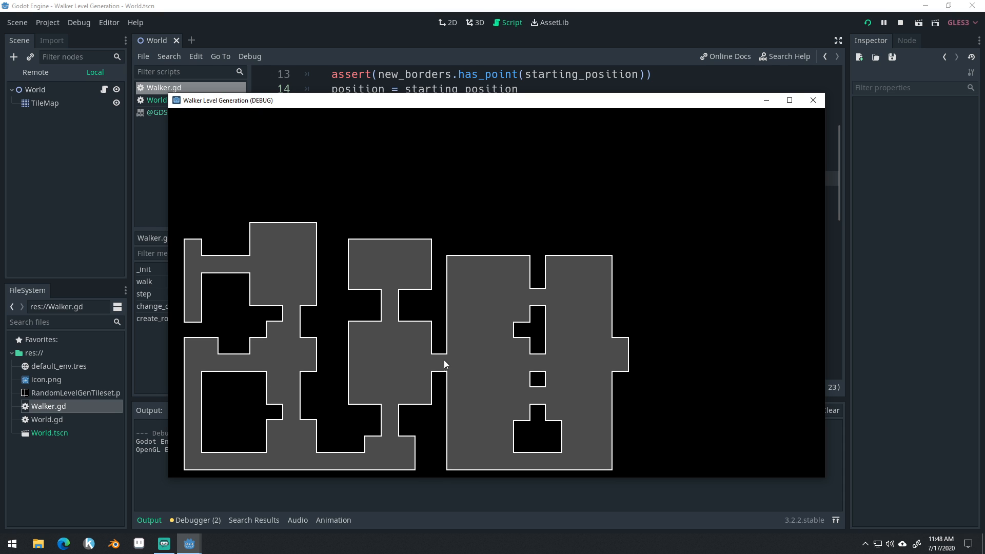
mouse_move(355, 357)
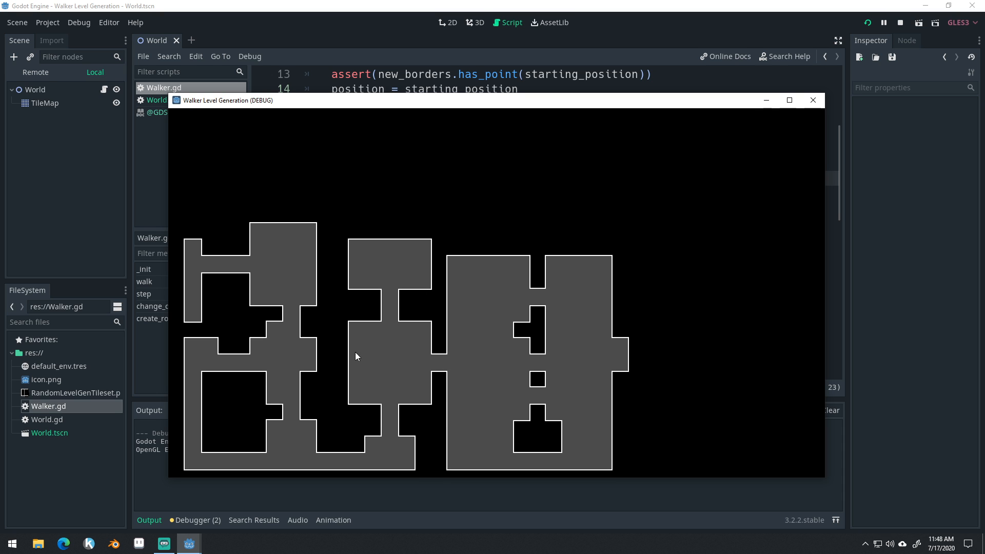
mouse_move(603, 362)
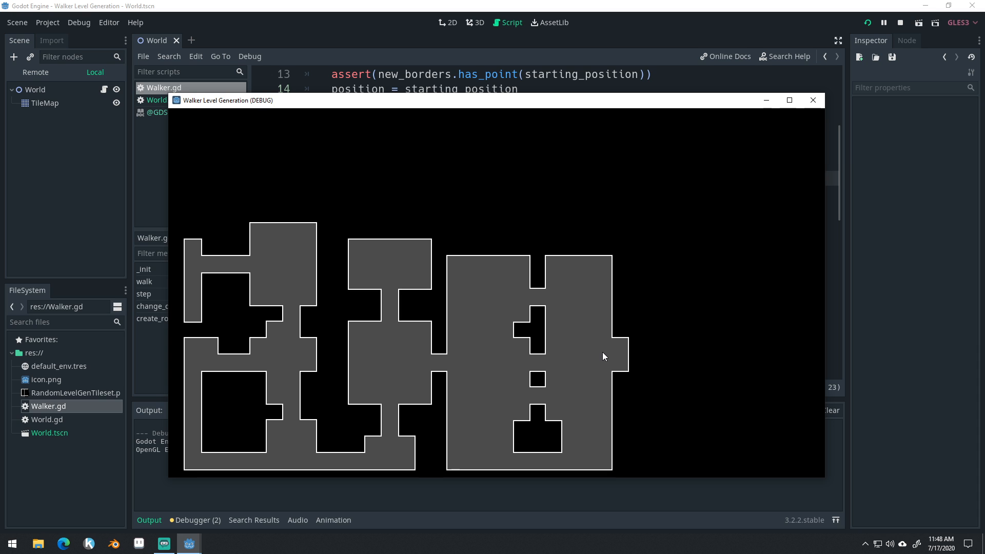
mouse_move(272, 275)
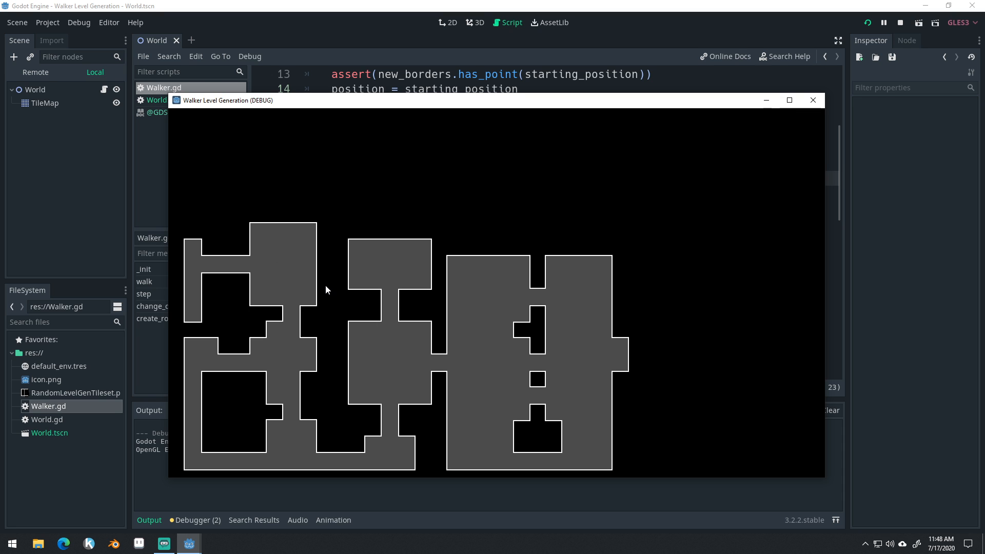
mouse_move(280, 278)
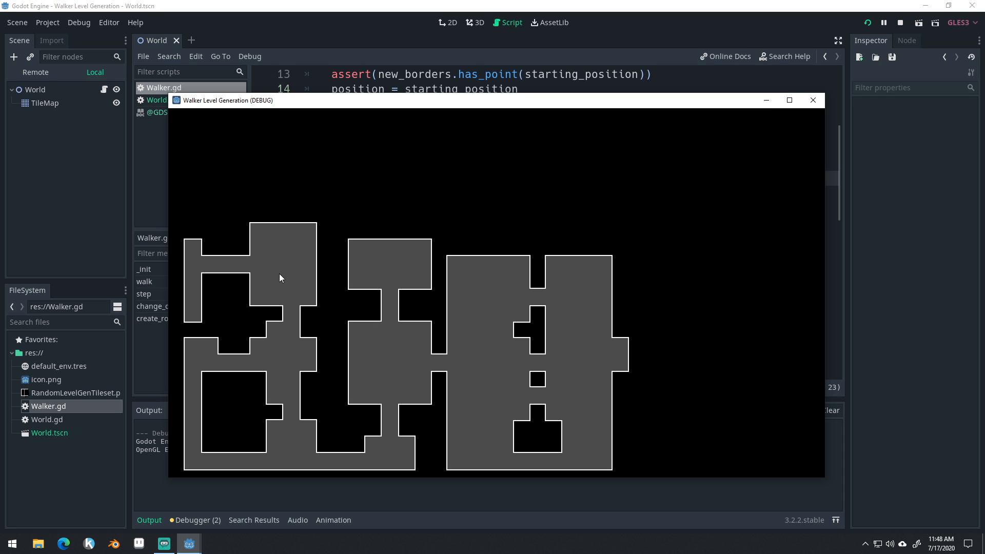
mouse_move(629, 370)
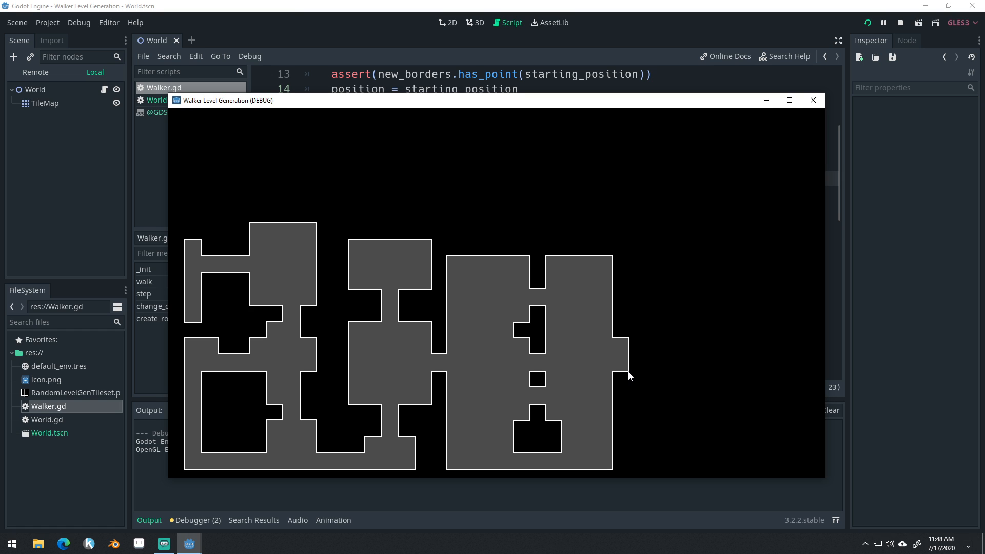
mouse_move(590, 321)
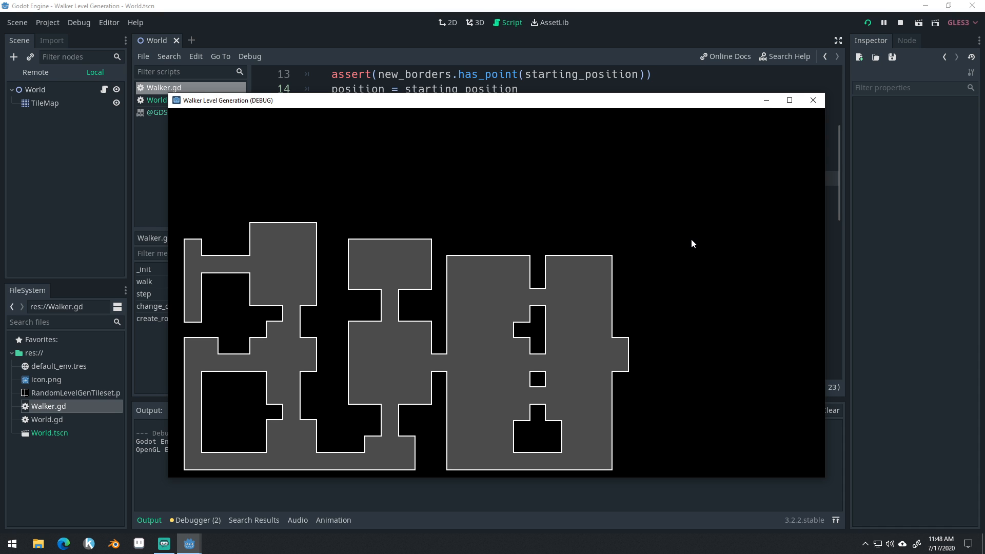
mouse_move(150, 483)
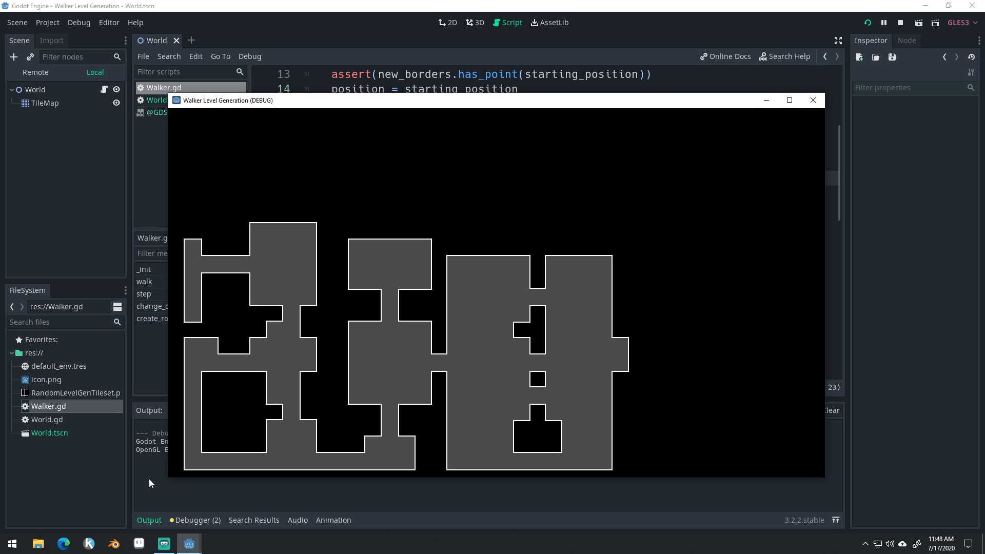